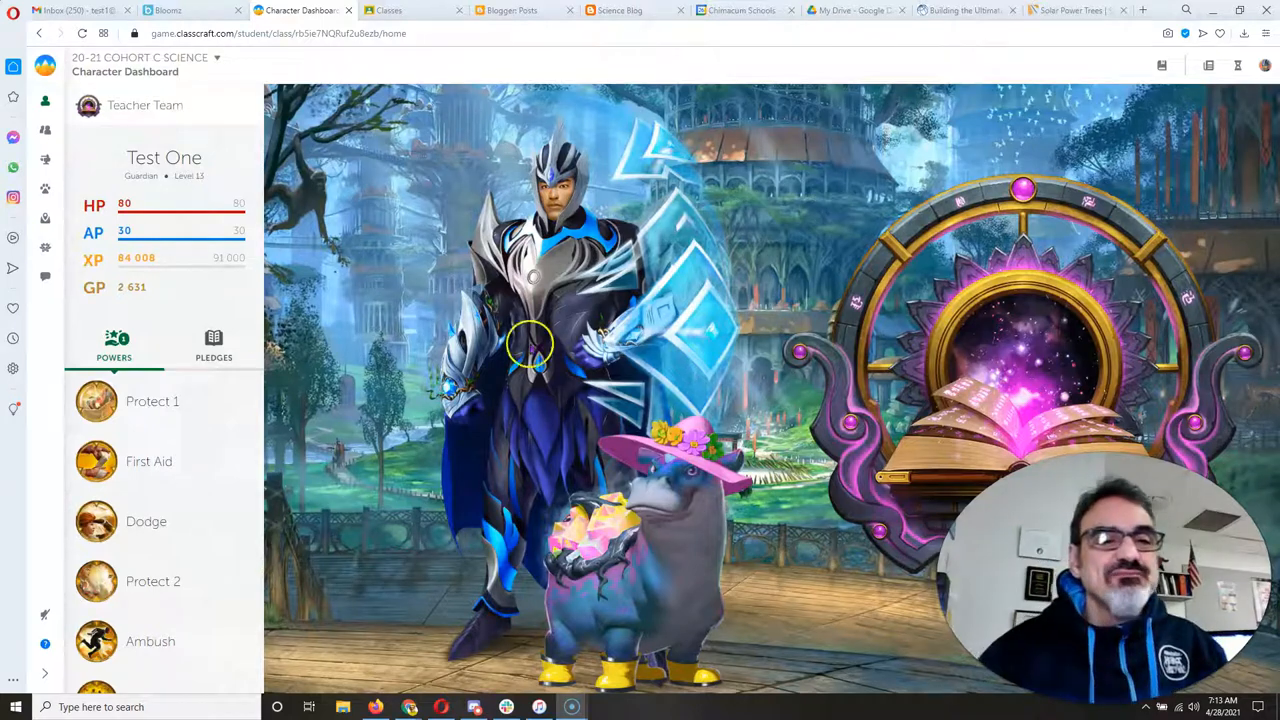
Step: Show the class announcements thread and follow the April 27 attendance form link
left_click(12, 276)
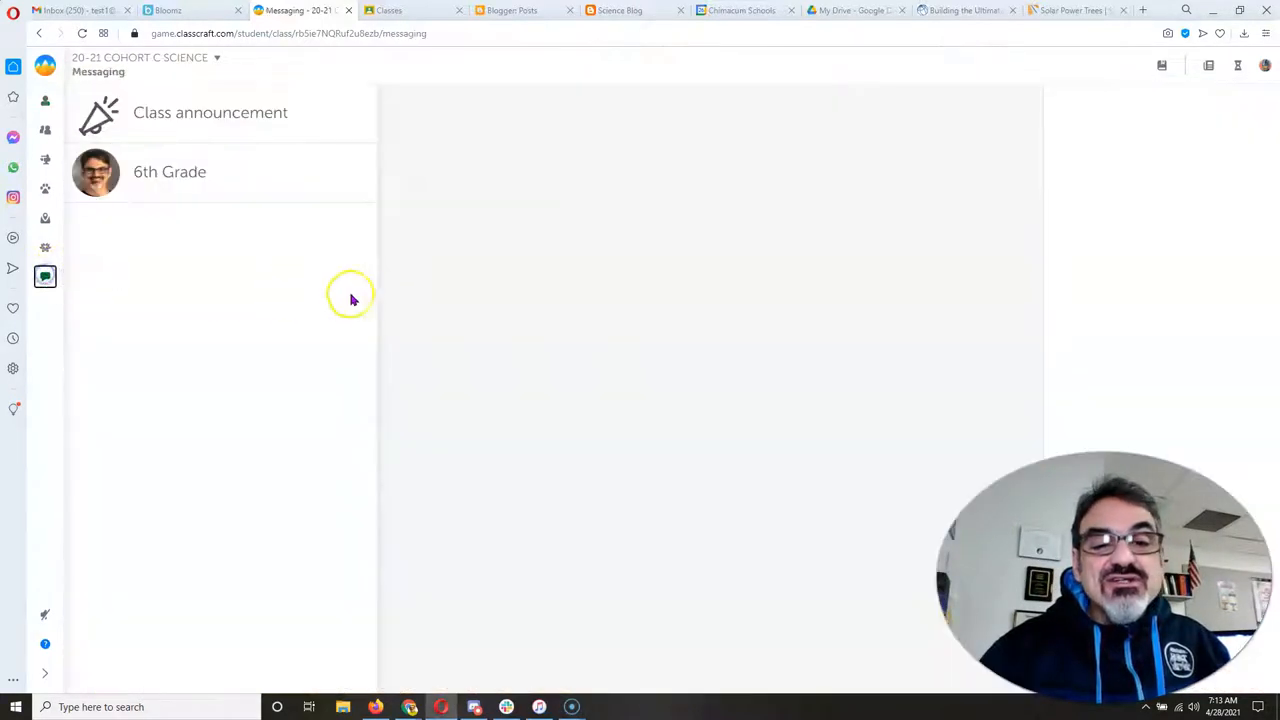
left_click(210, 112)
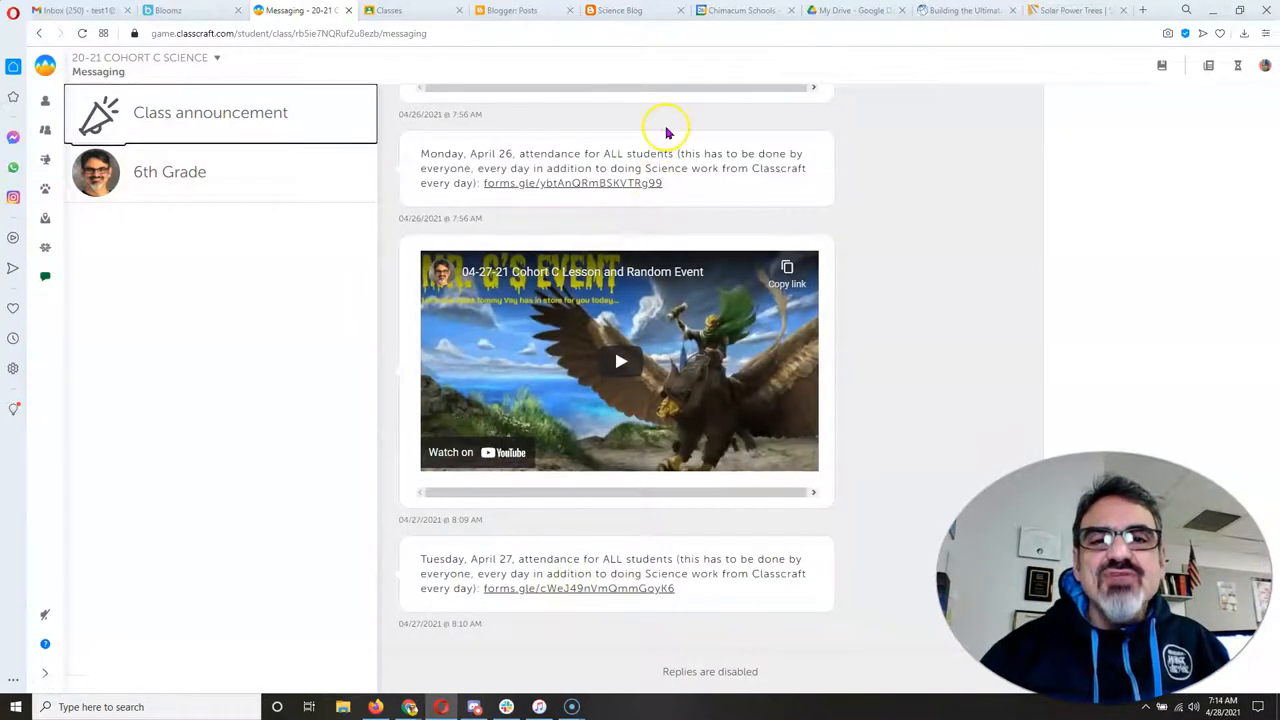
mouse_move(588, 588)
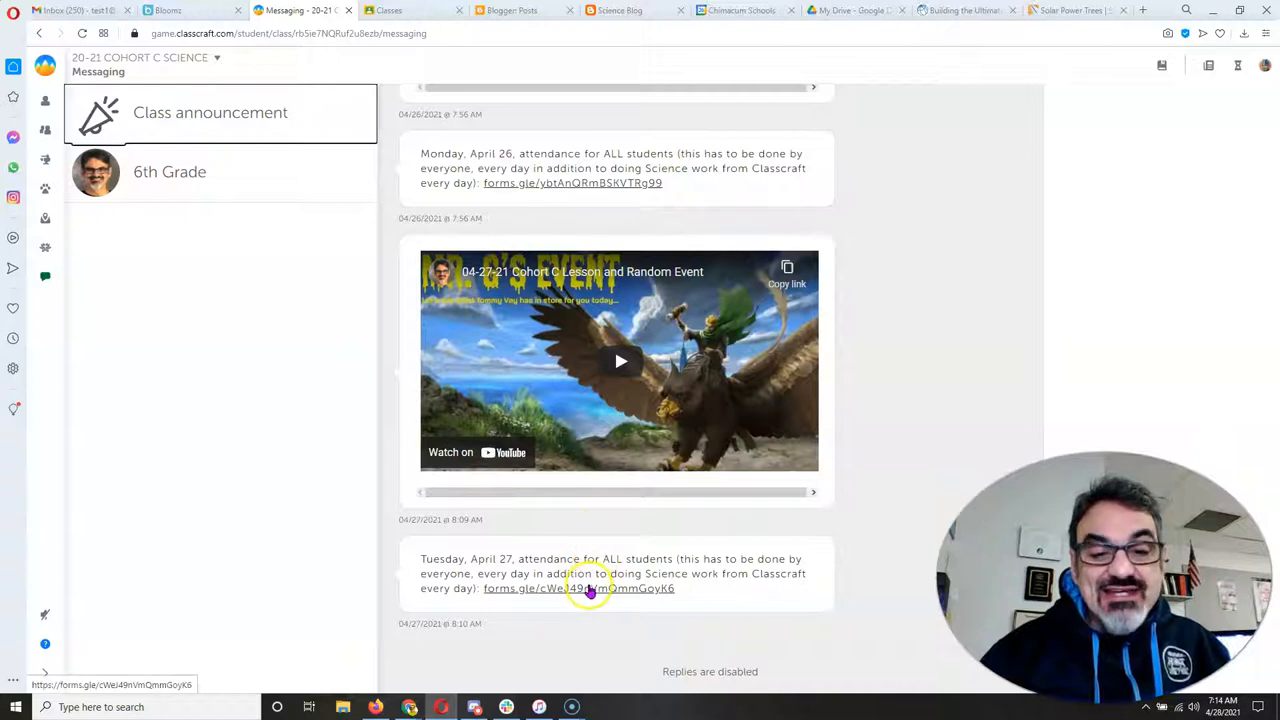
left_click(388, 10)
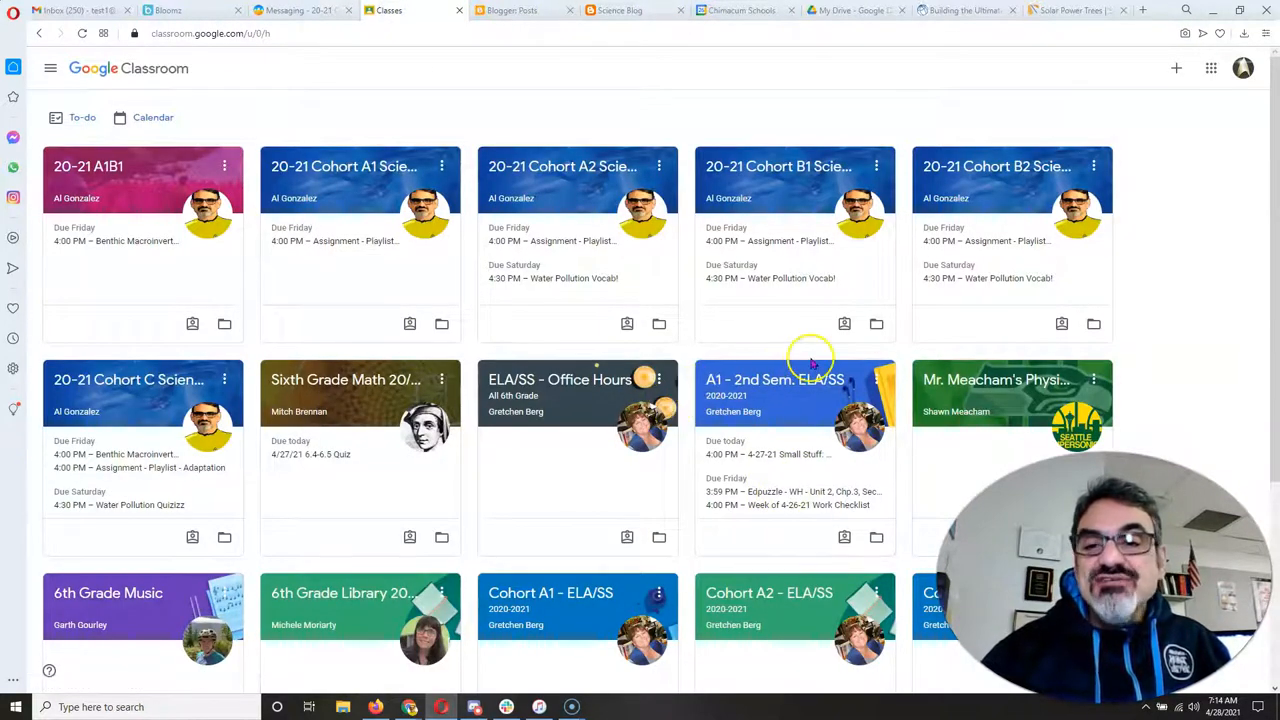
mouse_move(128, 380)
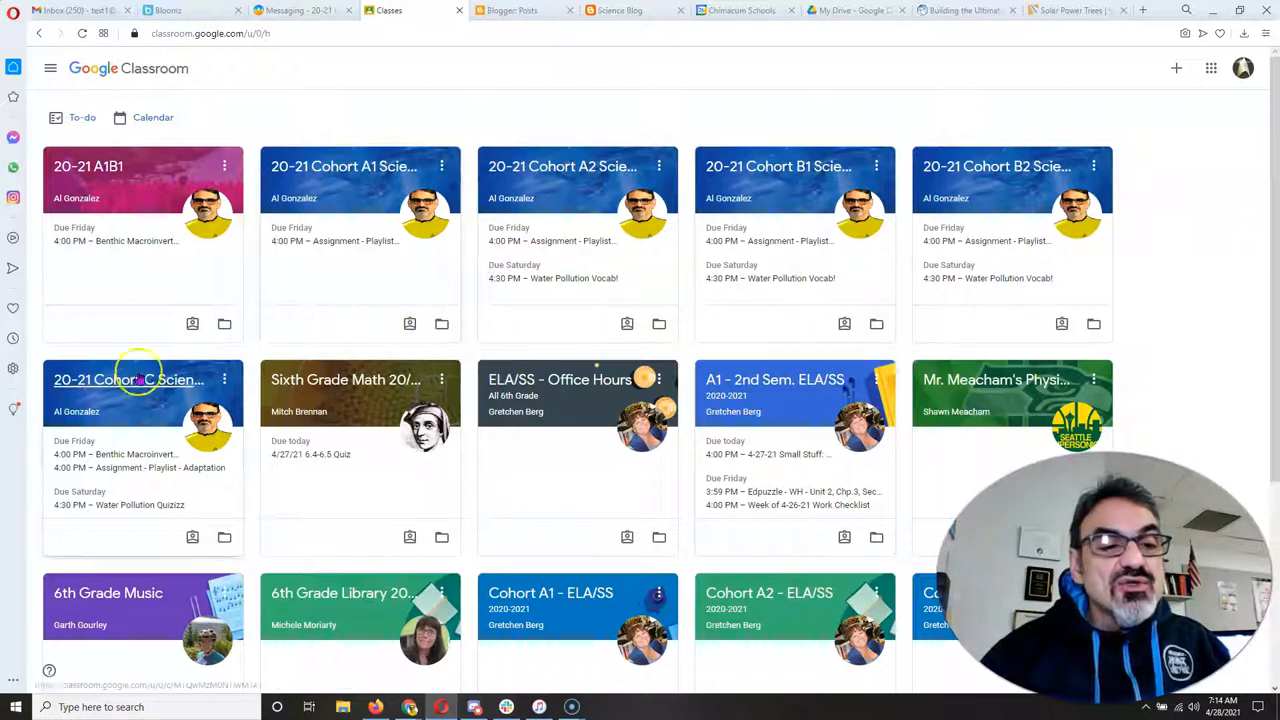
Step: Bring up the 20-21 Cohort C Science class stream and look through its posts
left_click(128, 380)
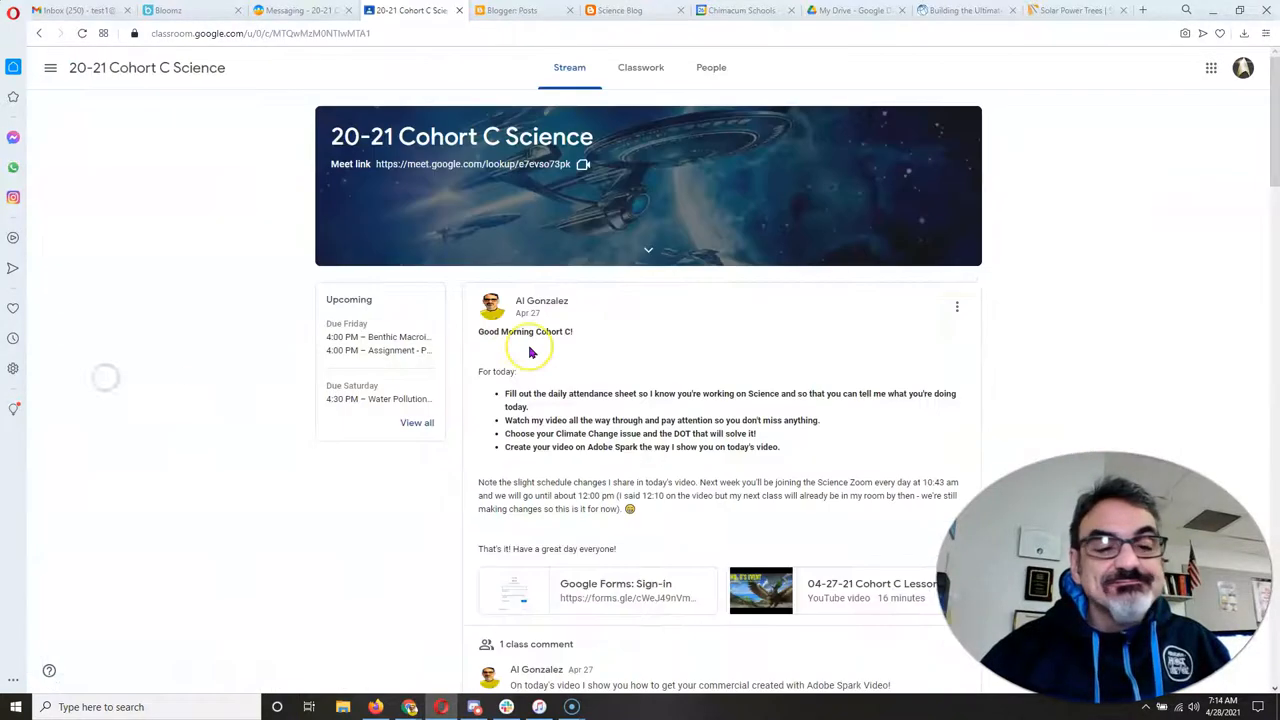
scroll("down", 3)
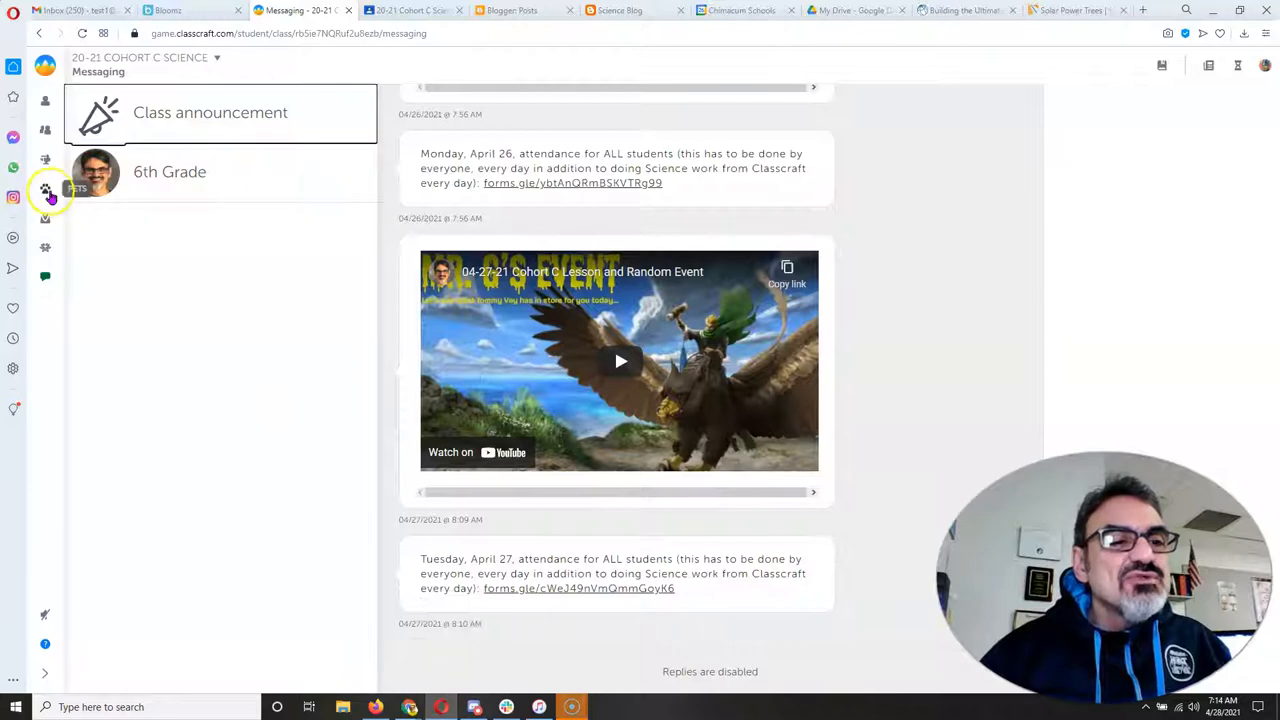
Step: From the Climate Change quest, view the ACE DOT task and its assignment submission spot, then close it
left_click(44, 218)
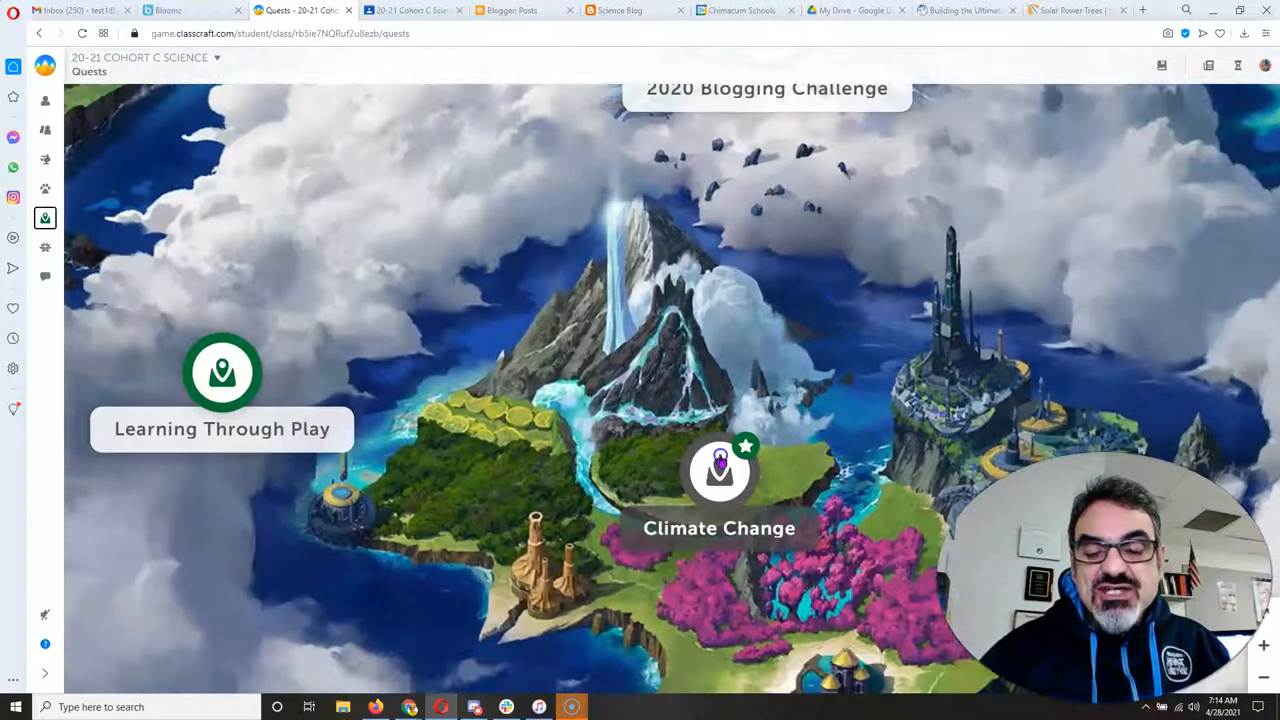
left_click(720, 470)
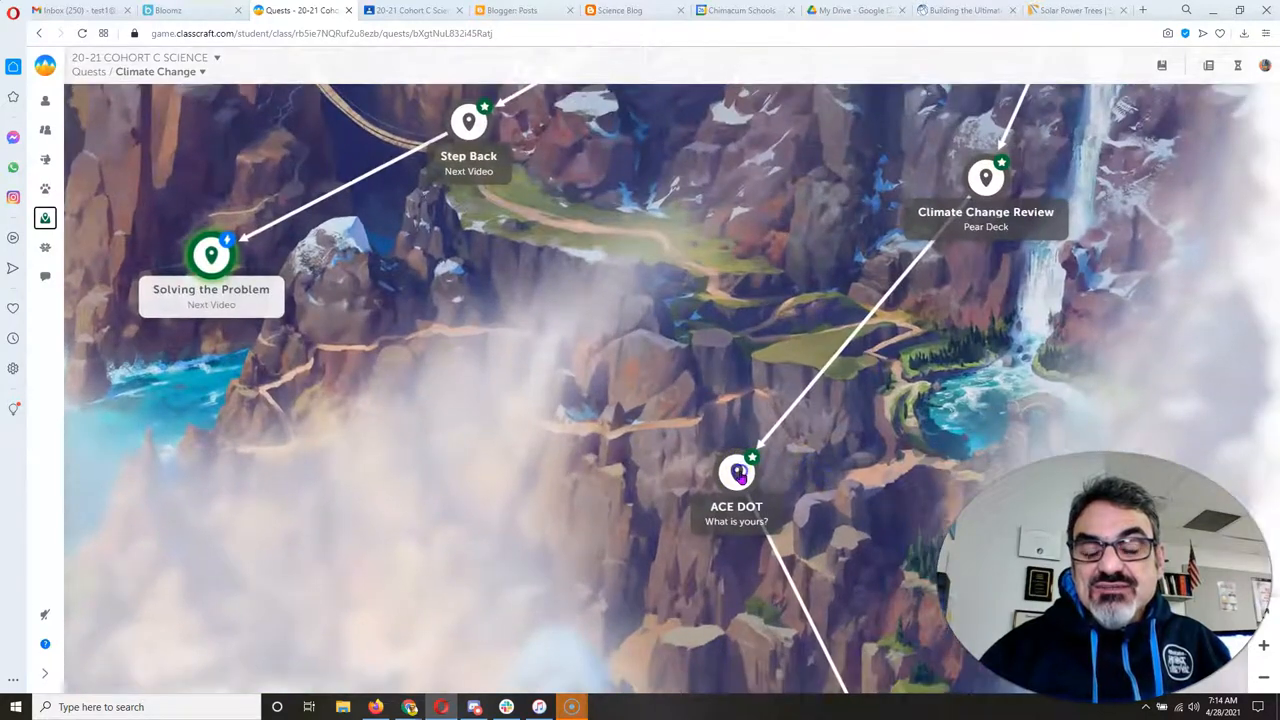
left_click(736, 476)
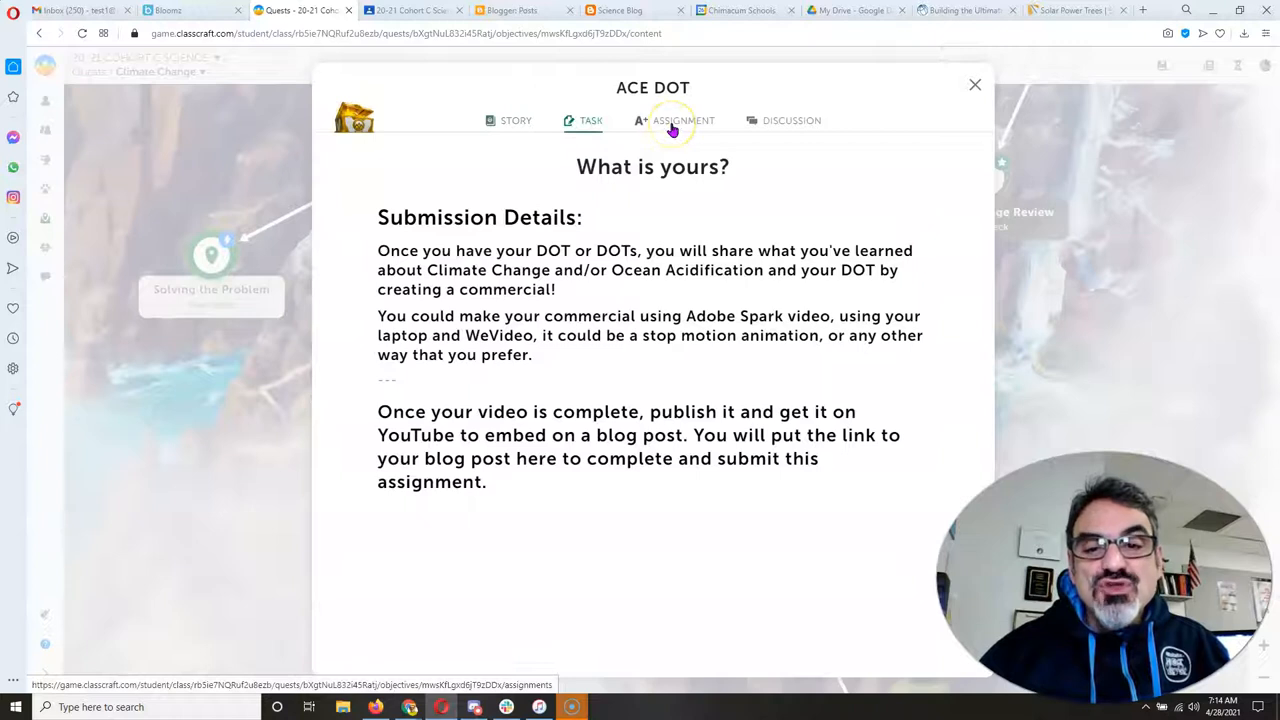
left_click(674, 120)
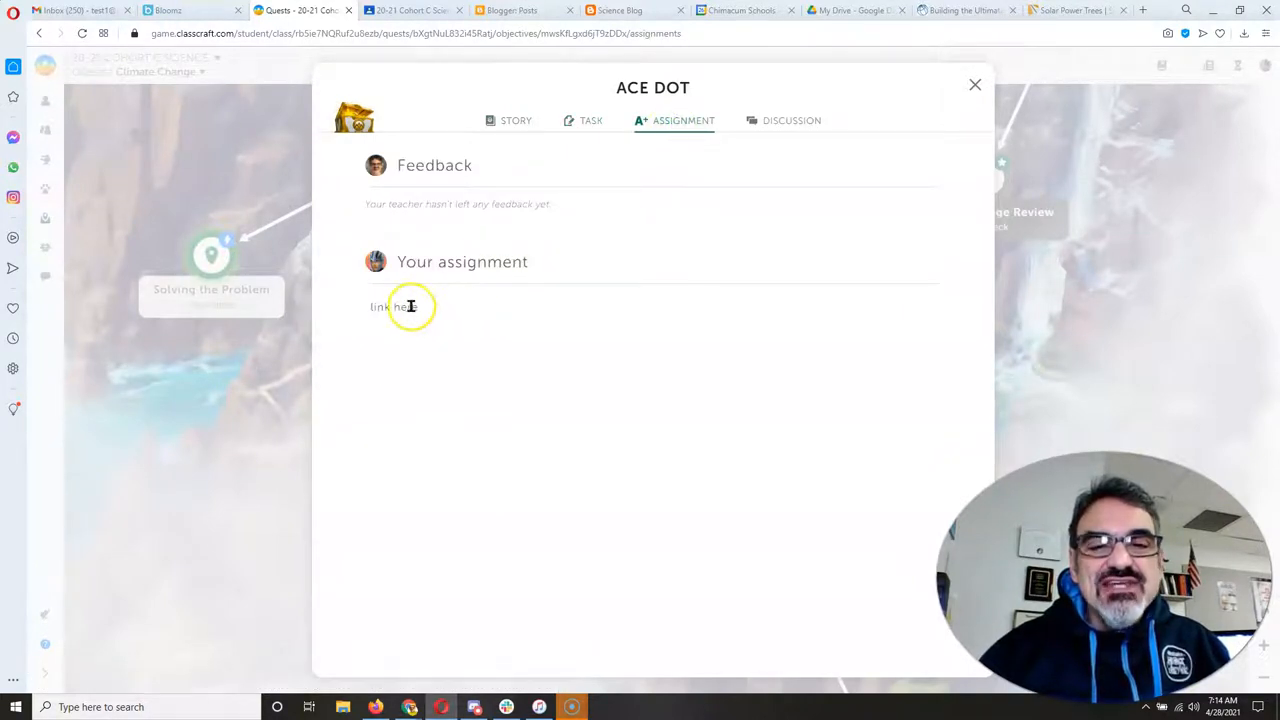
left_click(976, 84)
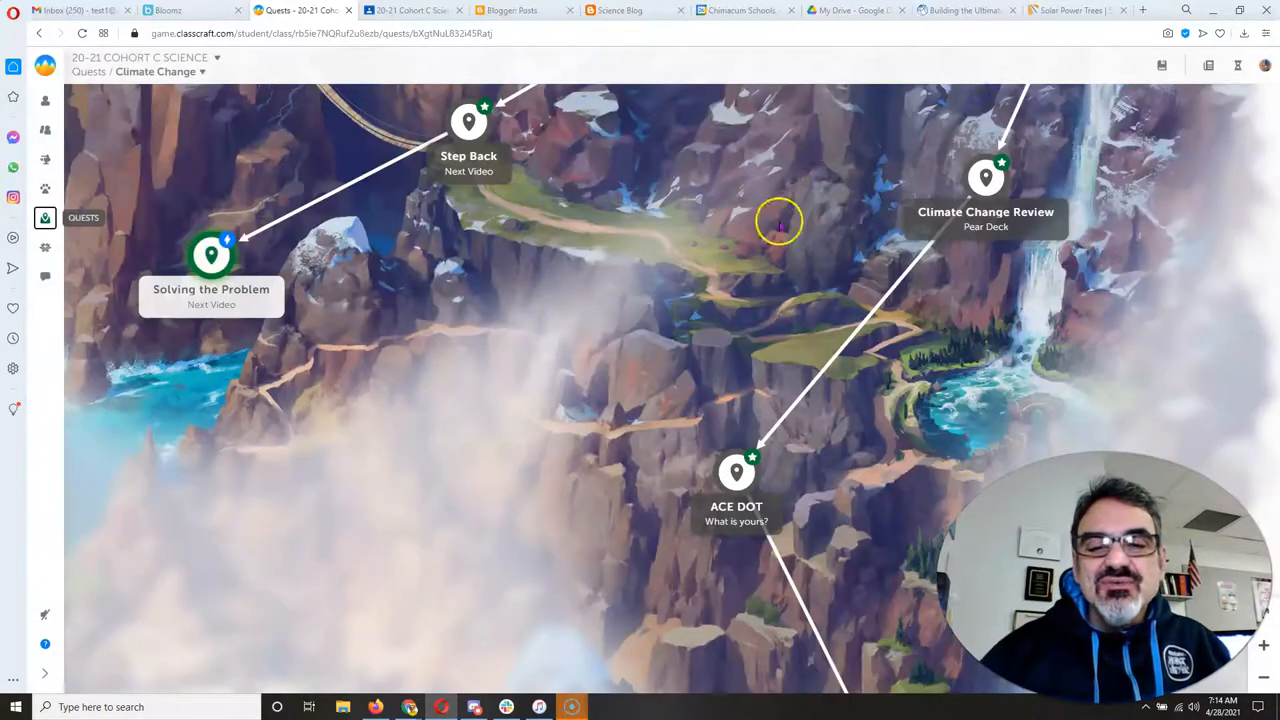
mouse_move(410, 708)
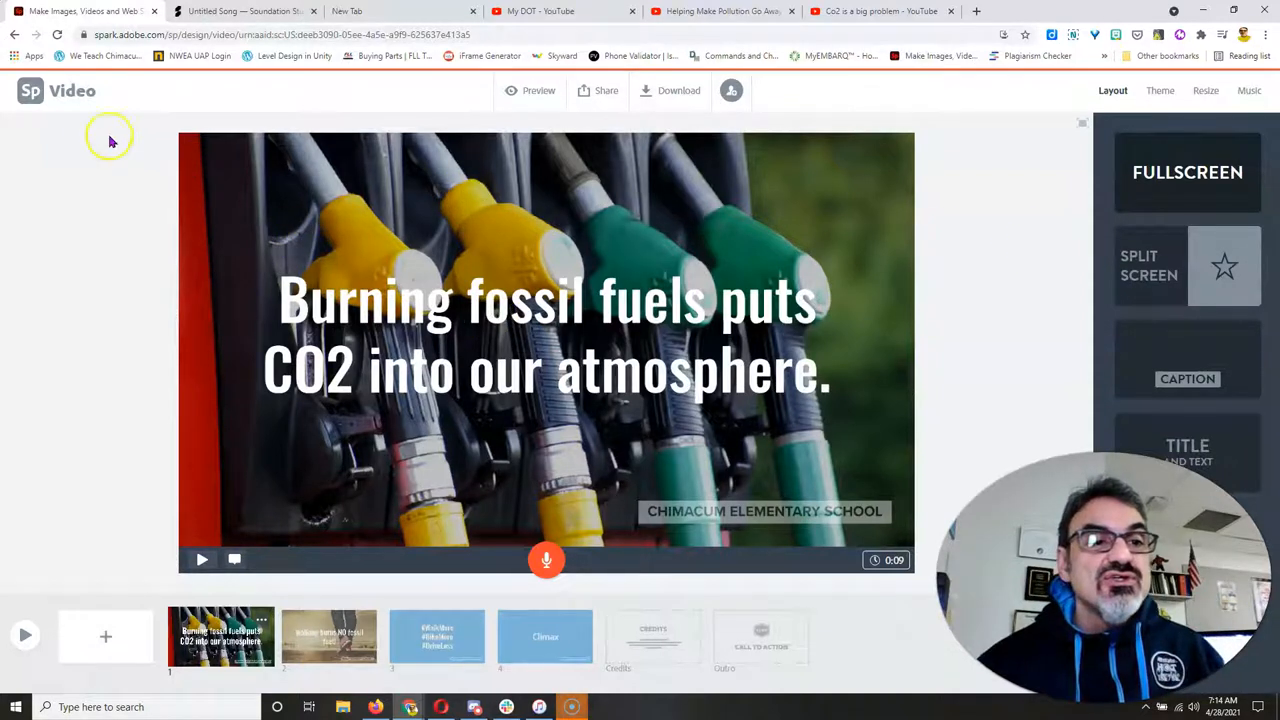
mouse_move(364, 230)
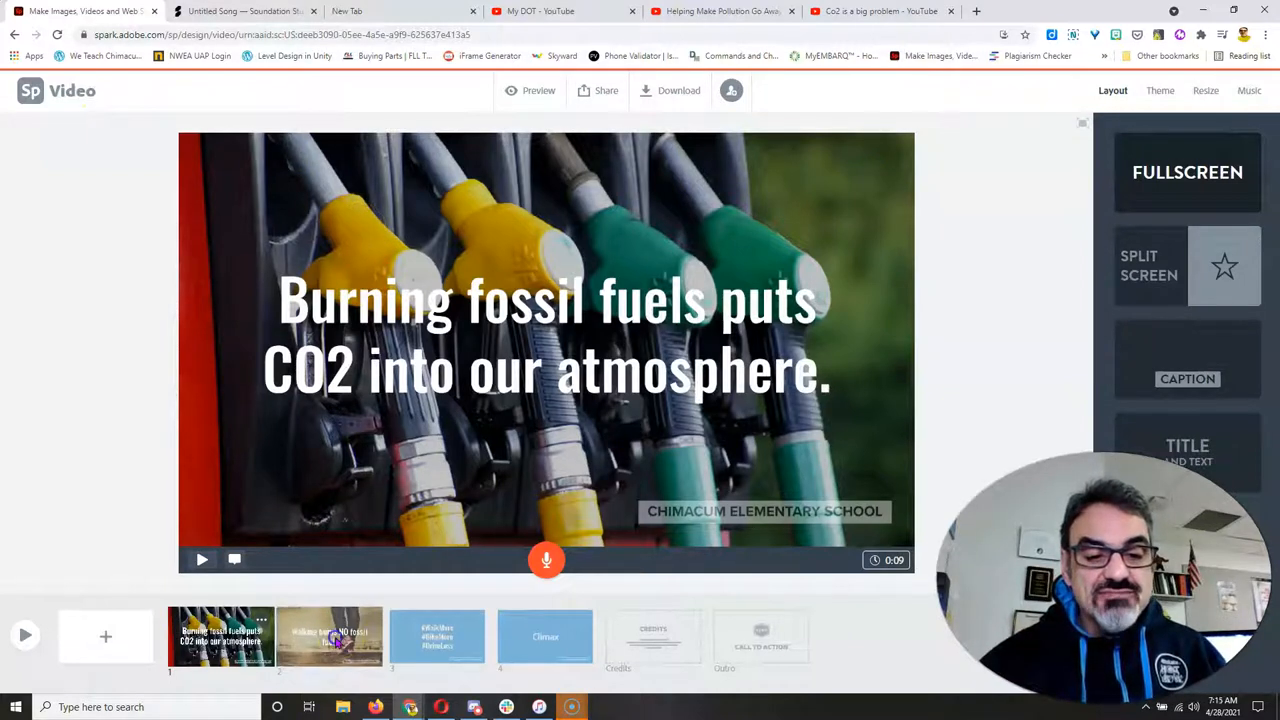
Step: Show the #WalkMore scene and music choices, then download the commercial as a video file
left_click(436, 636)
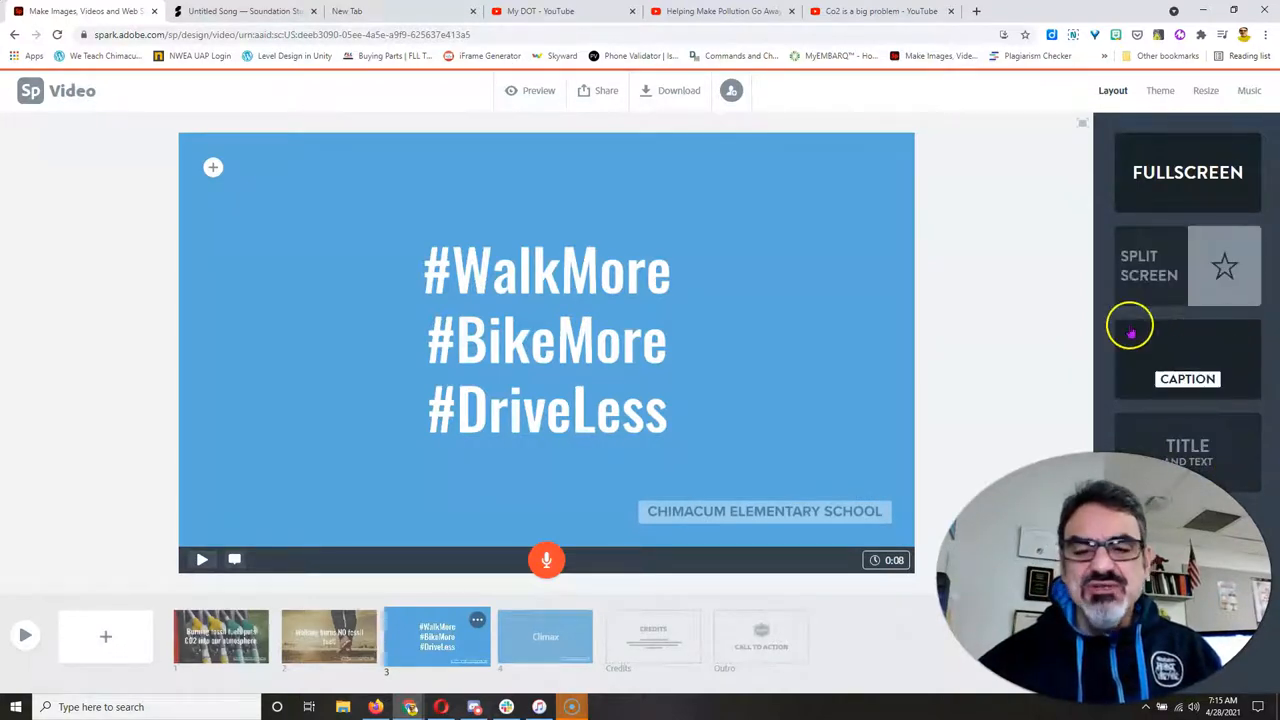
left_click(1248, 90)
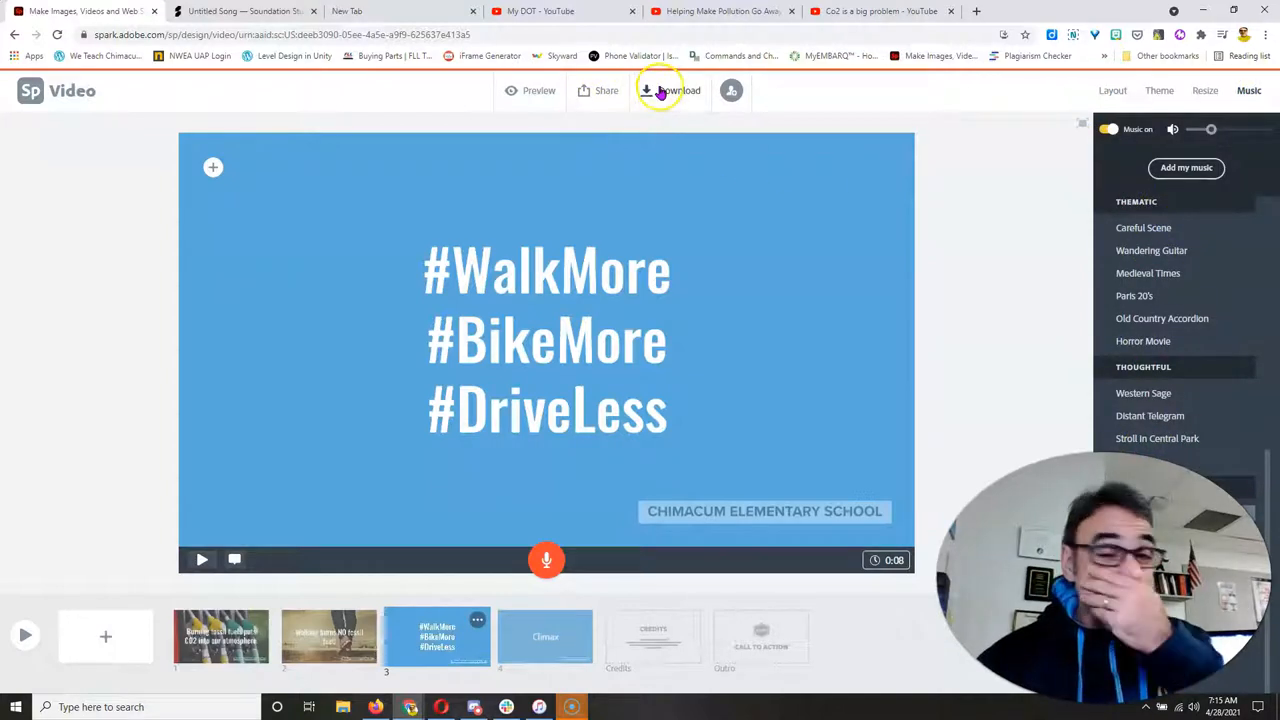
left_click(670, 90)
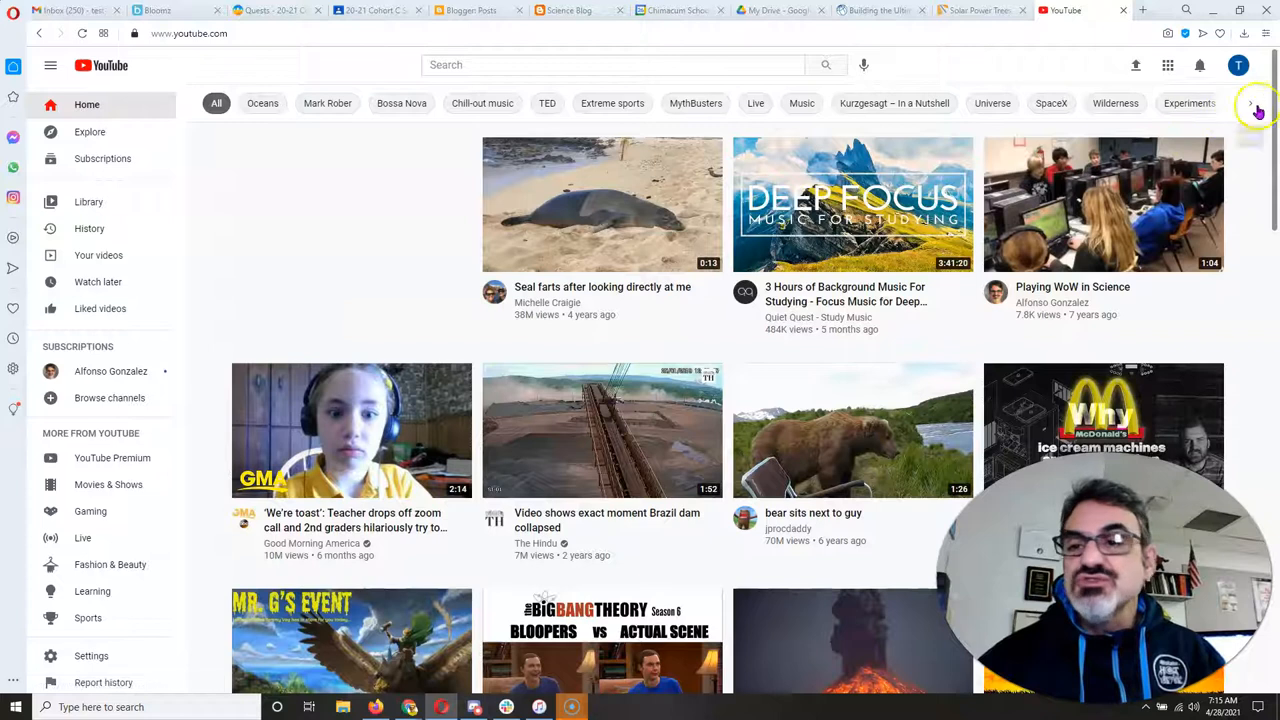
Step: Go to the channel's own page and start a new video upload in YouTube Studio
left_click(1238, 64)
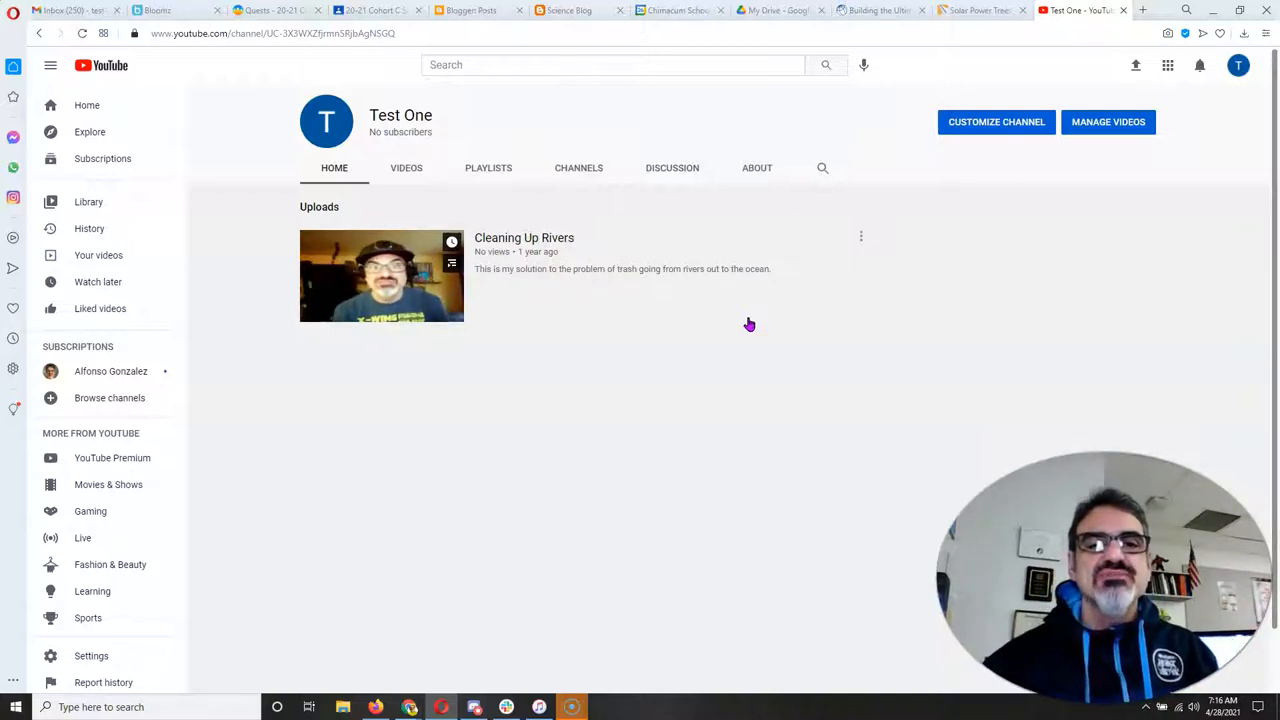
mouse_move(664, 400)
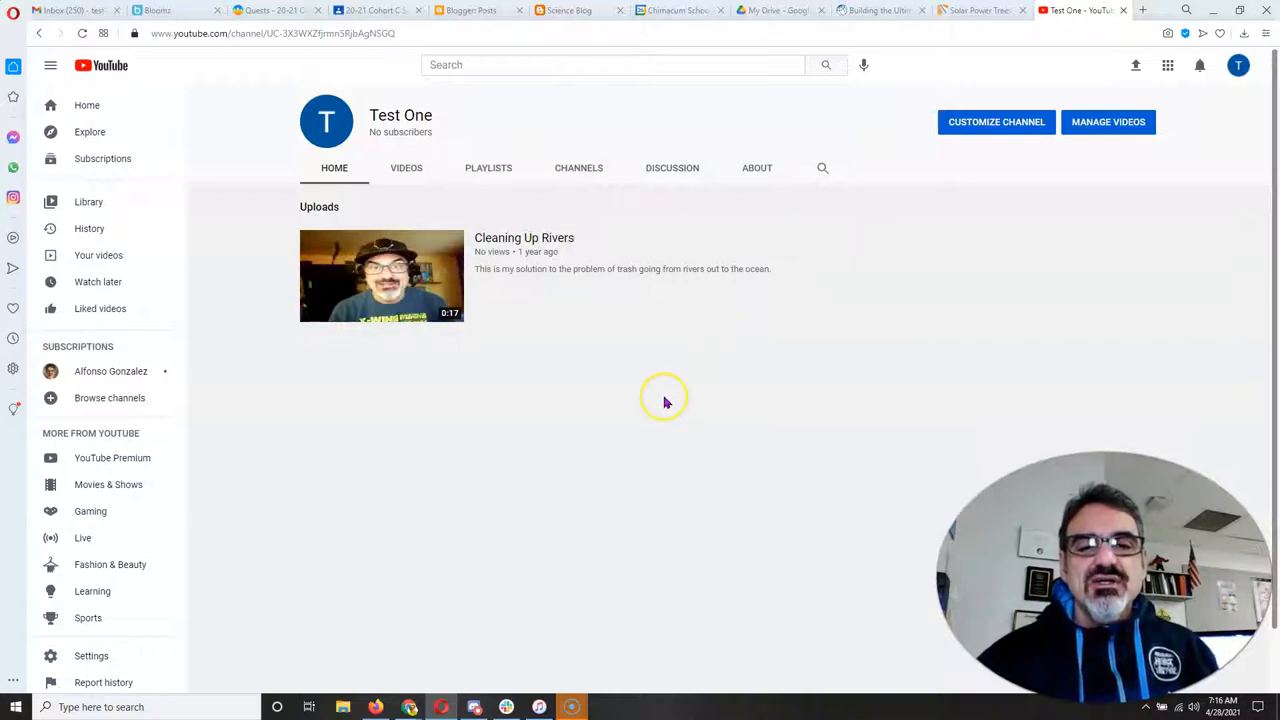
mouse_move(900, 170)
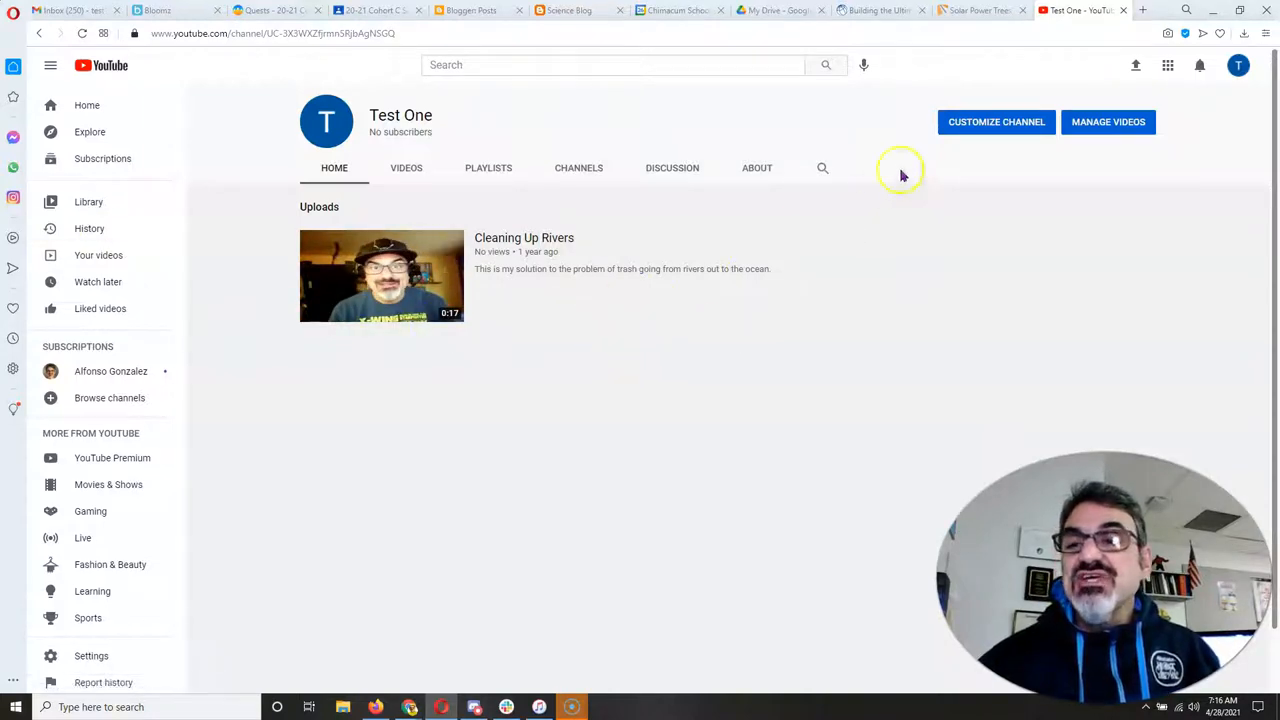
mouse_move(1136, 64)
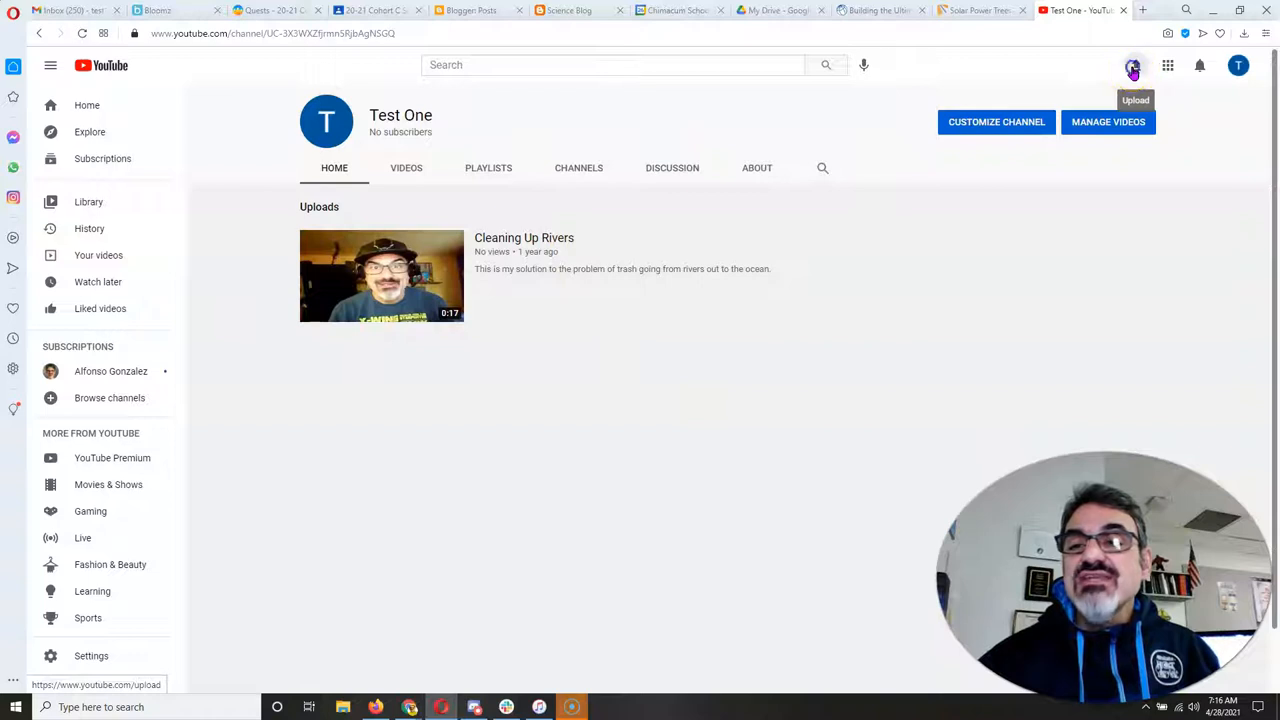
left_click(1134, 64)
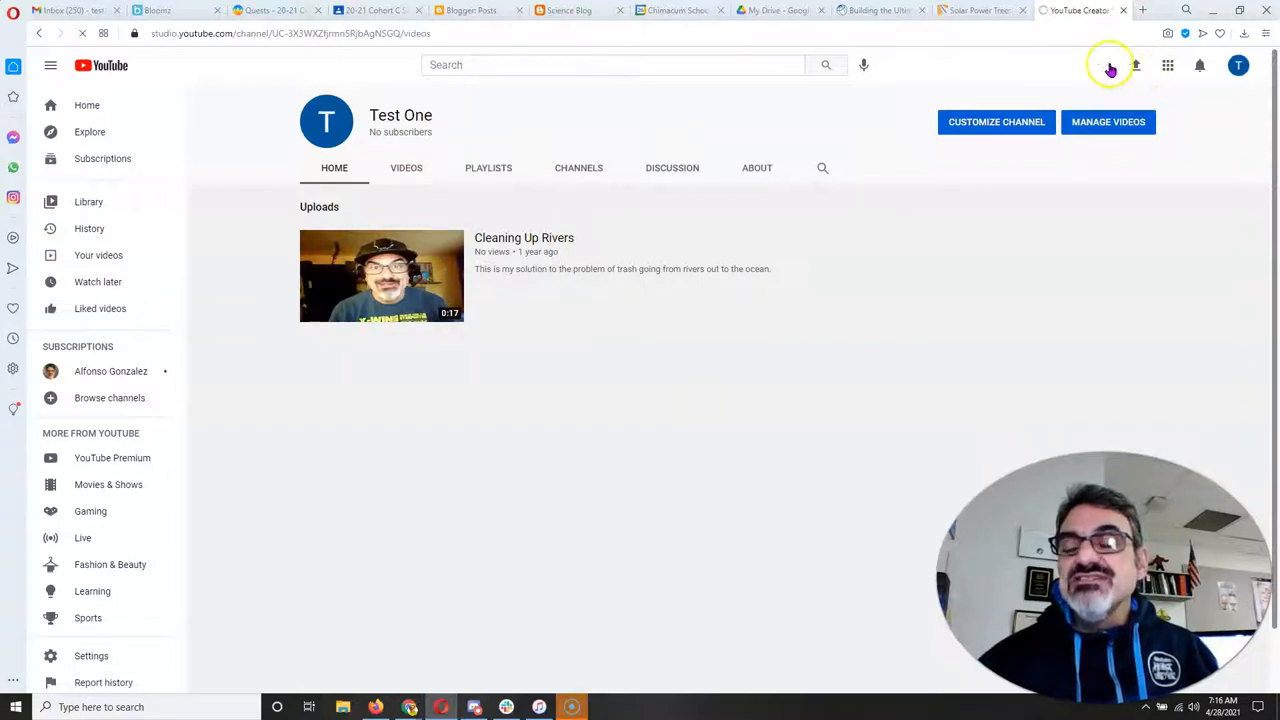
left_click(1110, 68)
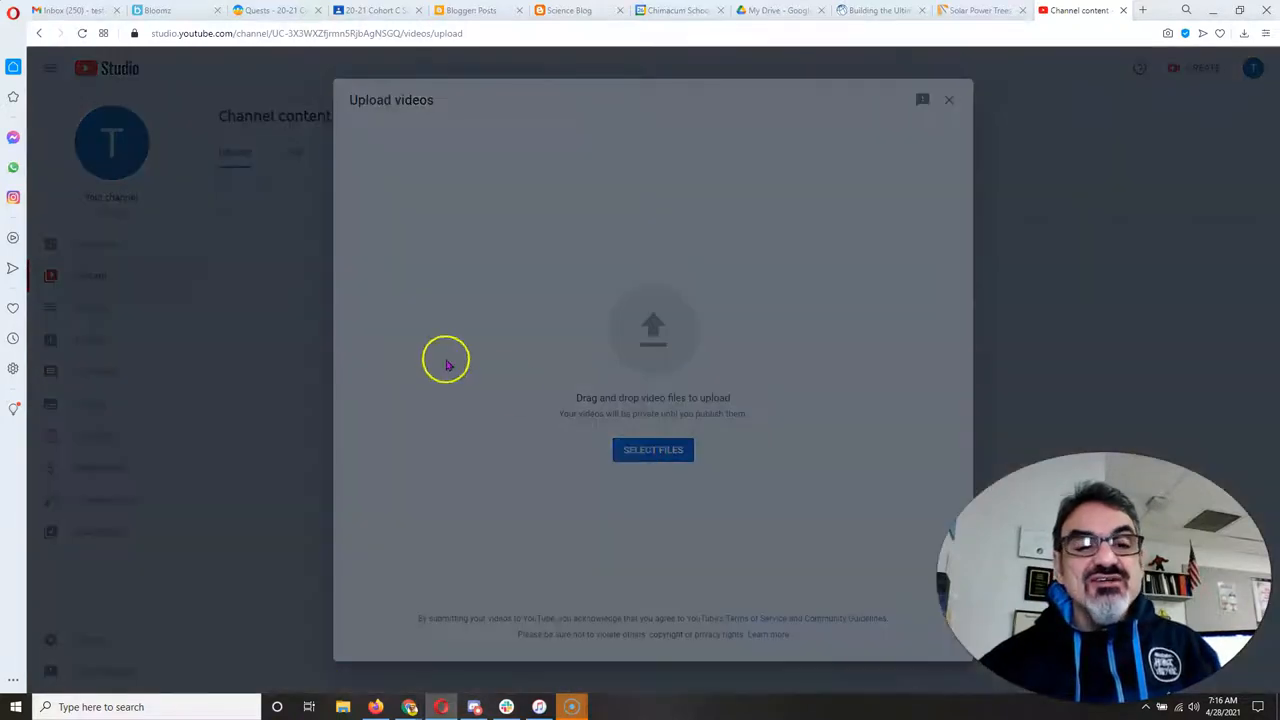
Step: Browse for a file, cancel the chooser, and close the Upload videos window
left_click(652, 448)
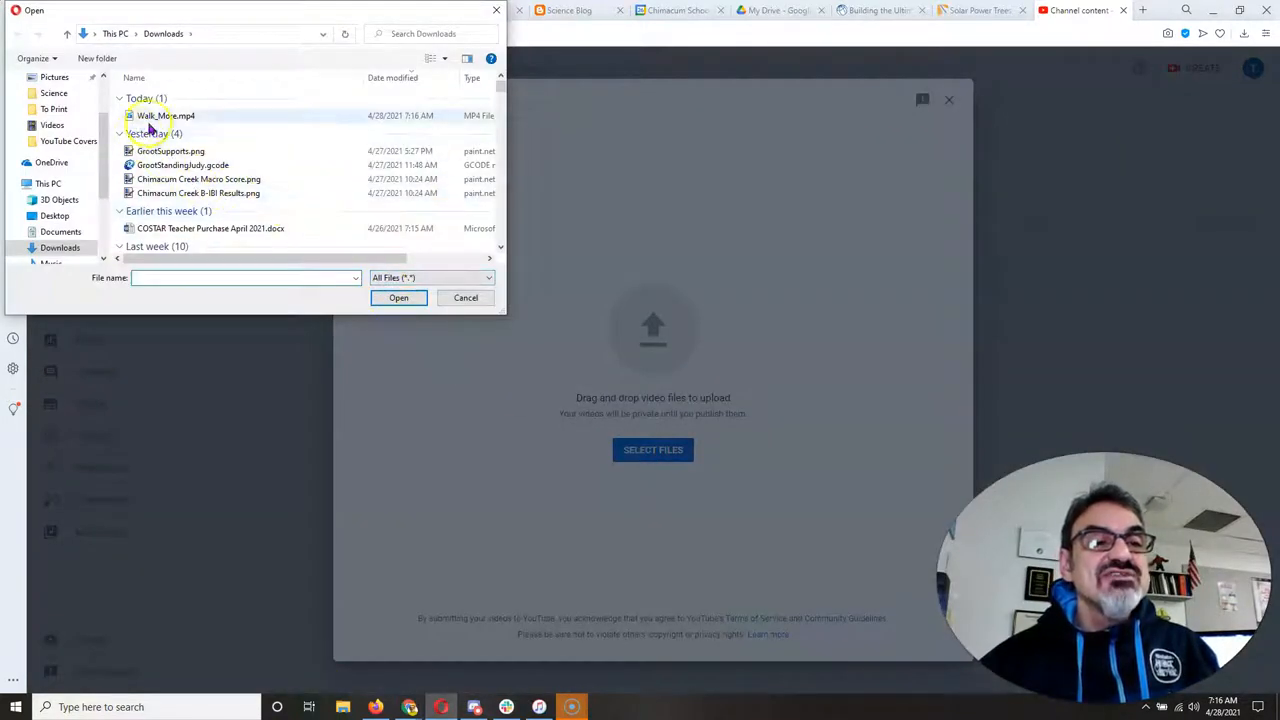
mouse_move(164, 116)
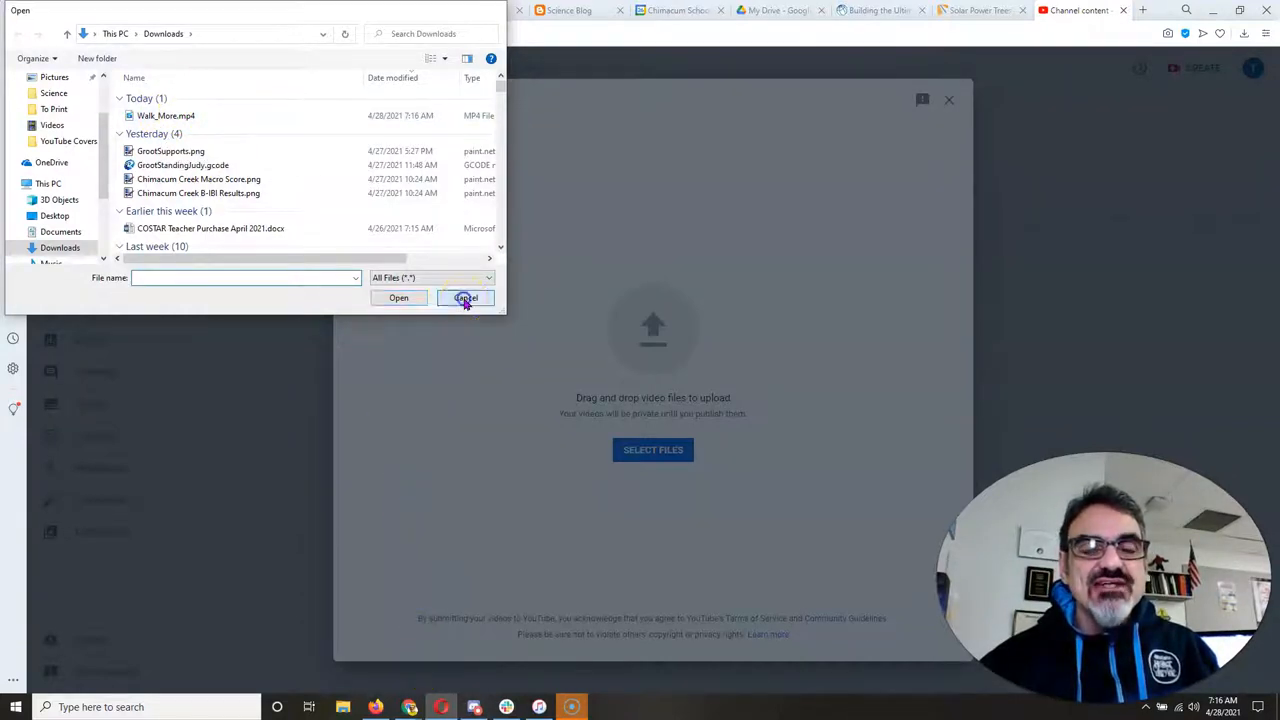
left_click(464, 296)
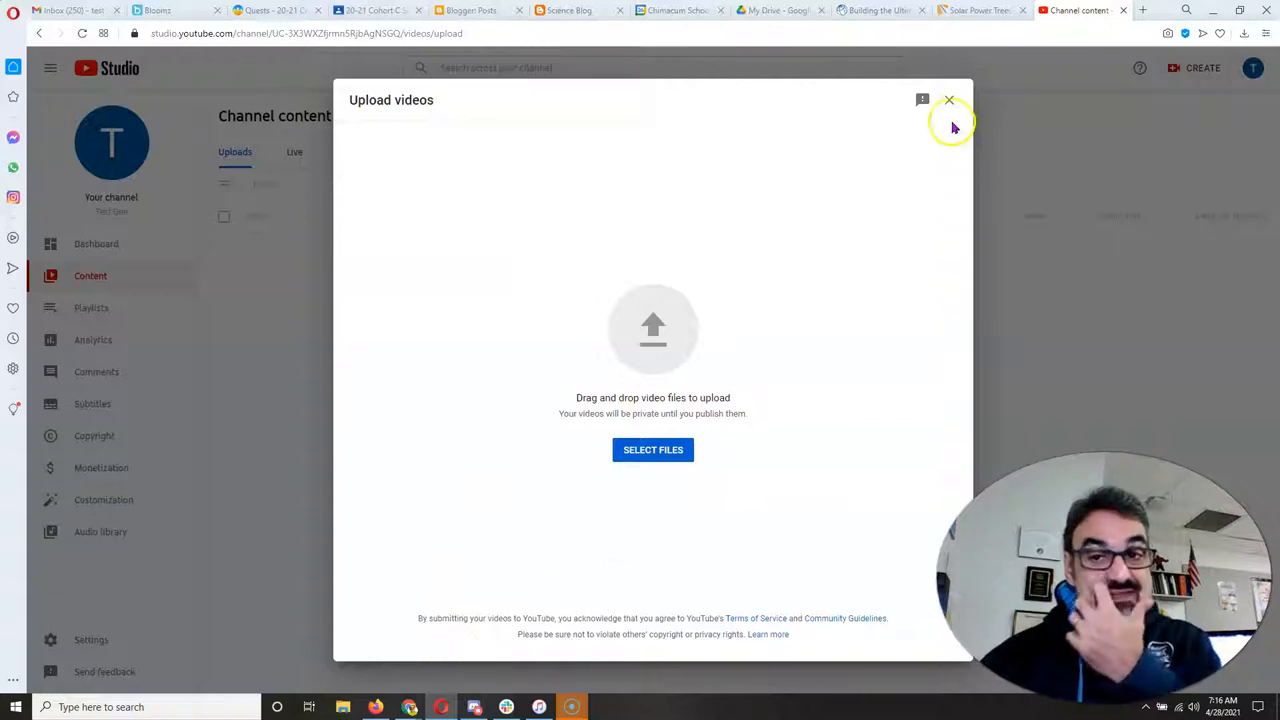
left_click(948, 100)
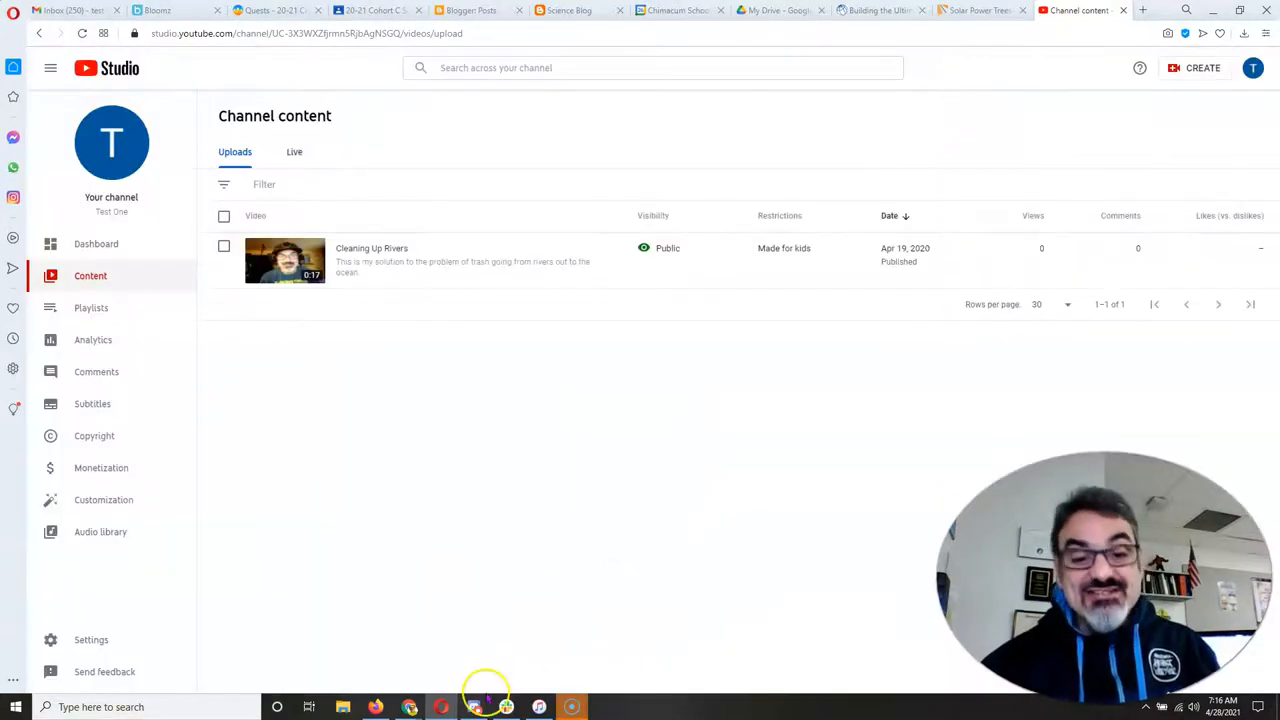
mouse_move(432, 708)
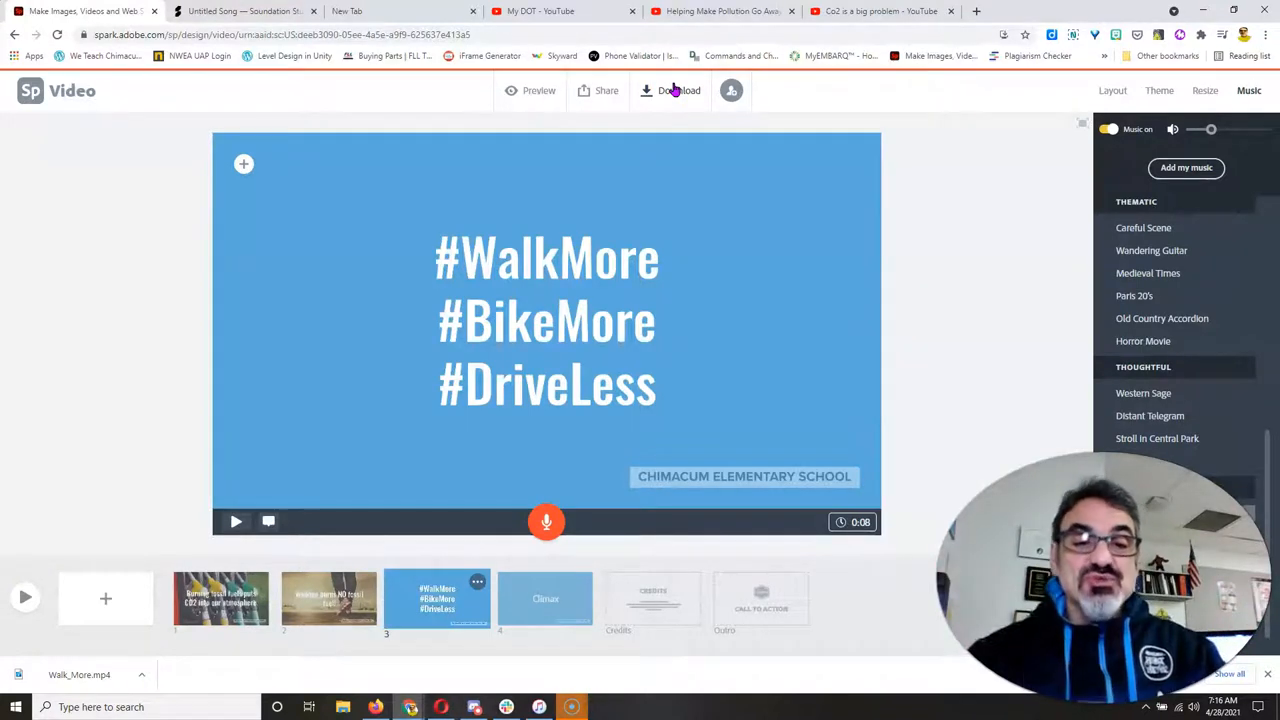
mouse_move(462, 76)
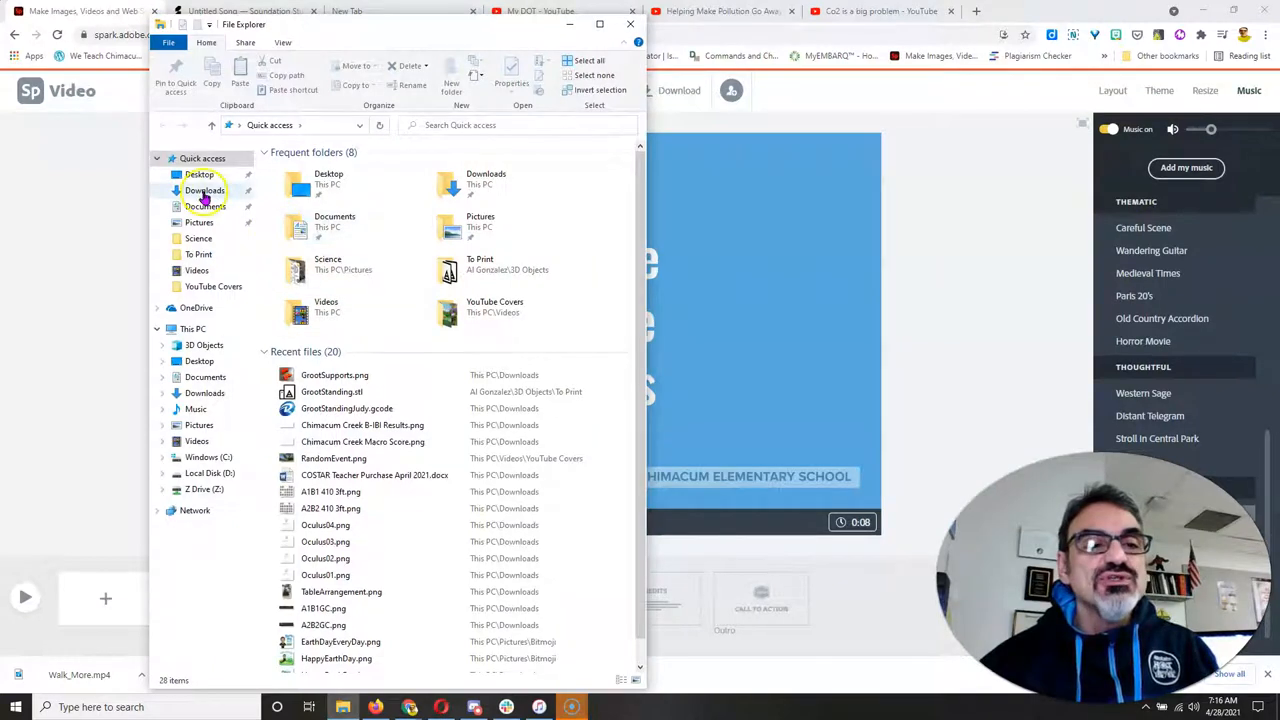
Step: Check the Downloads folder, return to the Spark projects list, and switch to the Soundation song
left_click(204, 190)
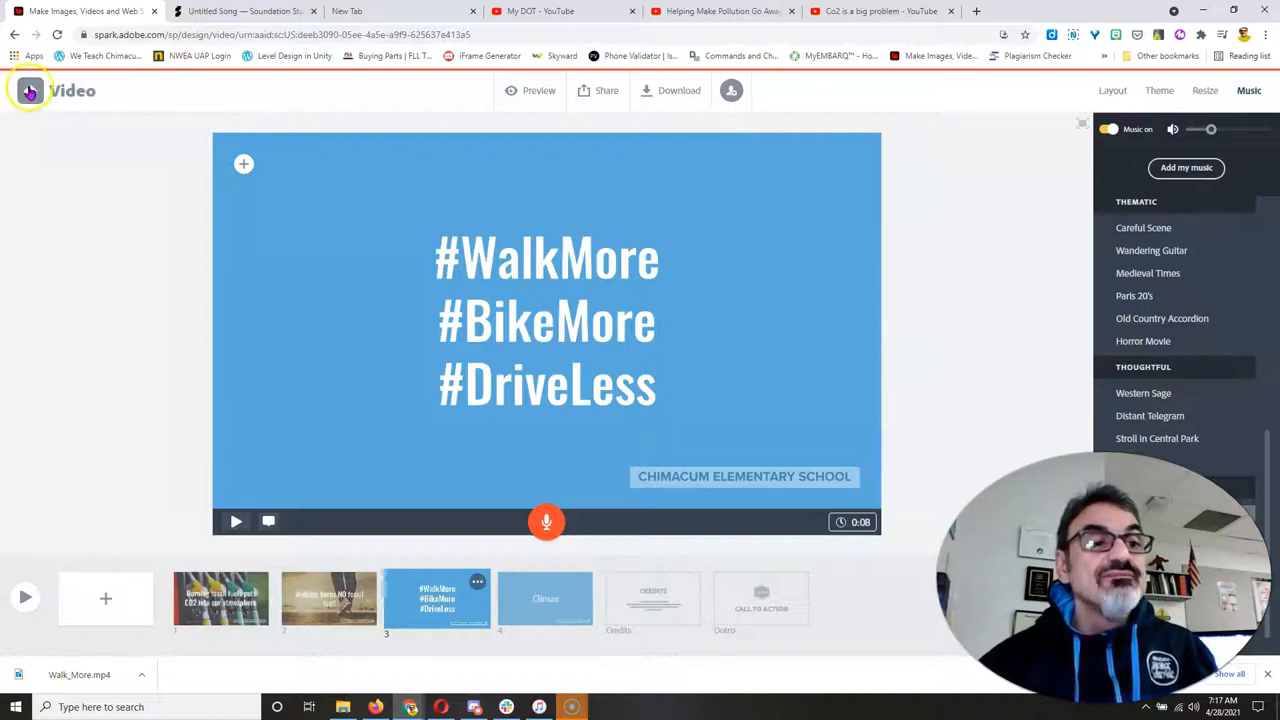
left_click(28, 90)
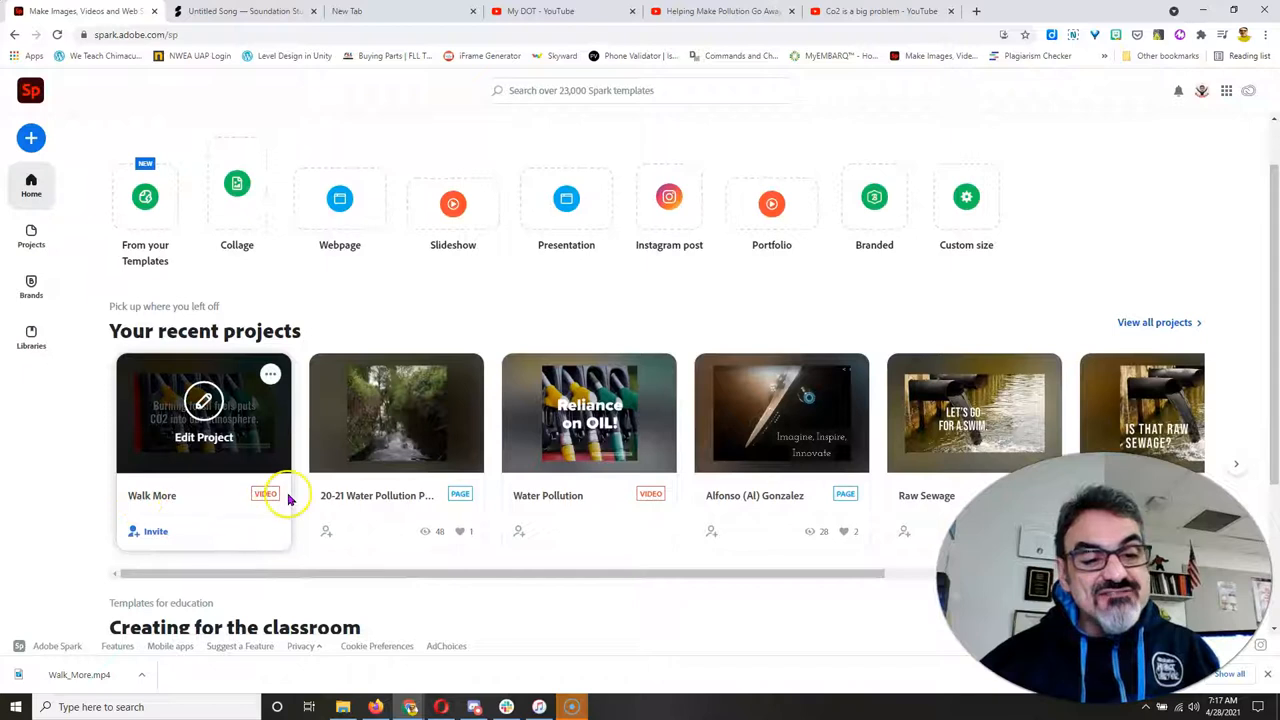
mouse_move(284, 120)
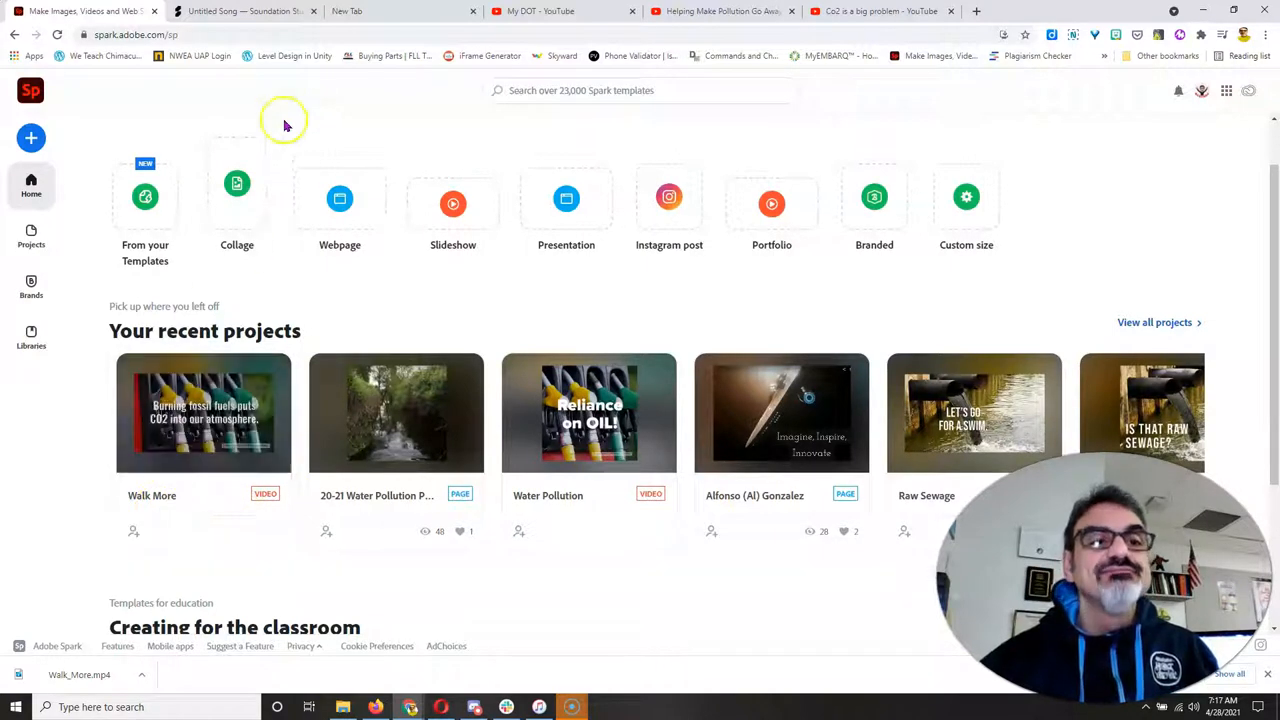
left_click(244, 12)
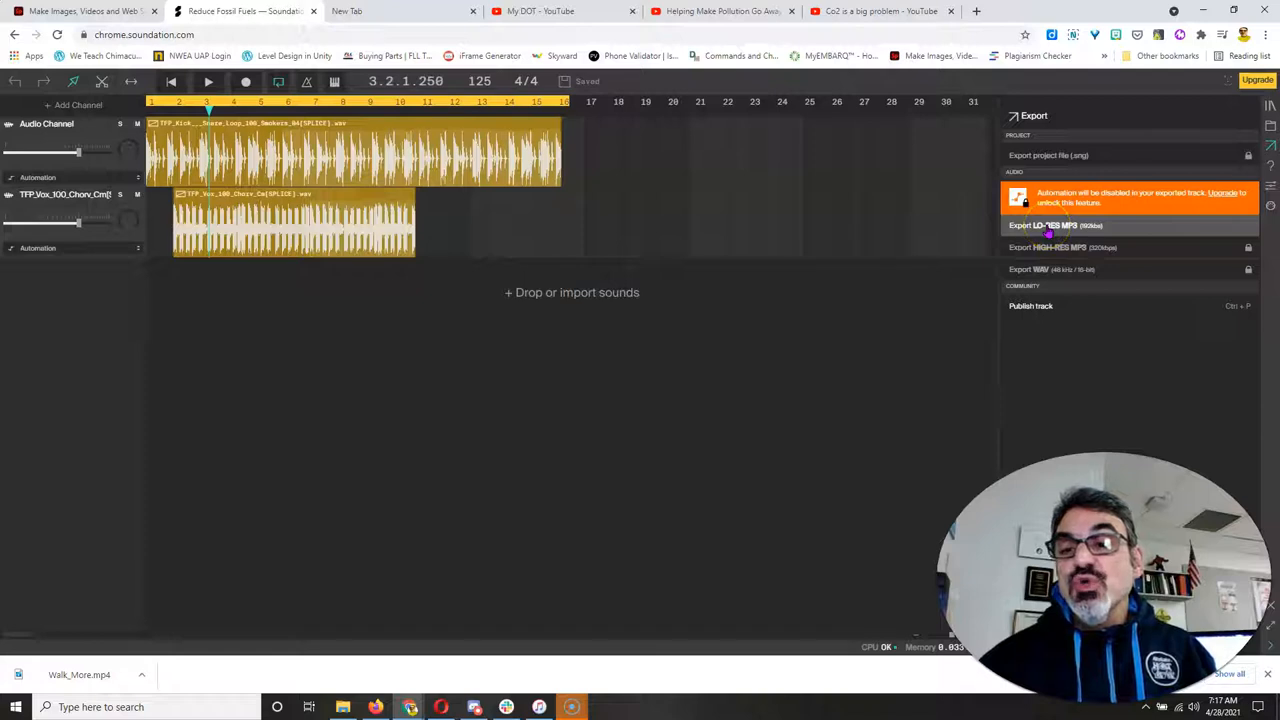
Step: Export the song as a low-res MP3 and show it in the Downloads folder
left_click(1056, 224)
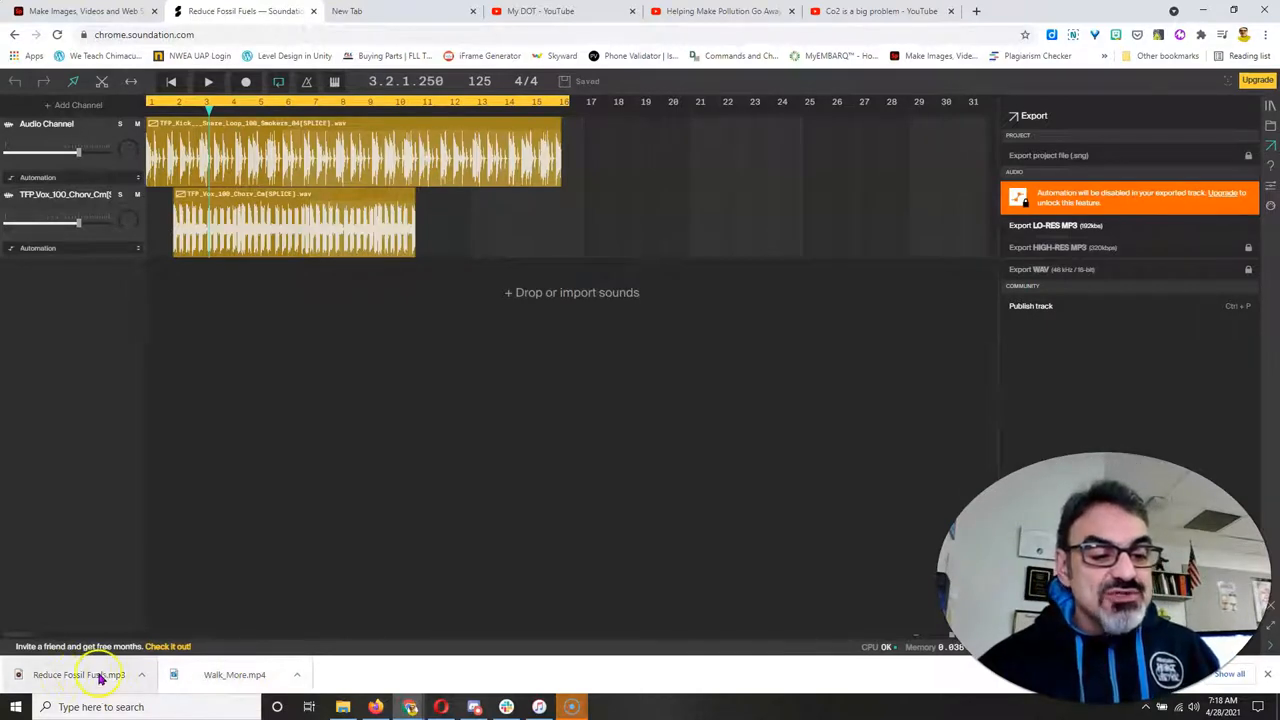
mouse_move(100, 676)
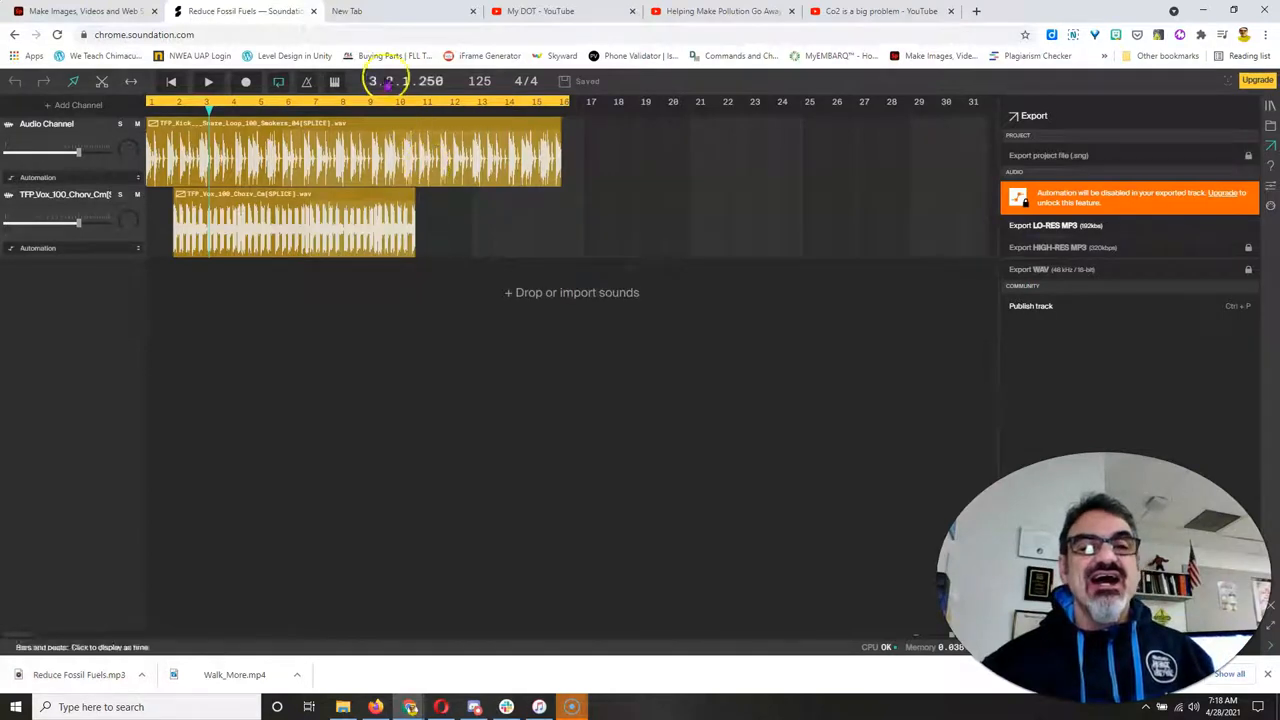
left_click(342, 708)
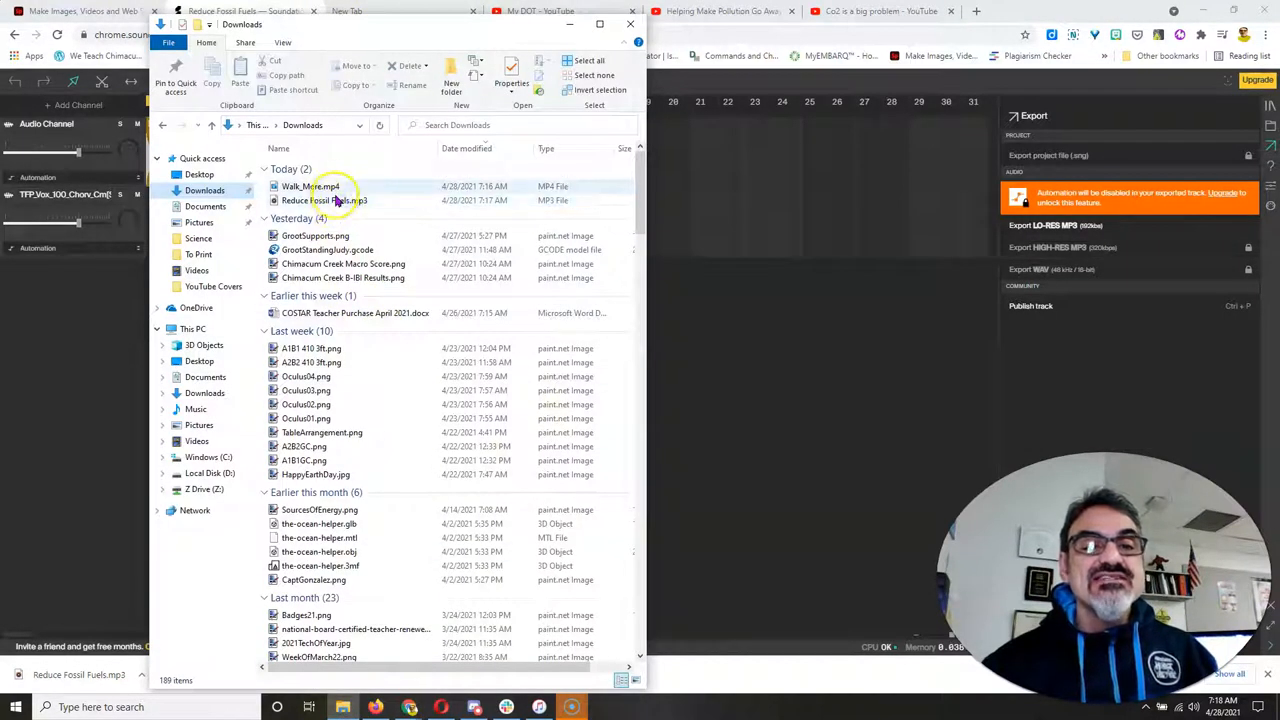
mouse_move(336, 190)
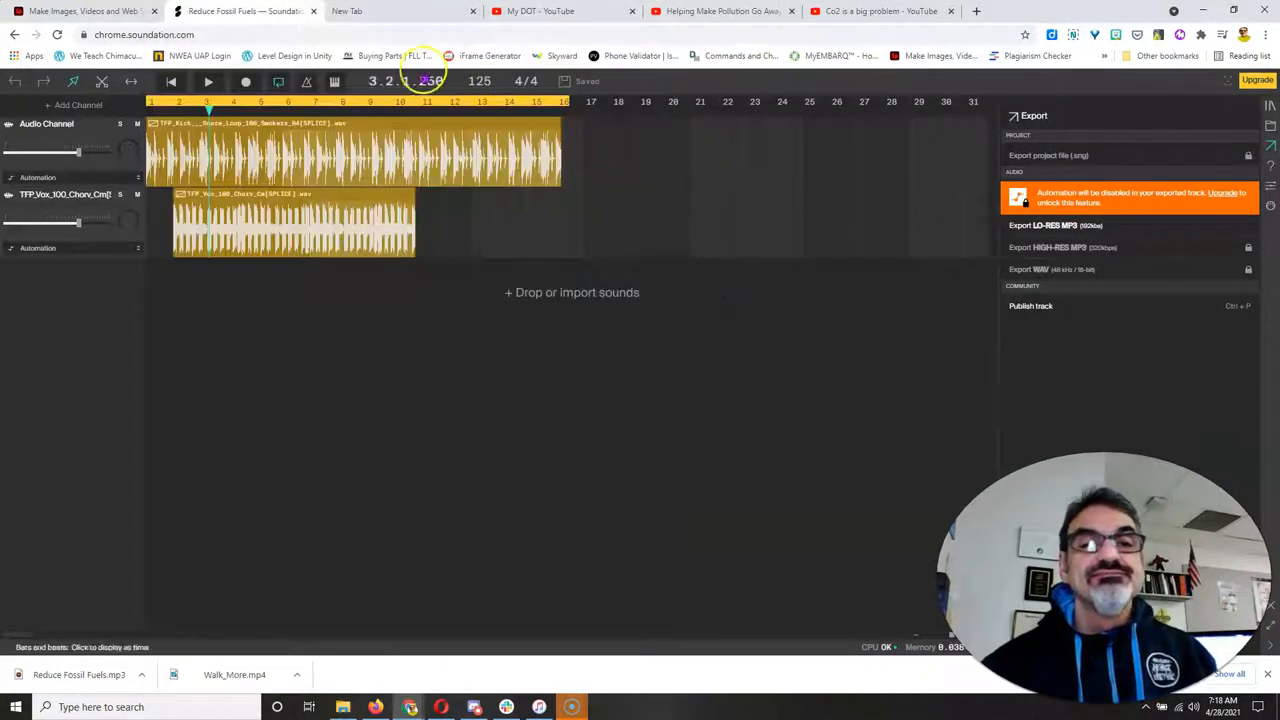
Step: Search 'wevideo' in a new tab and go to the WeVideo website from the results
left_click(380, 12)
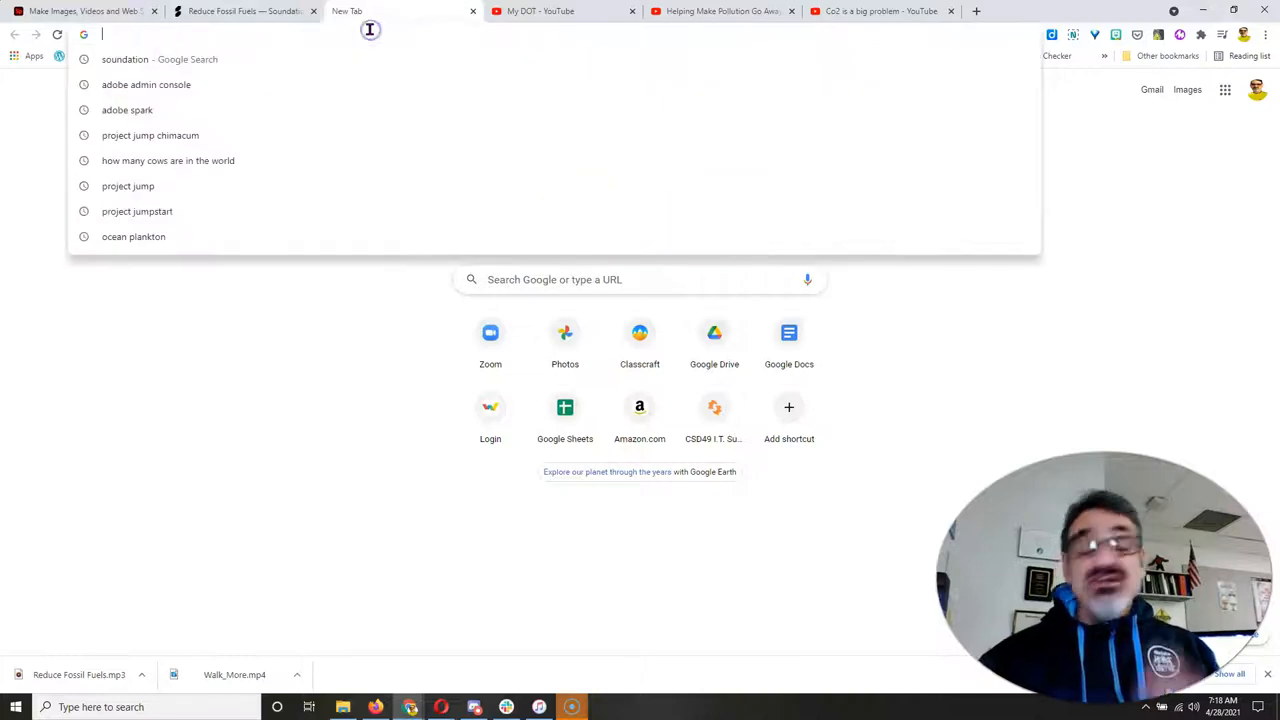
type("wev")
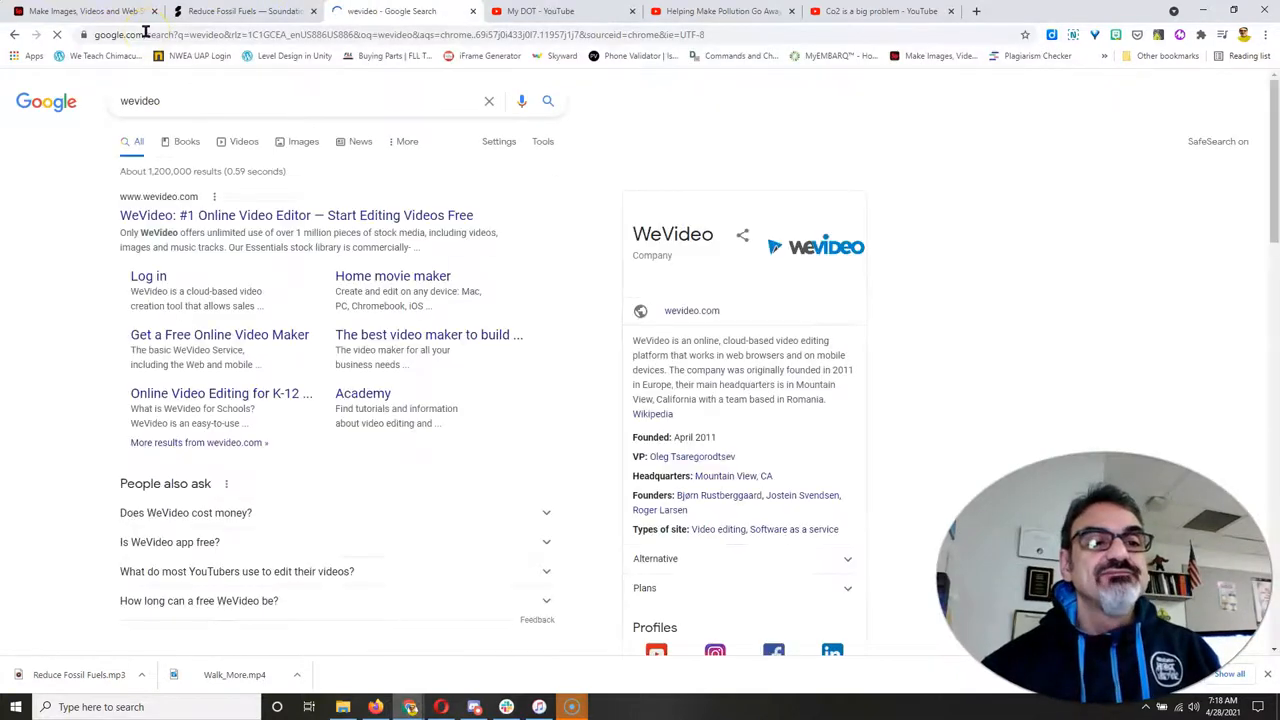
mouse_move(296, 216)
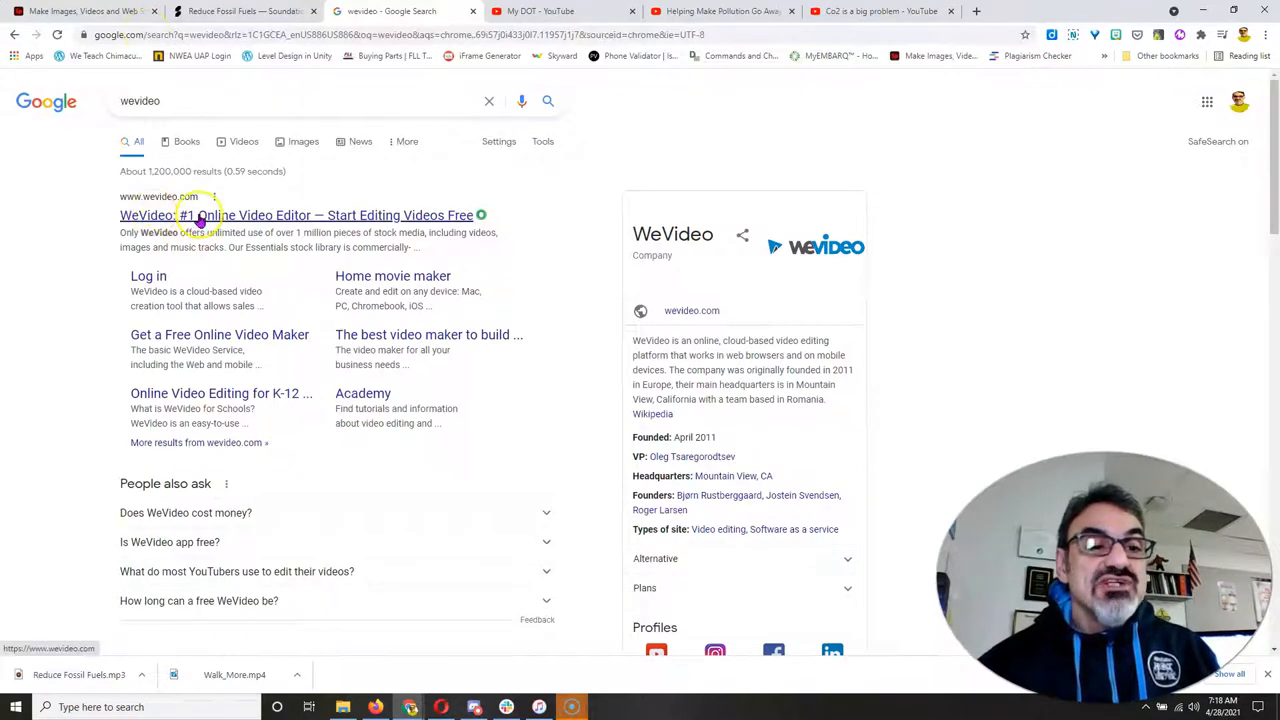
left_click(296, 216)
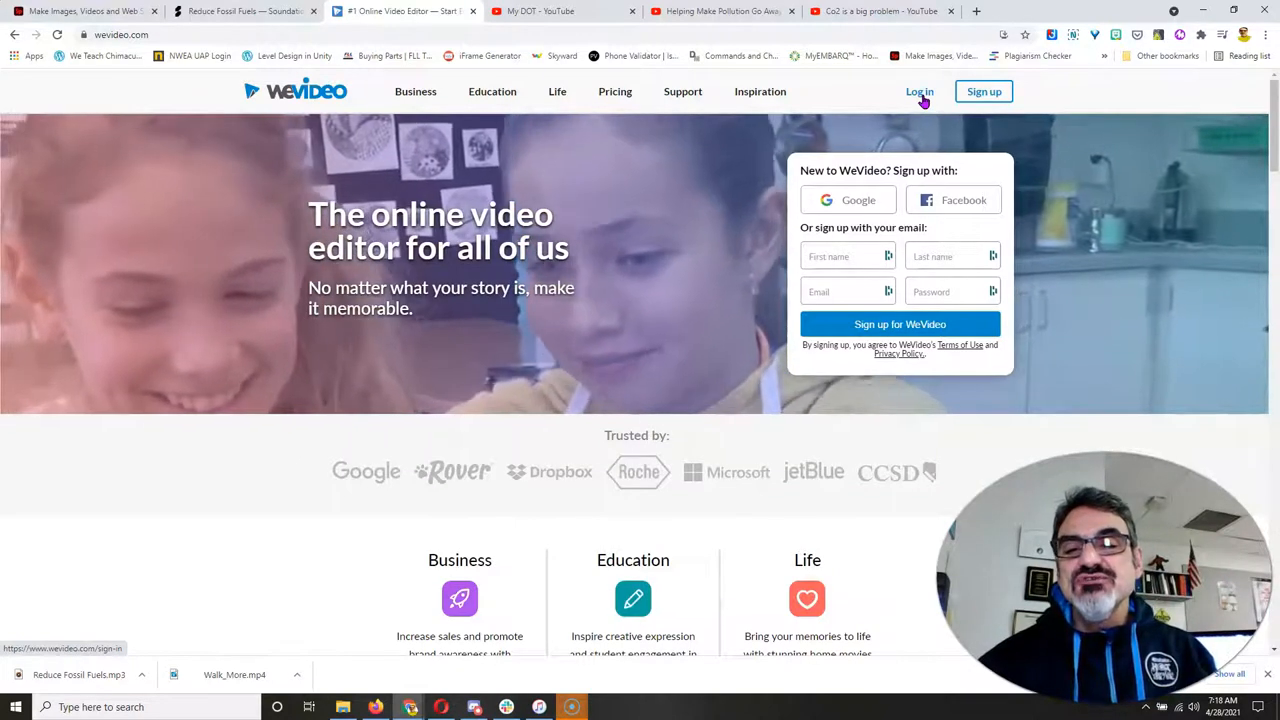
mouse_move(984, 92)
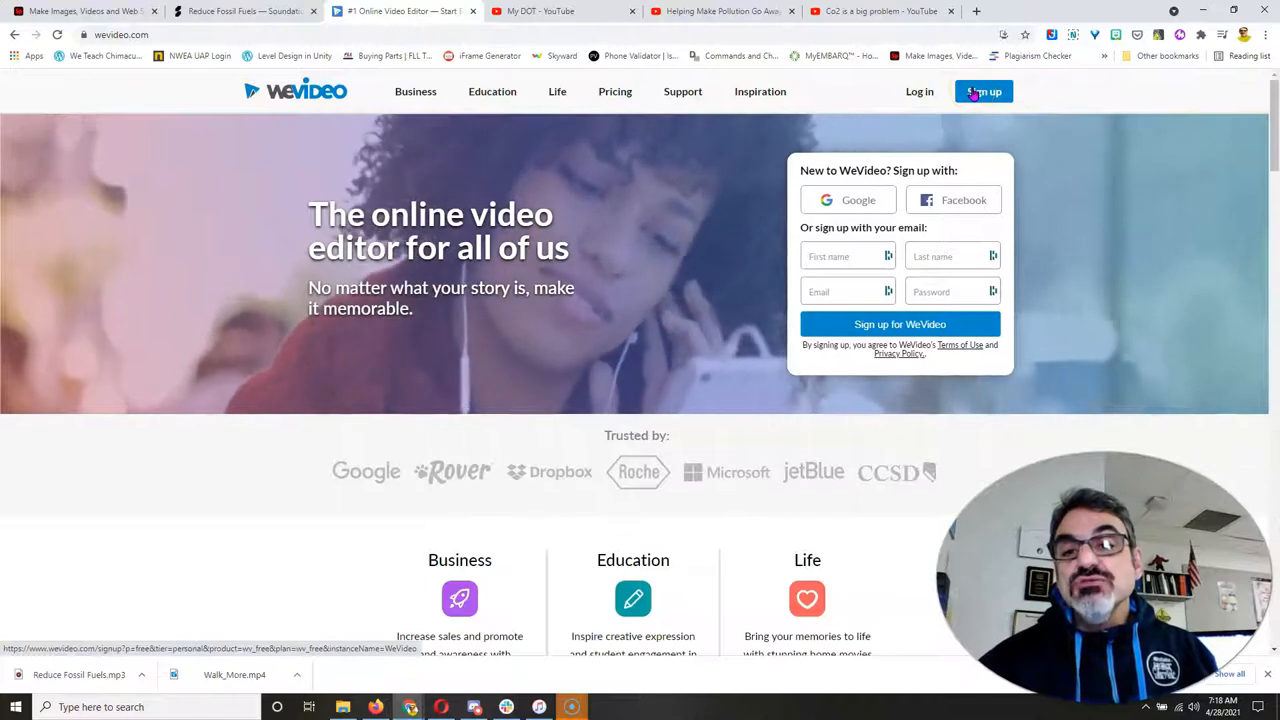
mouse_move(920, 92)
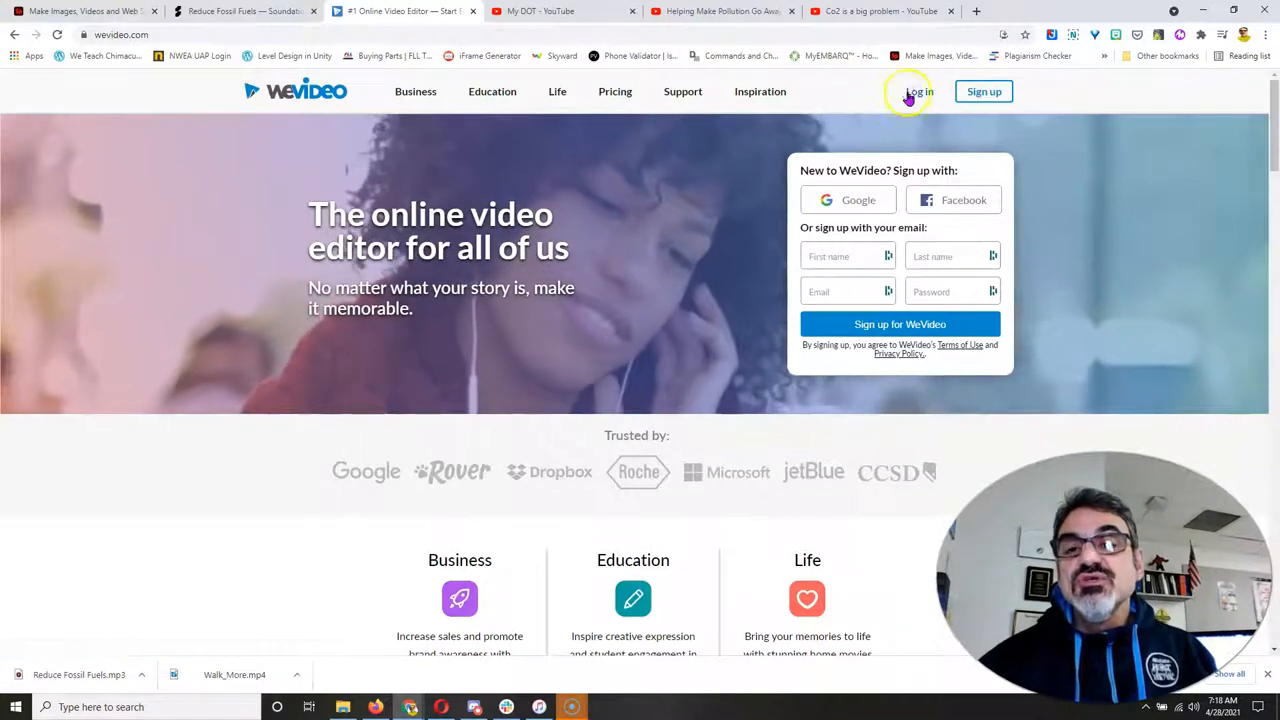
Step: Log into WeVideo with the Google account and start a horizontal 16:9 video from scratch
left_click(920, 92)
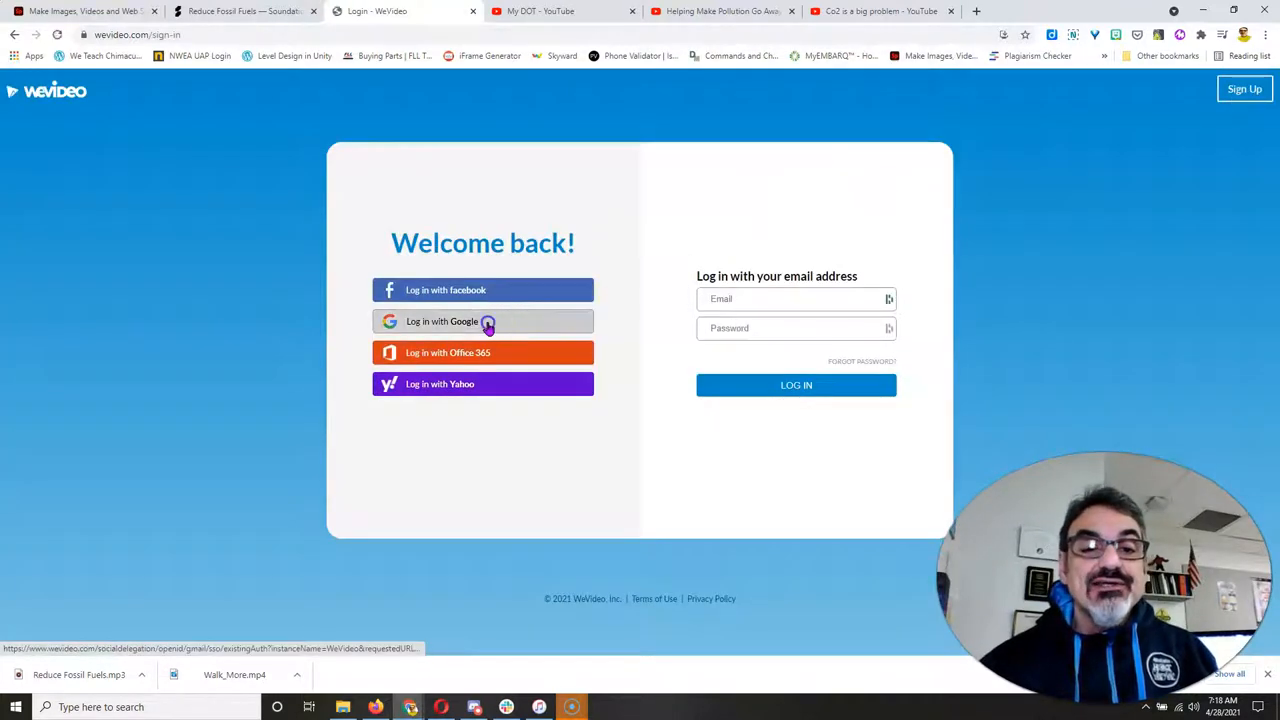
left_click(484, 320)
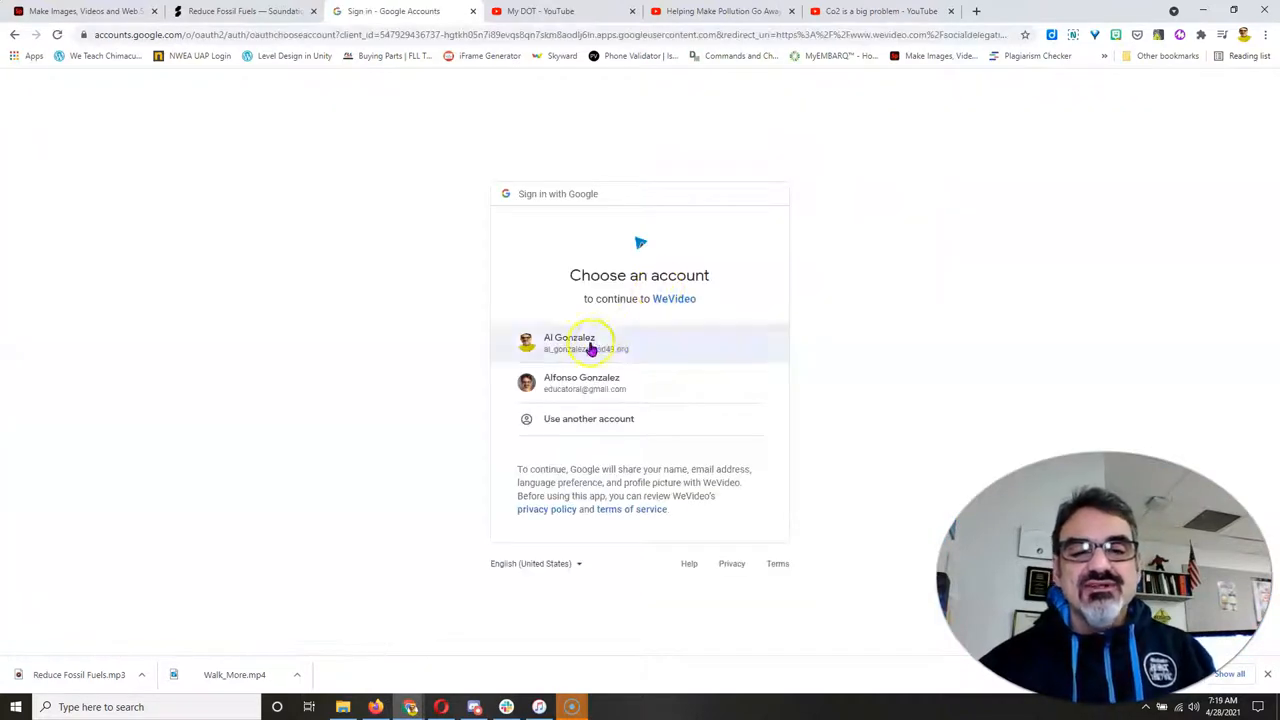
left_click(584, 342)
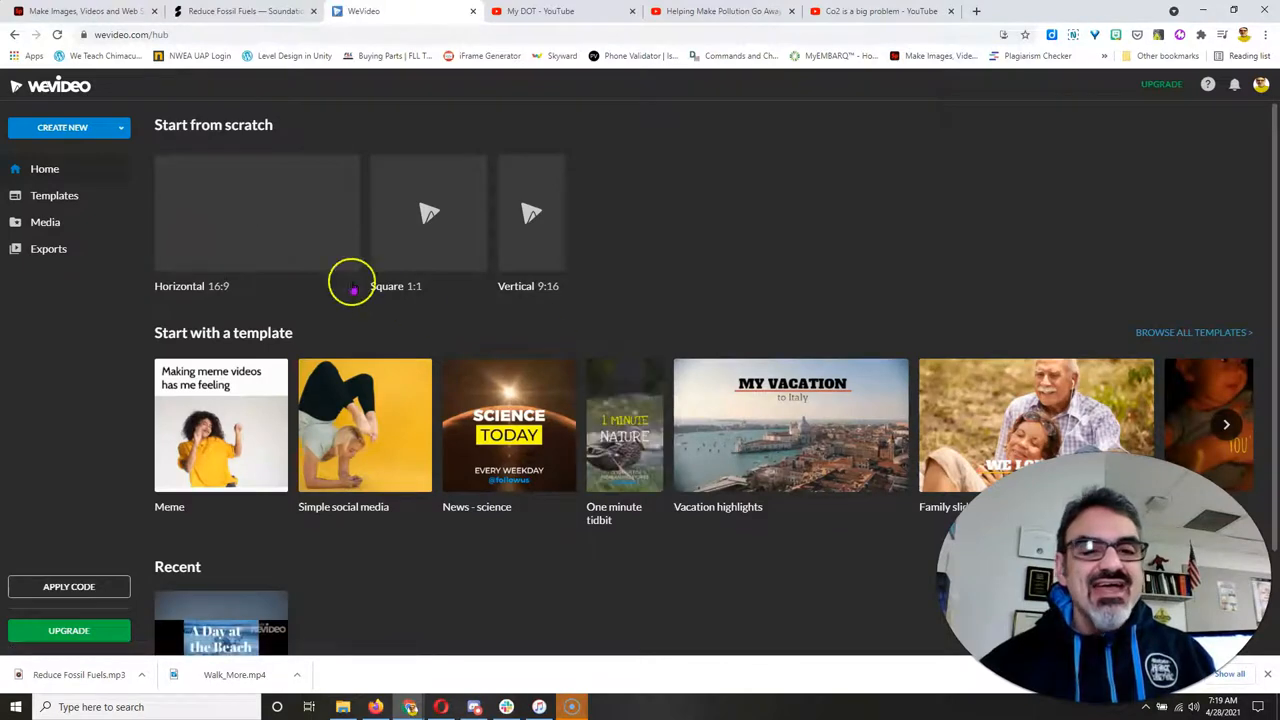
left_click(62, 128)
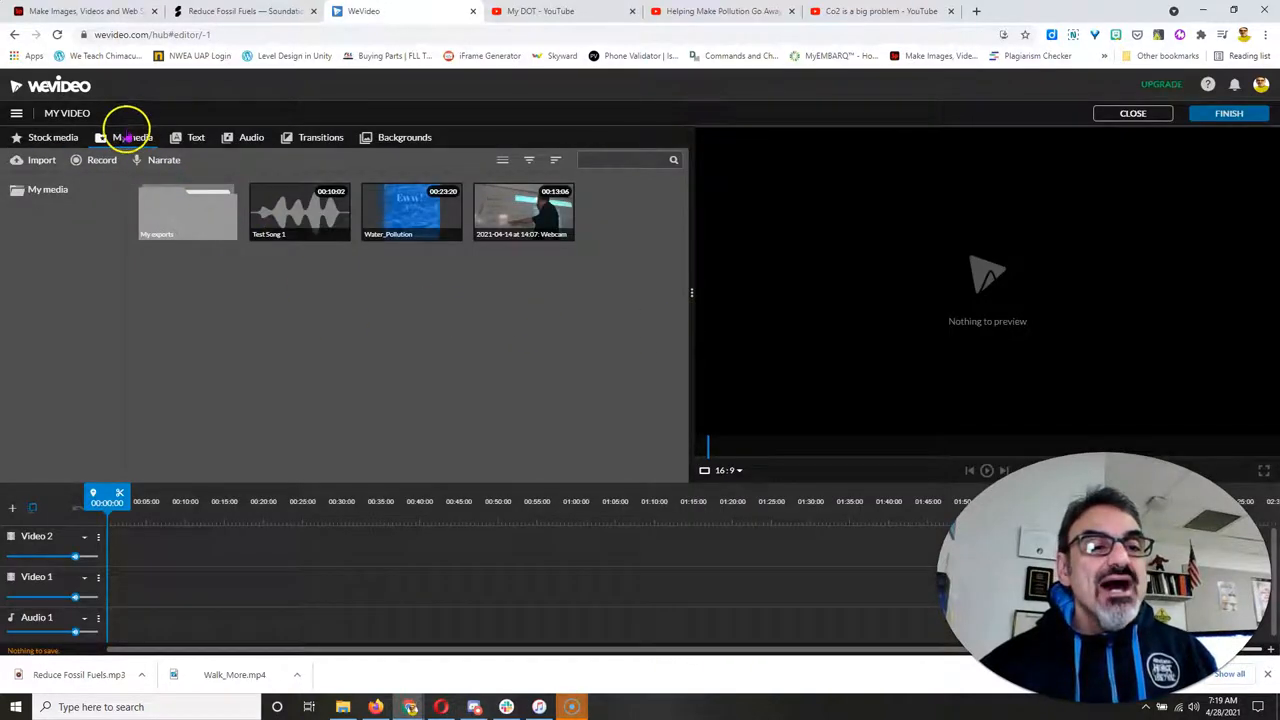
Step: Import the Walk_More.mp4 video file into the media library
left_click(40, 160)
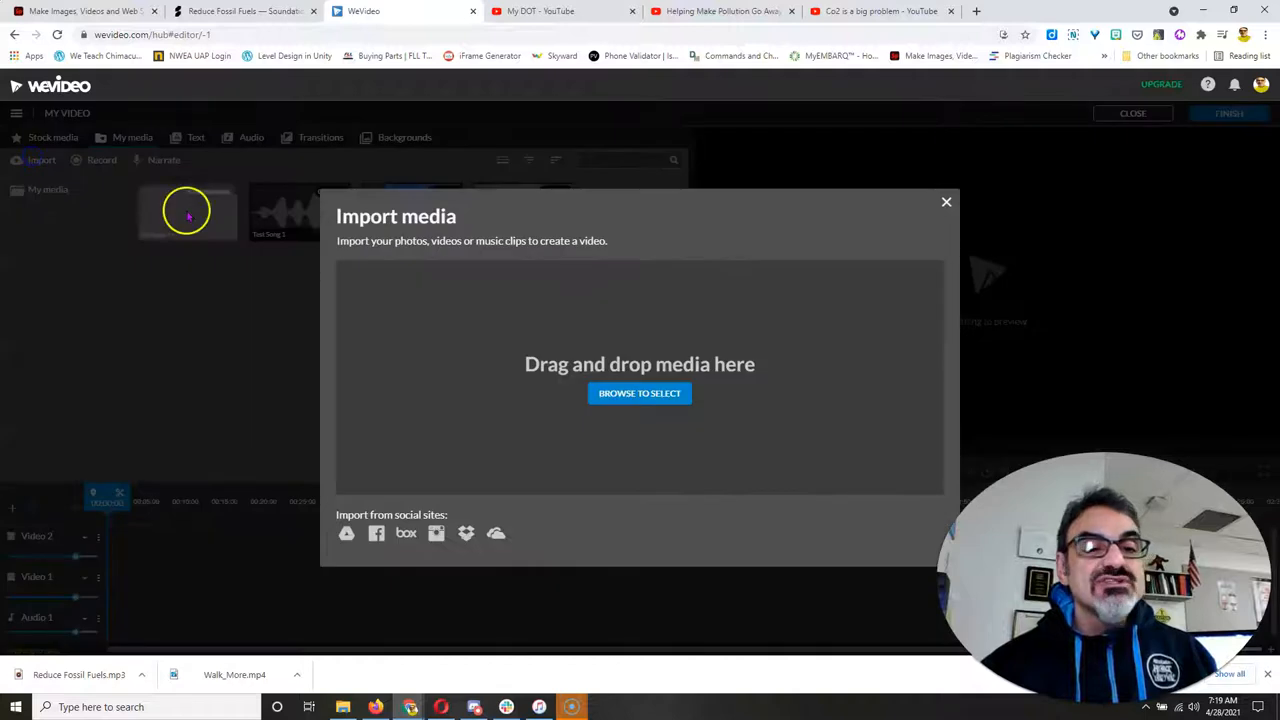
left_click(640, 392)
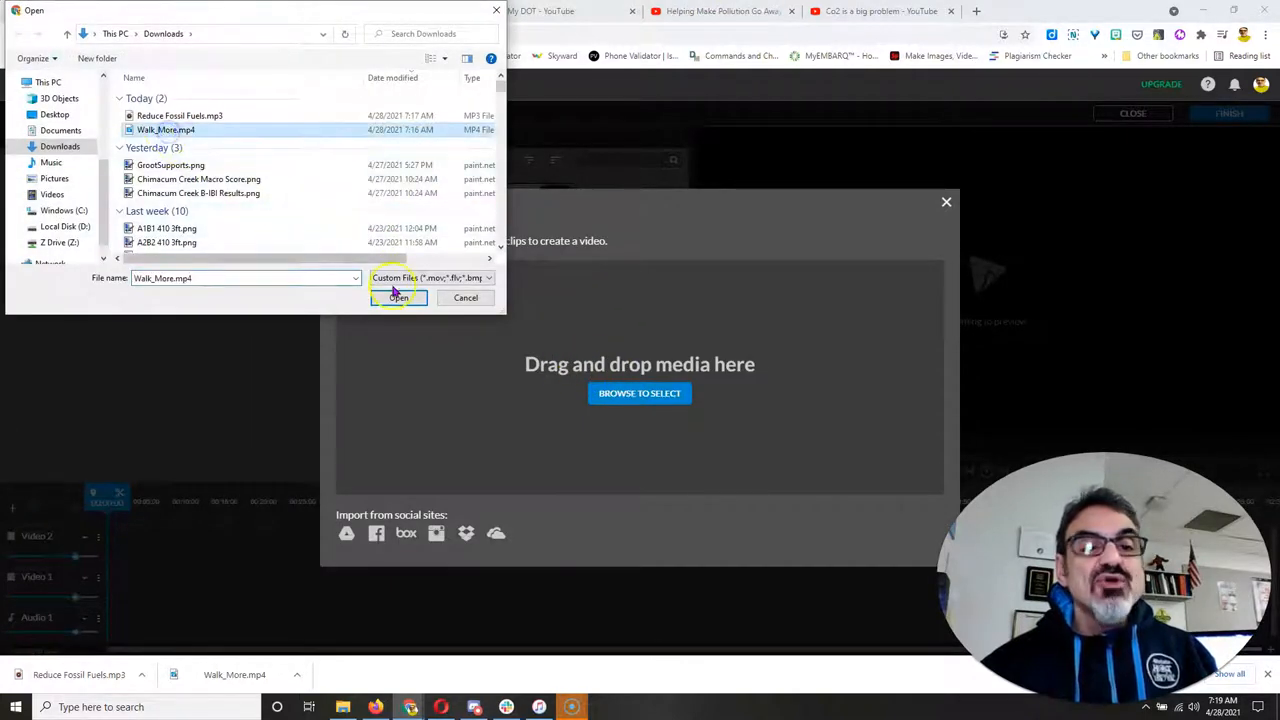
left_click(398, 296)
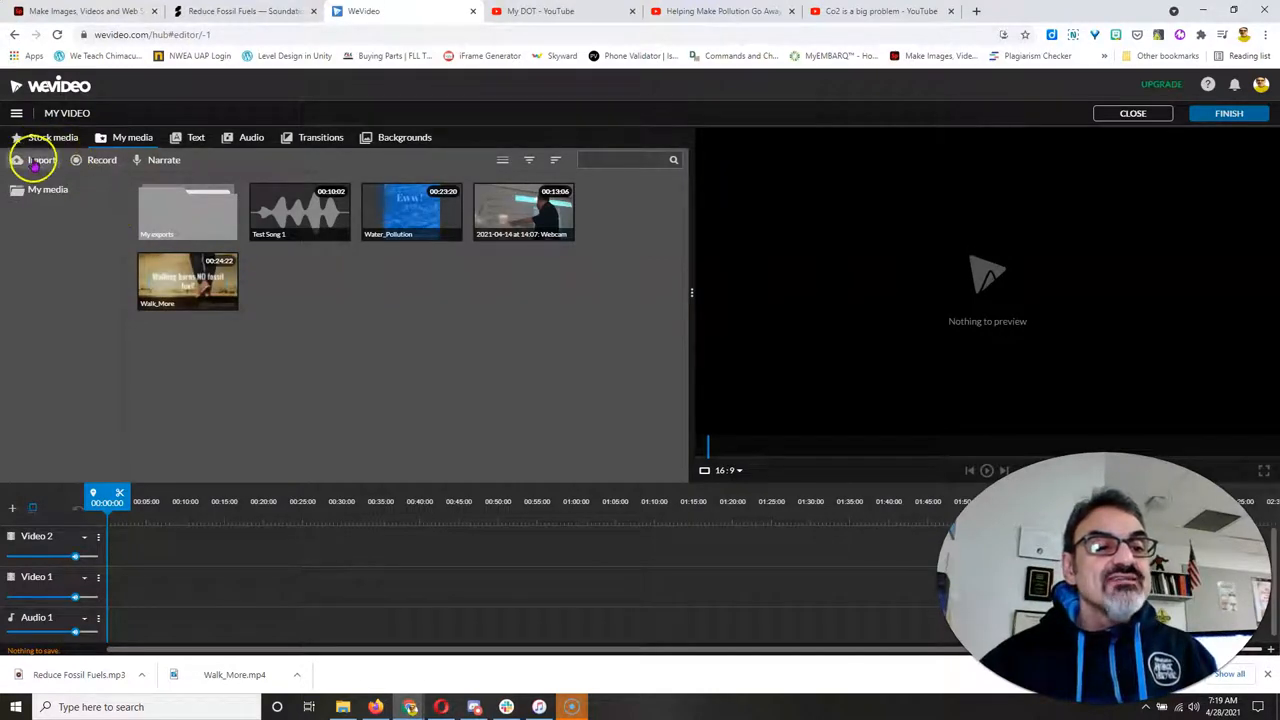
Step: Import the Reduce Fossil Fuels.mp3 and browse the media library's clips
left_click(40, 160)
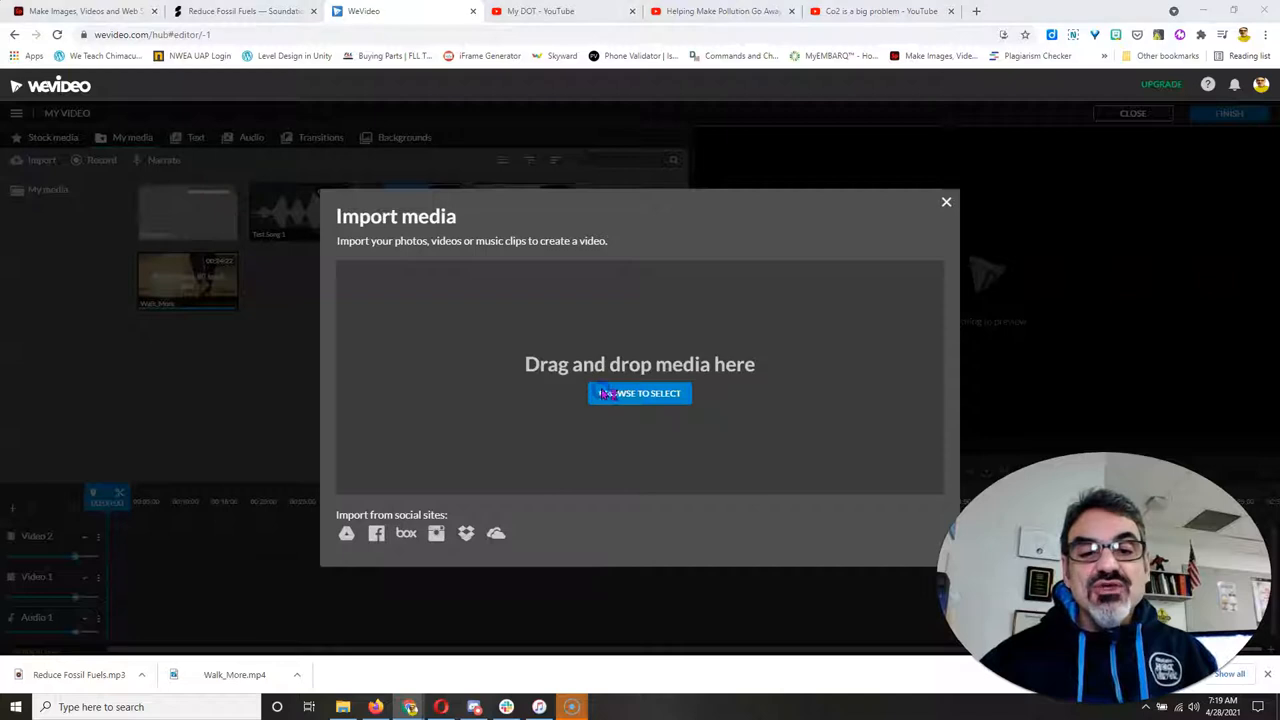
left_click(640, 392)
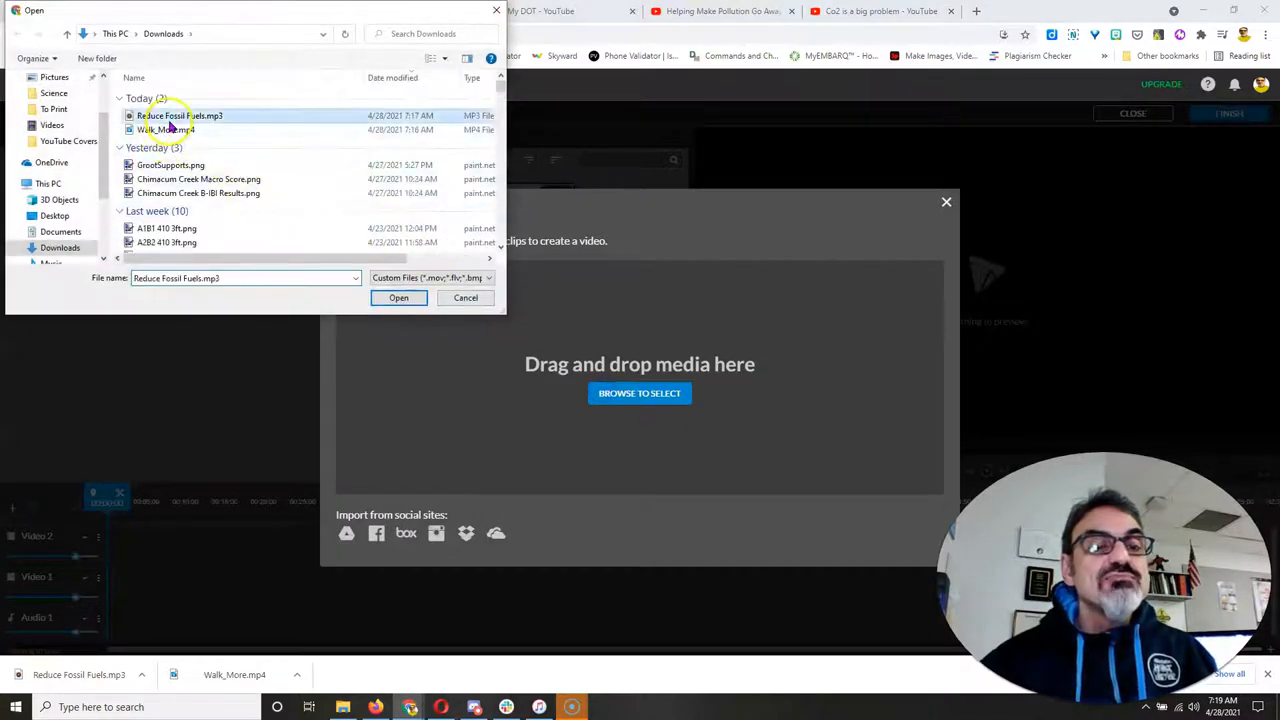
left_click(398, 296)
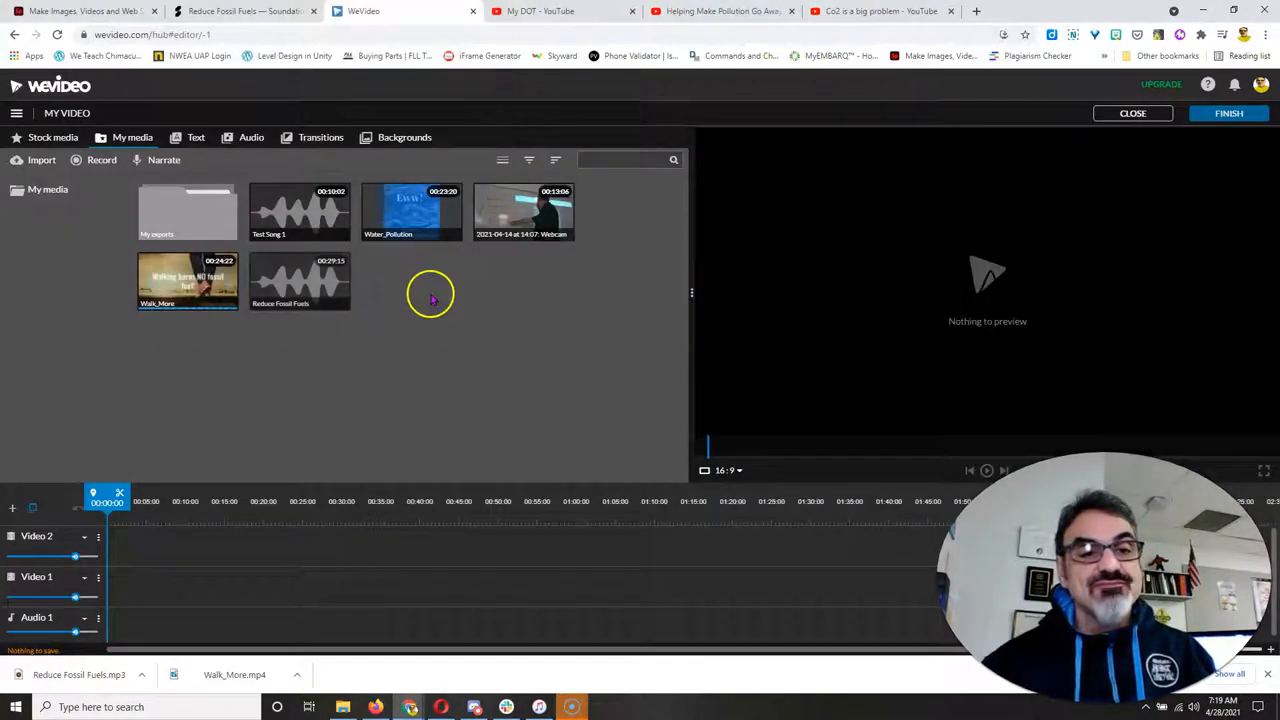
left_click(300, 212)
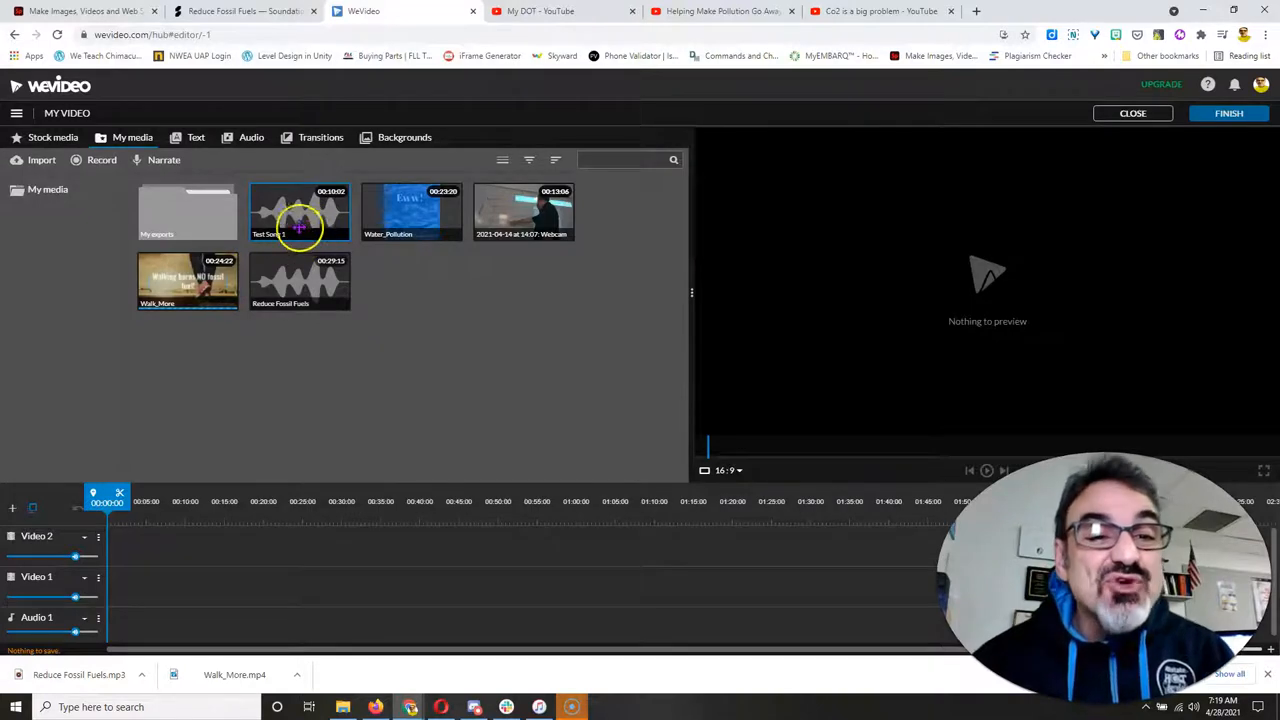
left_click(410, 212)
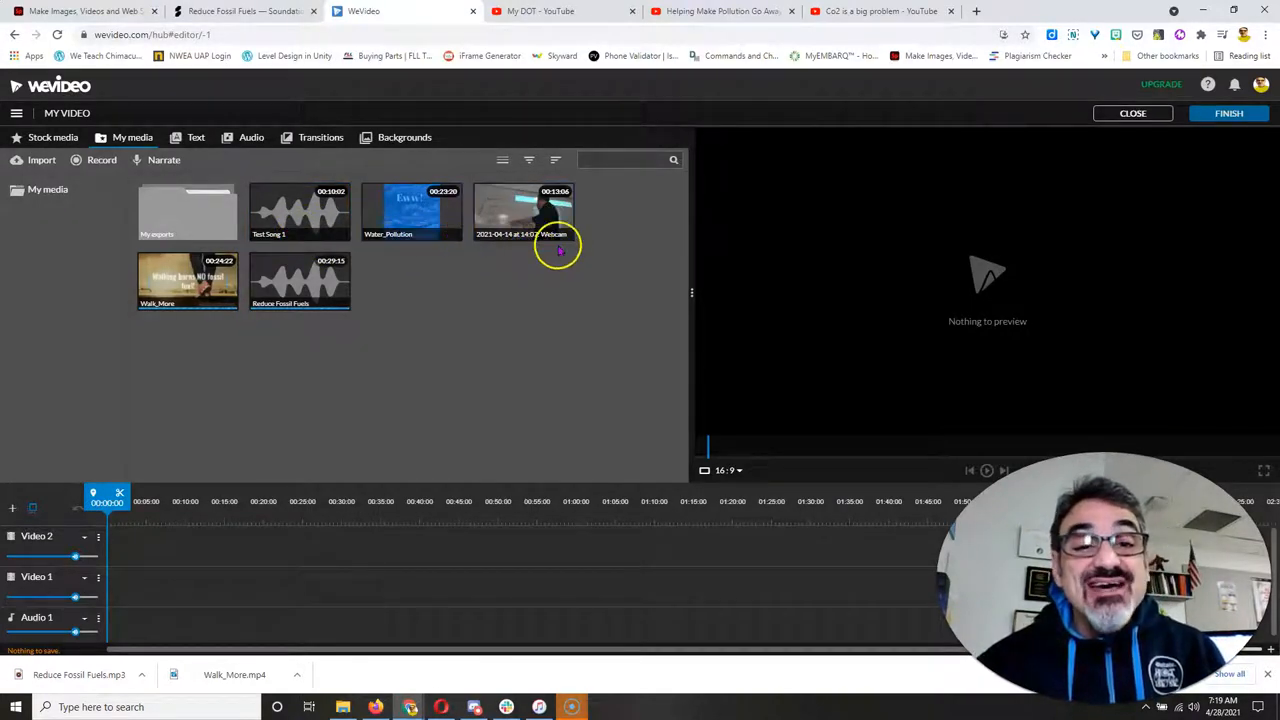
left_click(524, 212)
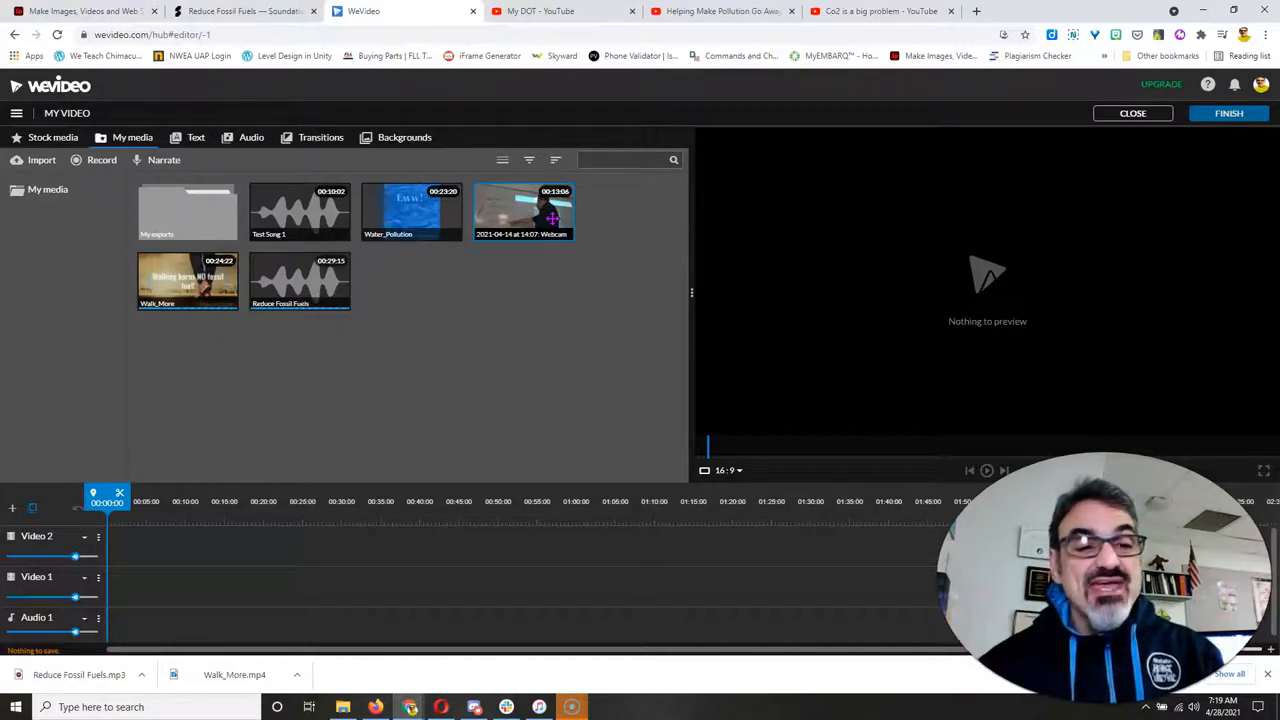
left_click(186, 282)
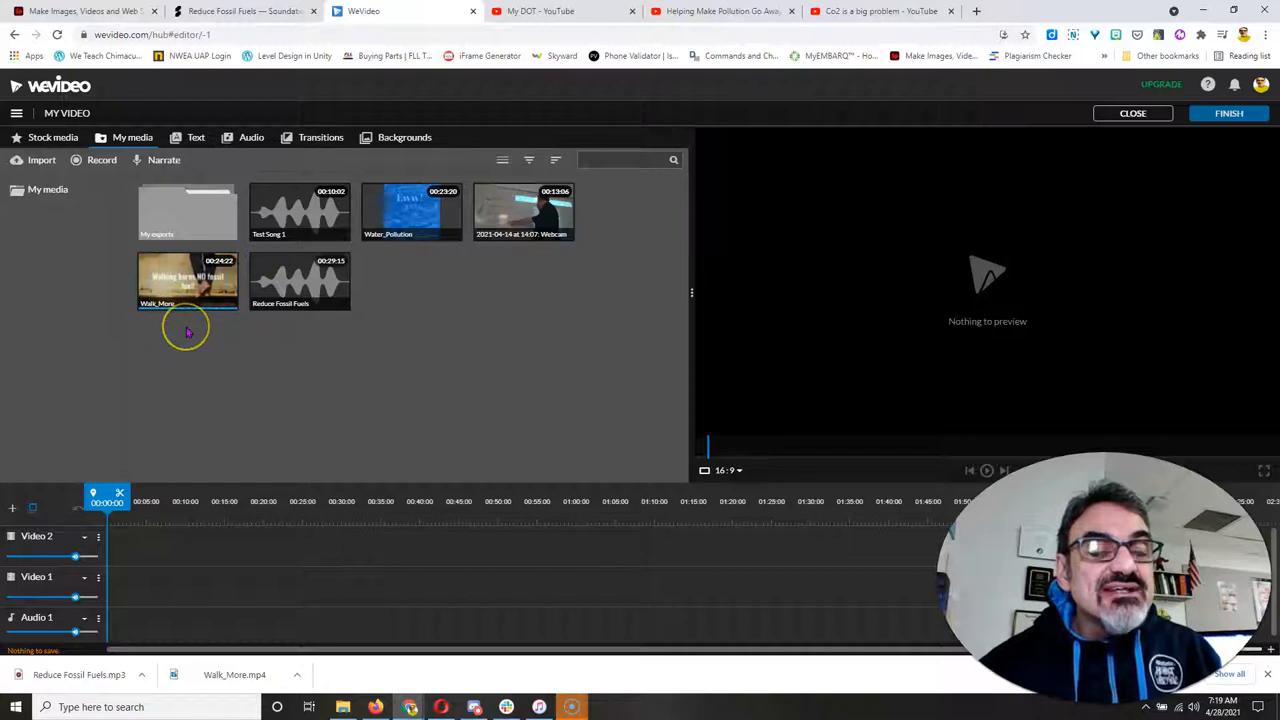
mouse_move(400, 418)
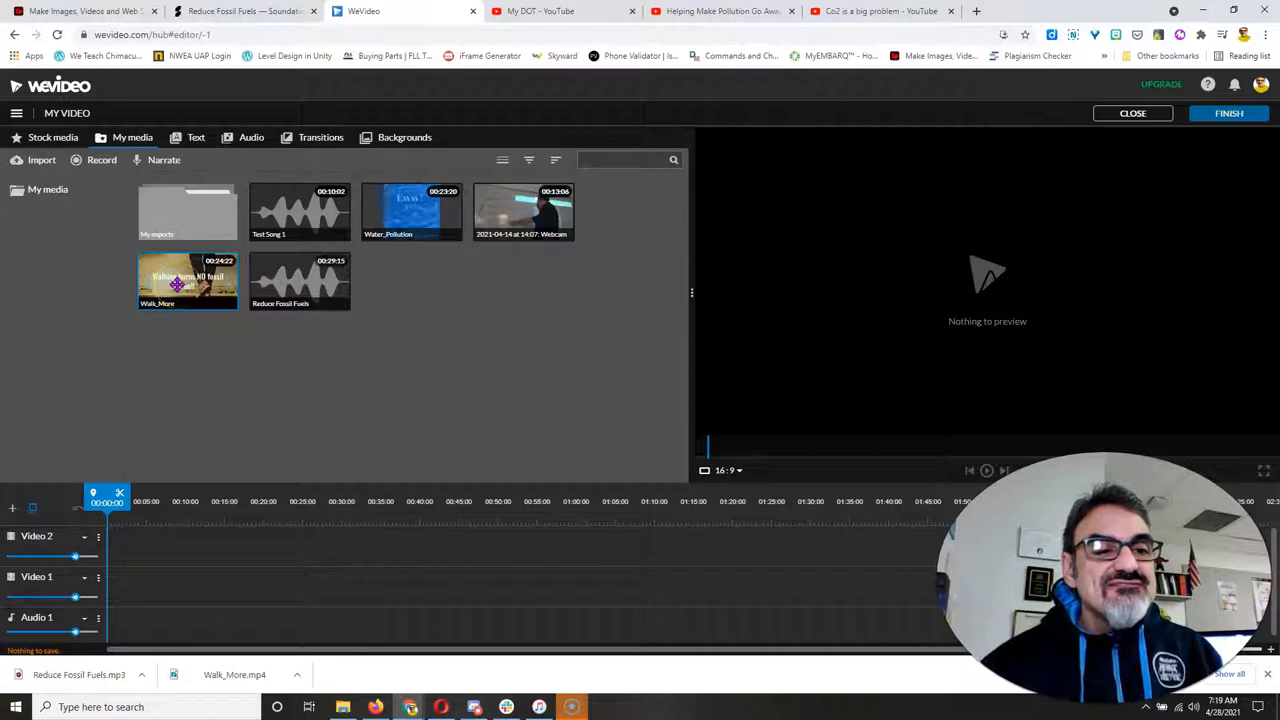
Step: Place the Walk_More clip on the video track and dismiss the 'Clip cannot be placed' warnings for the Reduce Fossil Fuels MP3
left_click_drag(188, 280, 220, 584)
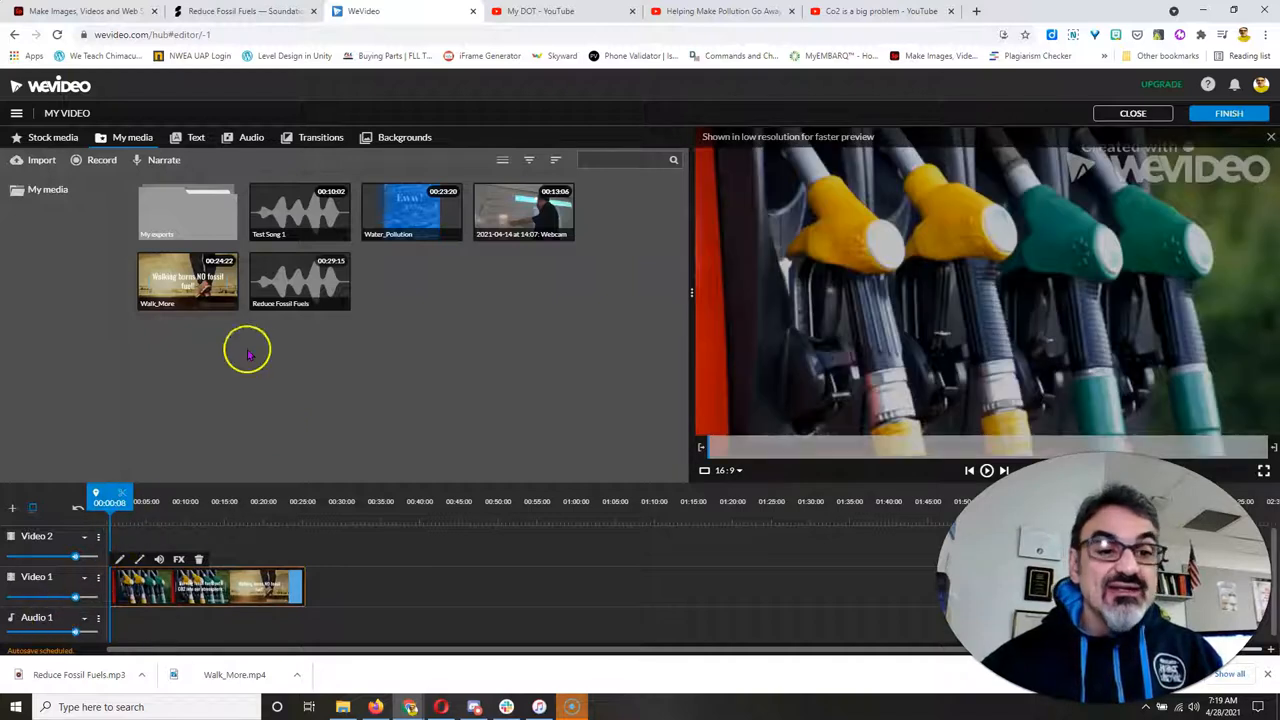
left_click(300, 280)
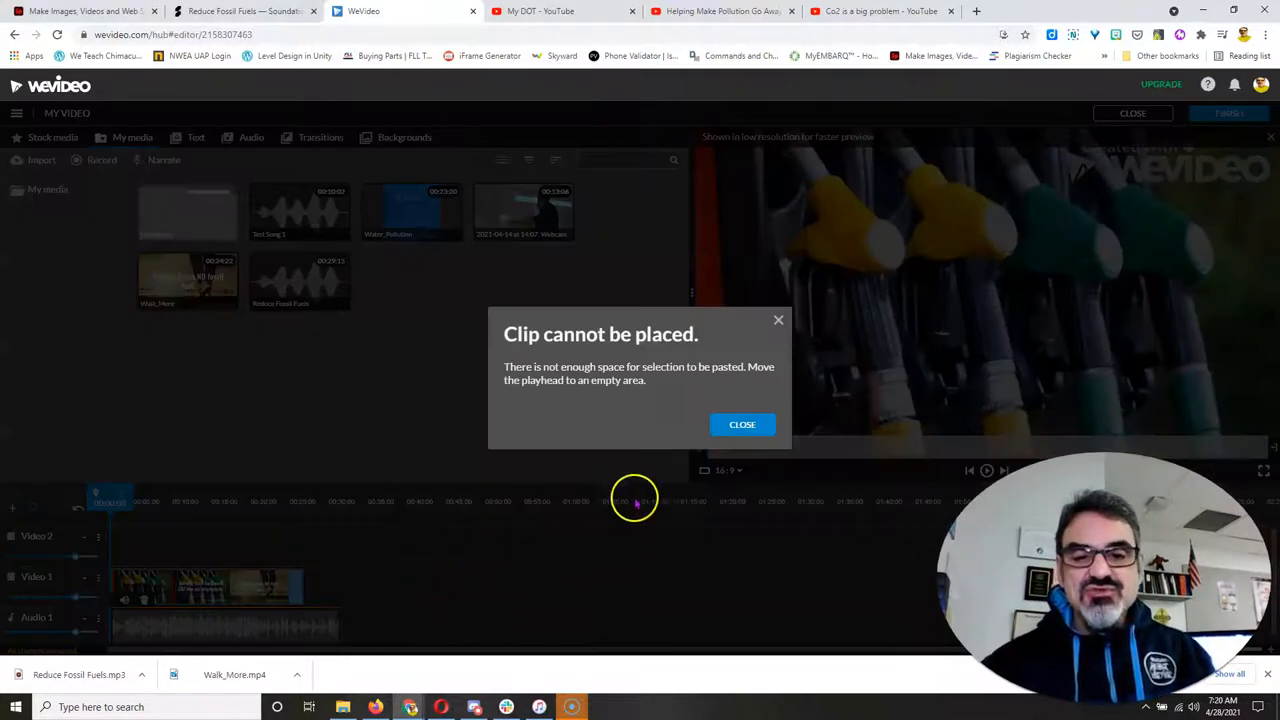
left_click(742, 424)
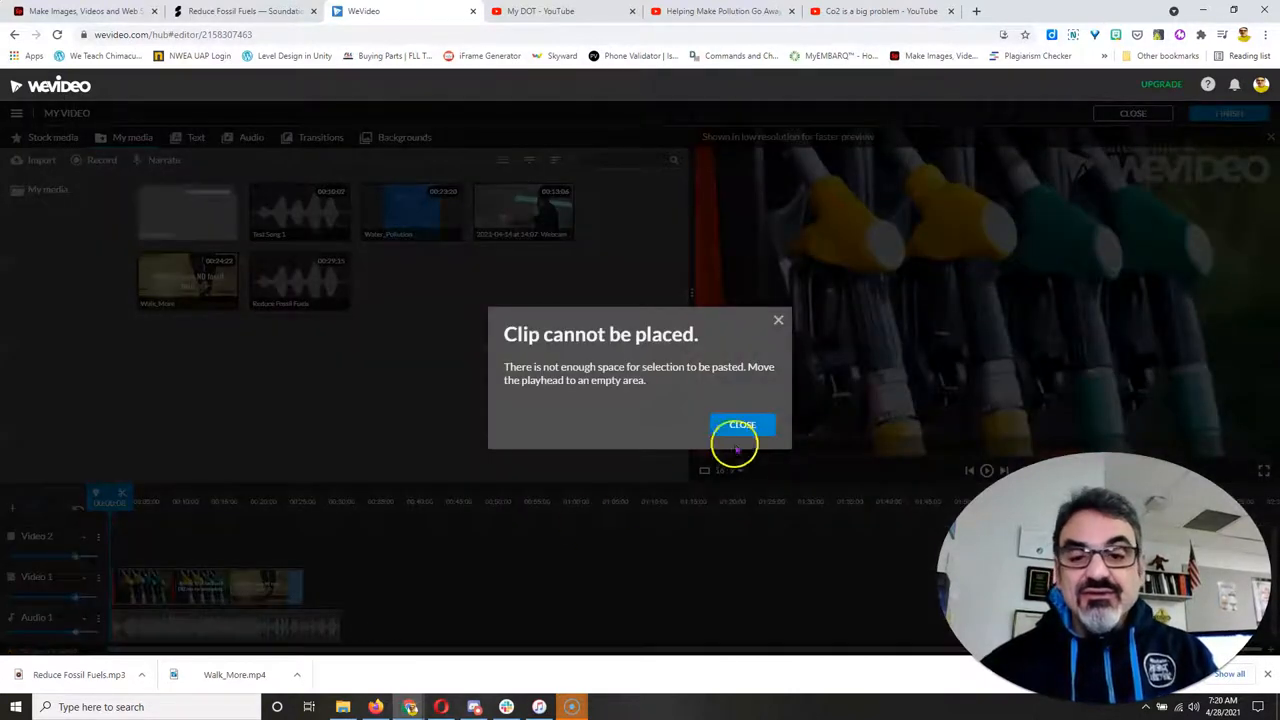
left_click(740, 424)
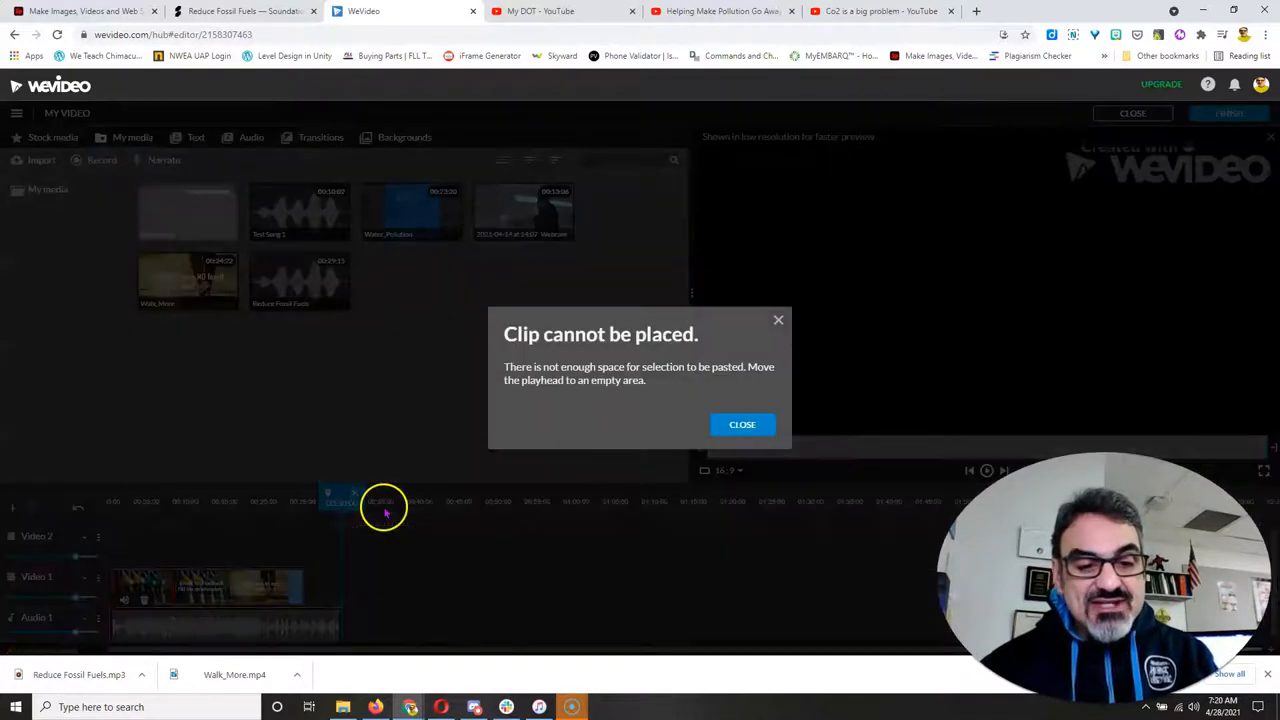
left_click(742, 424)
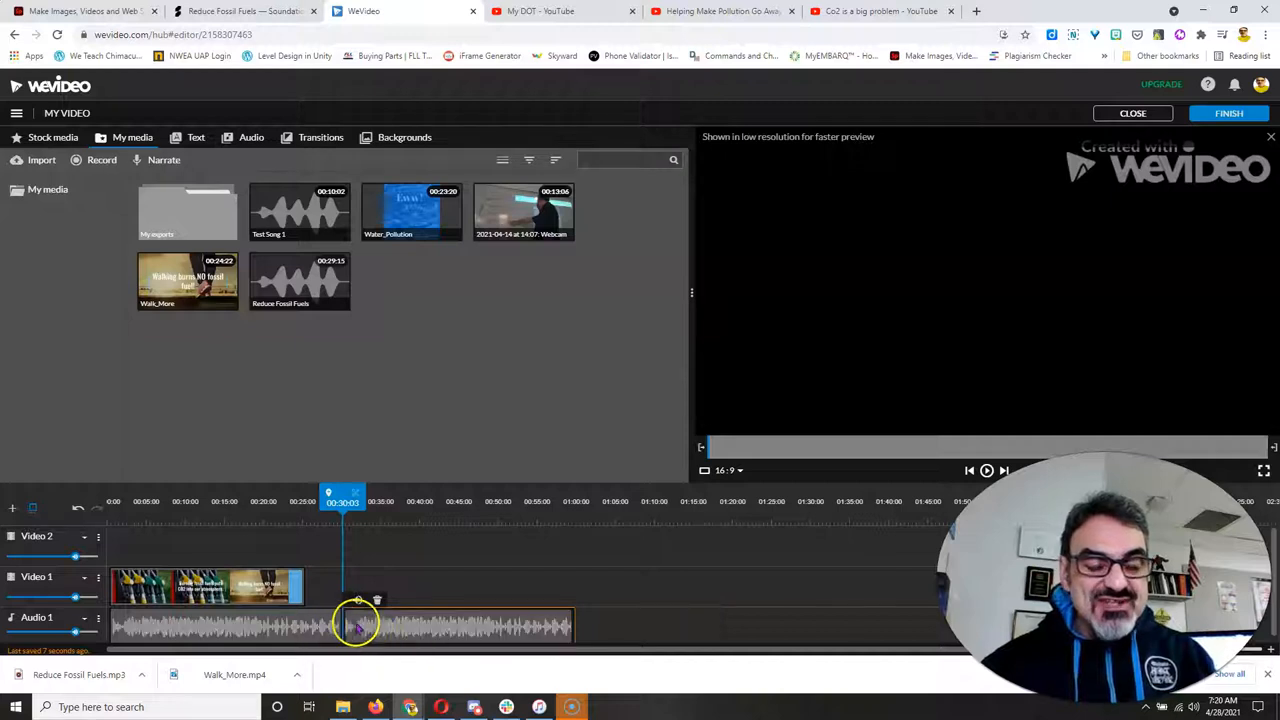
Step: Cut the Reduce Fossil Fuels soundtrack at the point where the Walk_More video ends
left_click(458, 624)
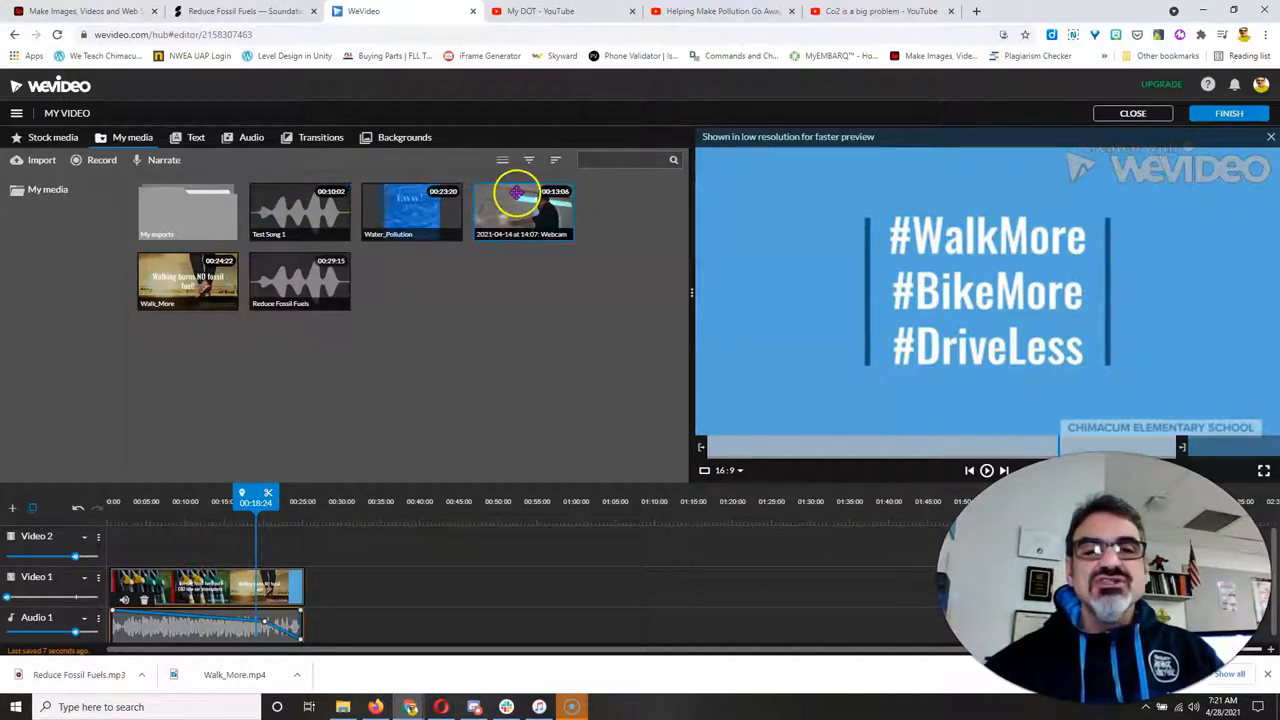
left_click(986, 470)
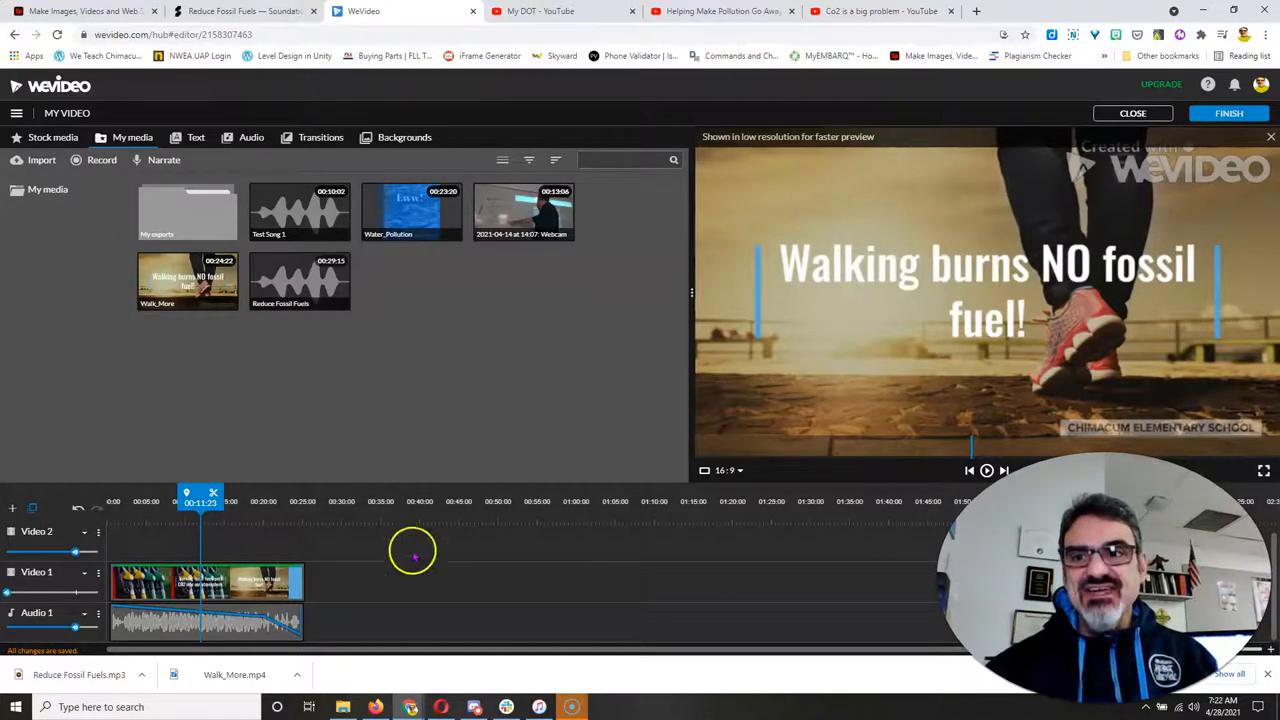
mouse_move(458, 536)
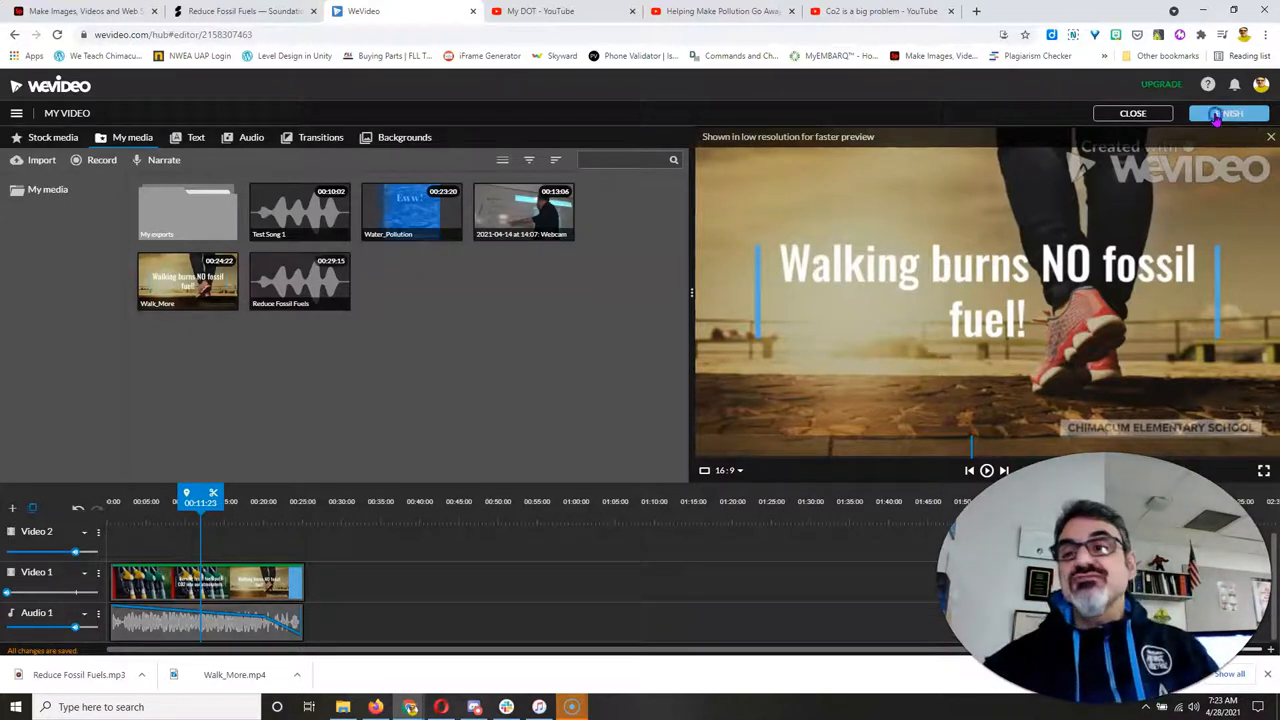
Step: Finish editing and export the commercial titled 'Reduce Fossil Fuels' at SD resolution
left_click(1228, 112)
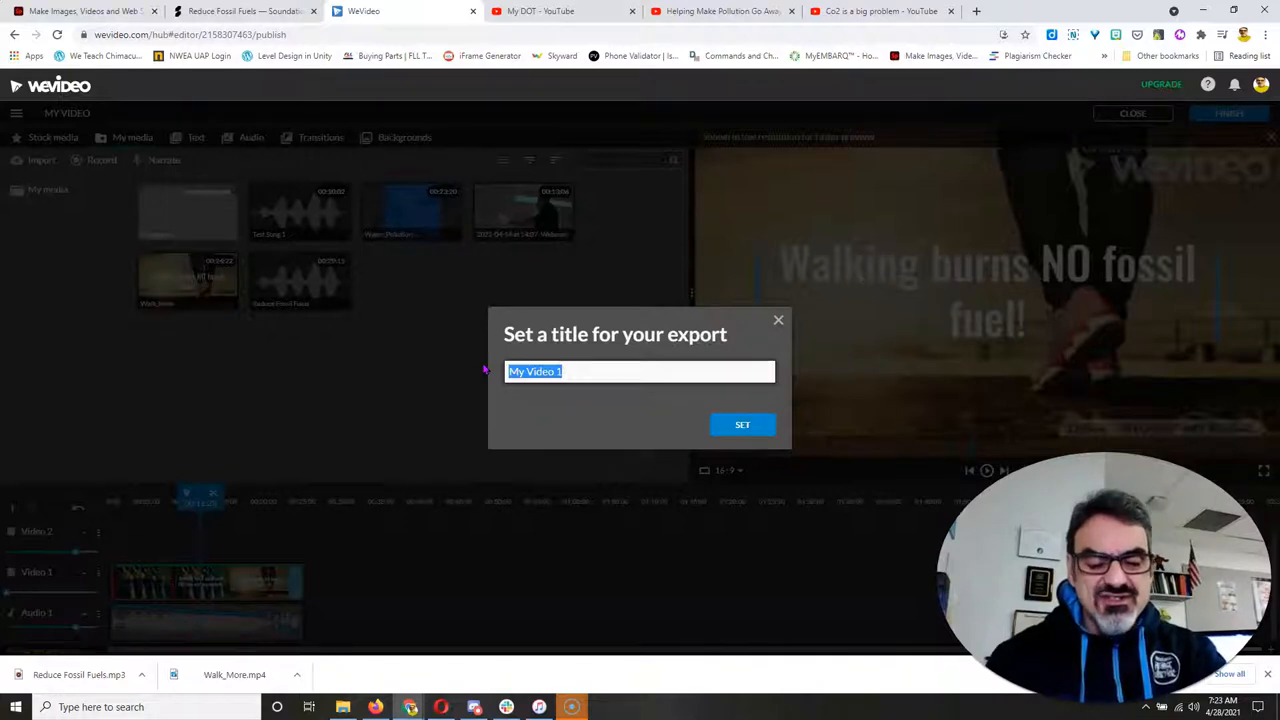
type("Reduce Fossil Fuels")
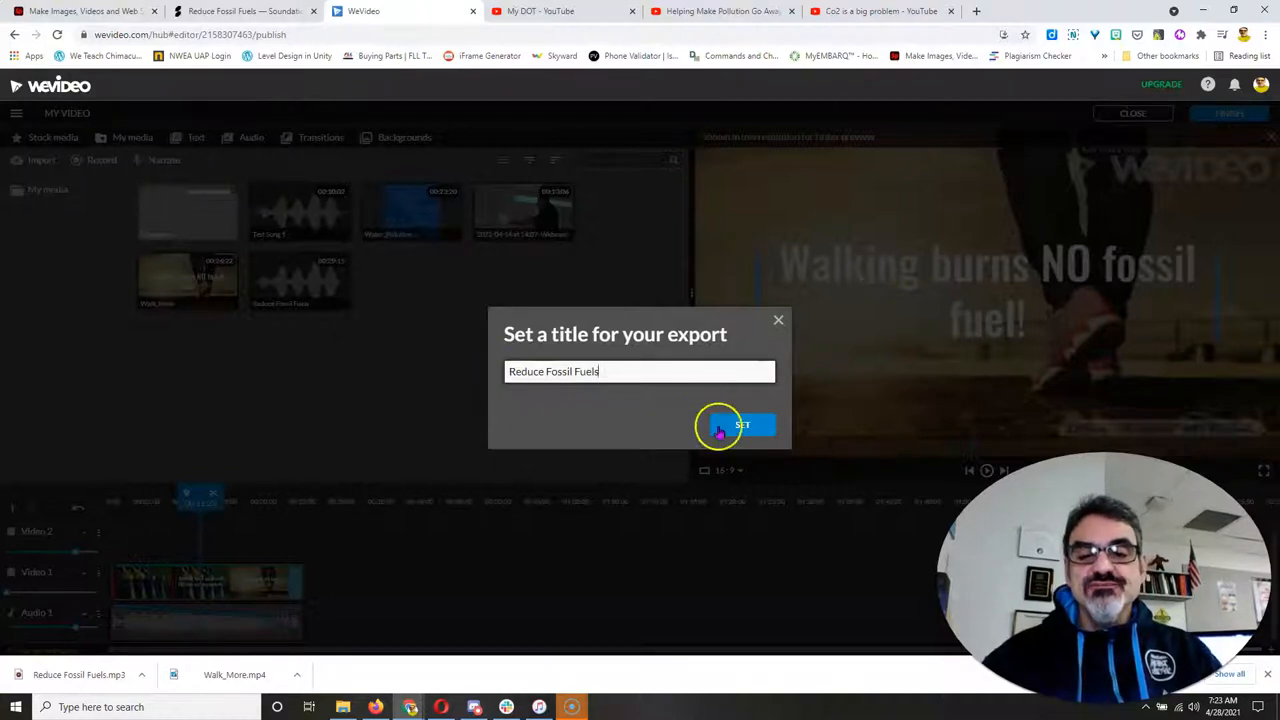
left_click(736, 424)
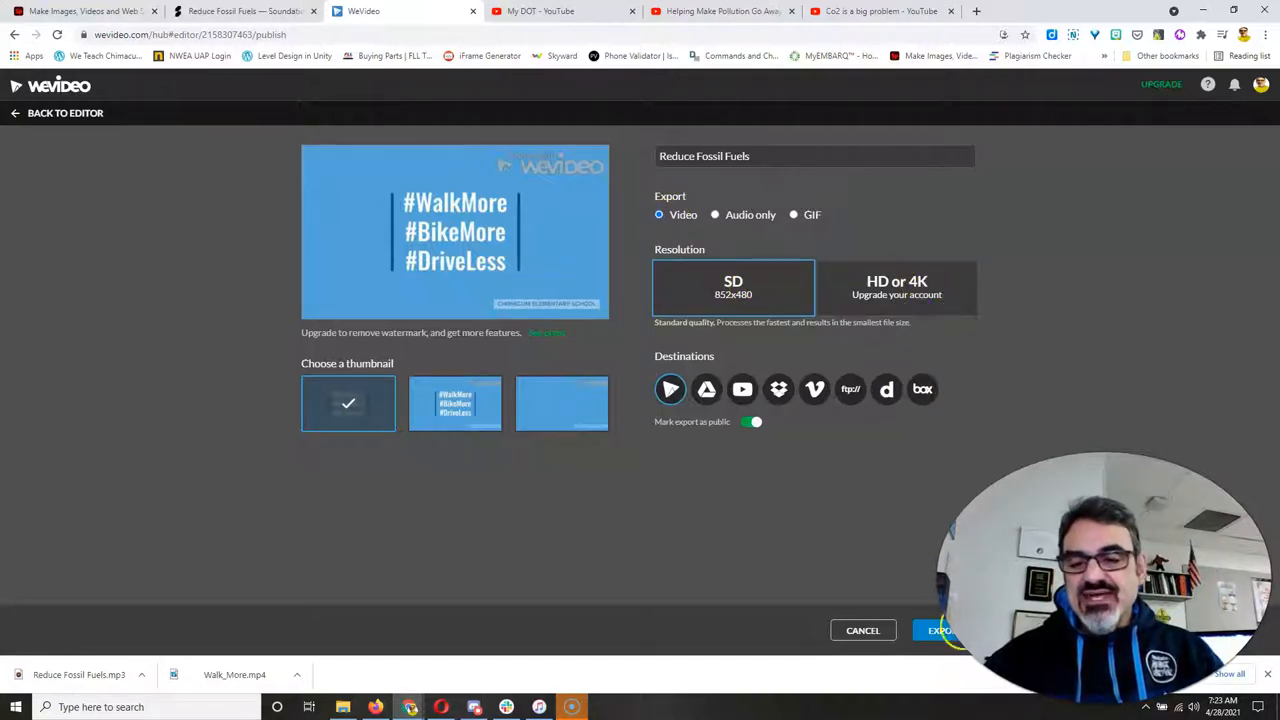
left_click(938, 630)
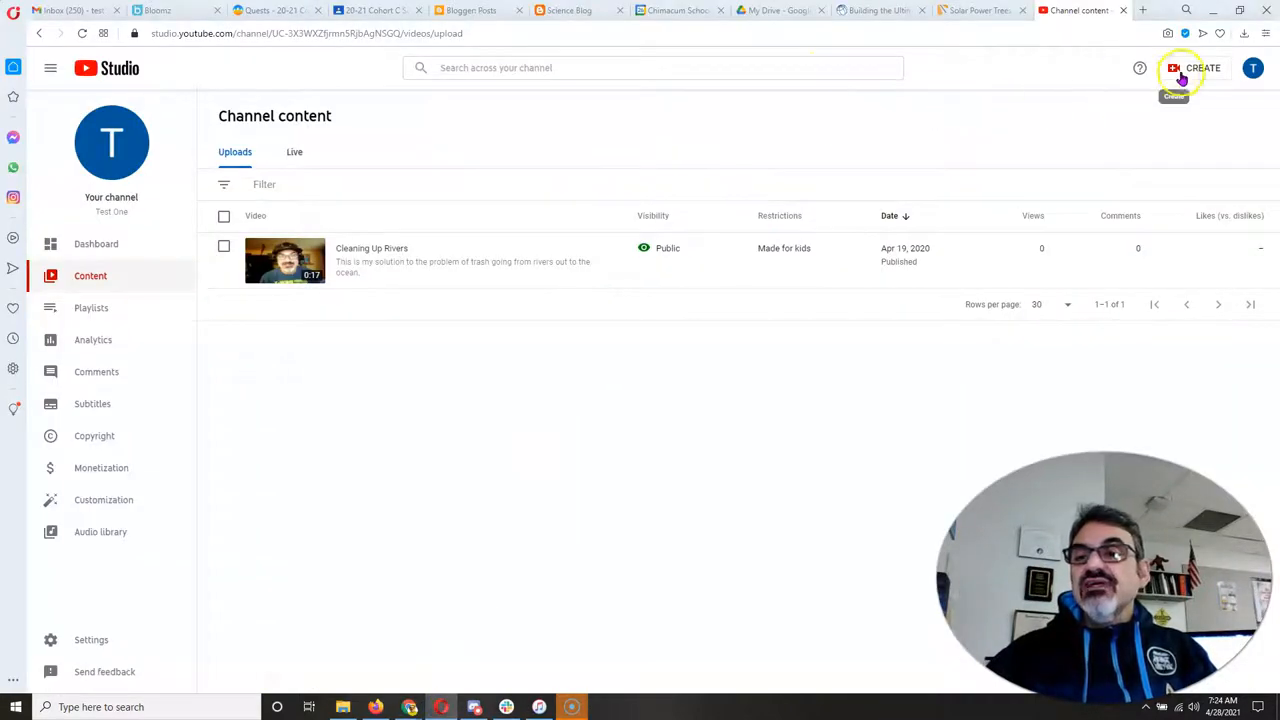
Step: Switch from YouTube Studio to WeVideo's My Video page showing the exported 852x480 MP4
left_click(1198, 68)
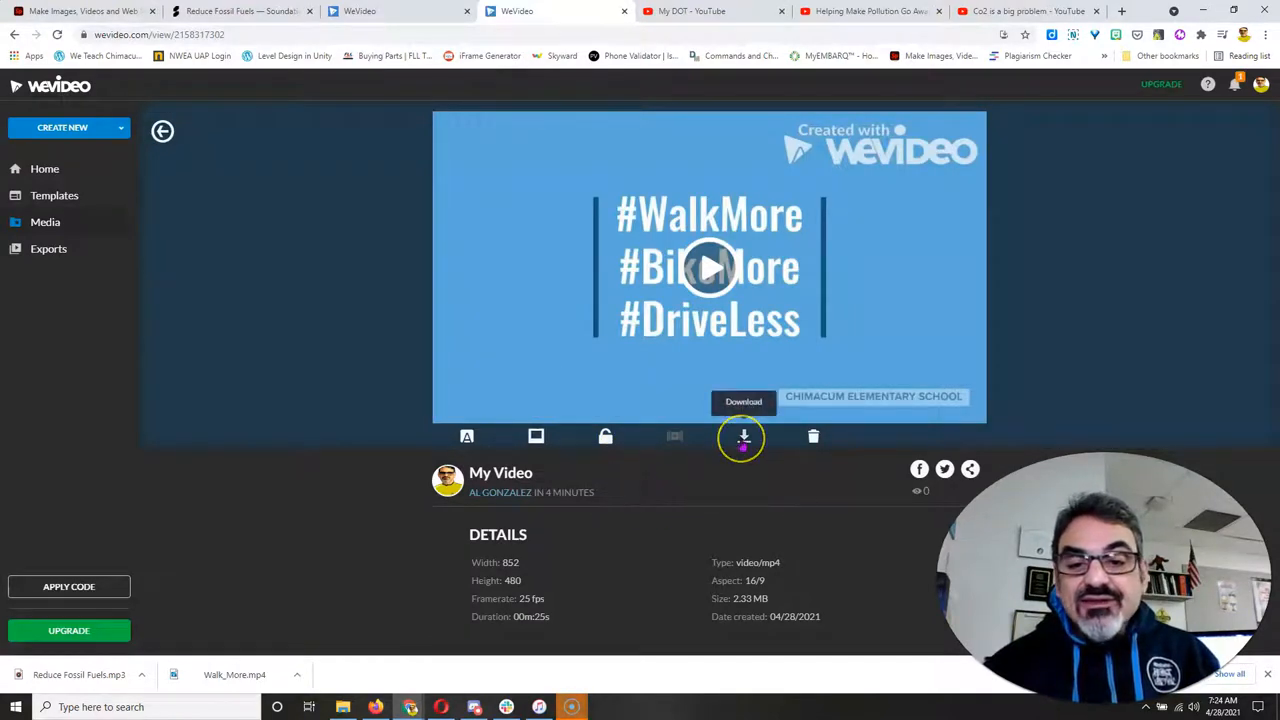
Step: Download the finished My Video file to the computer
left_click(744, 436)
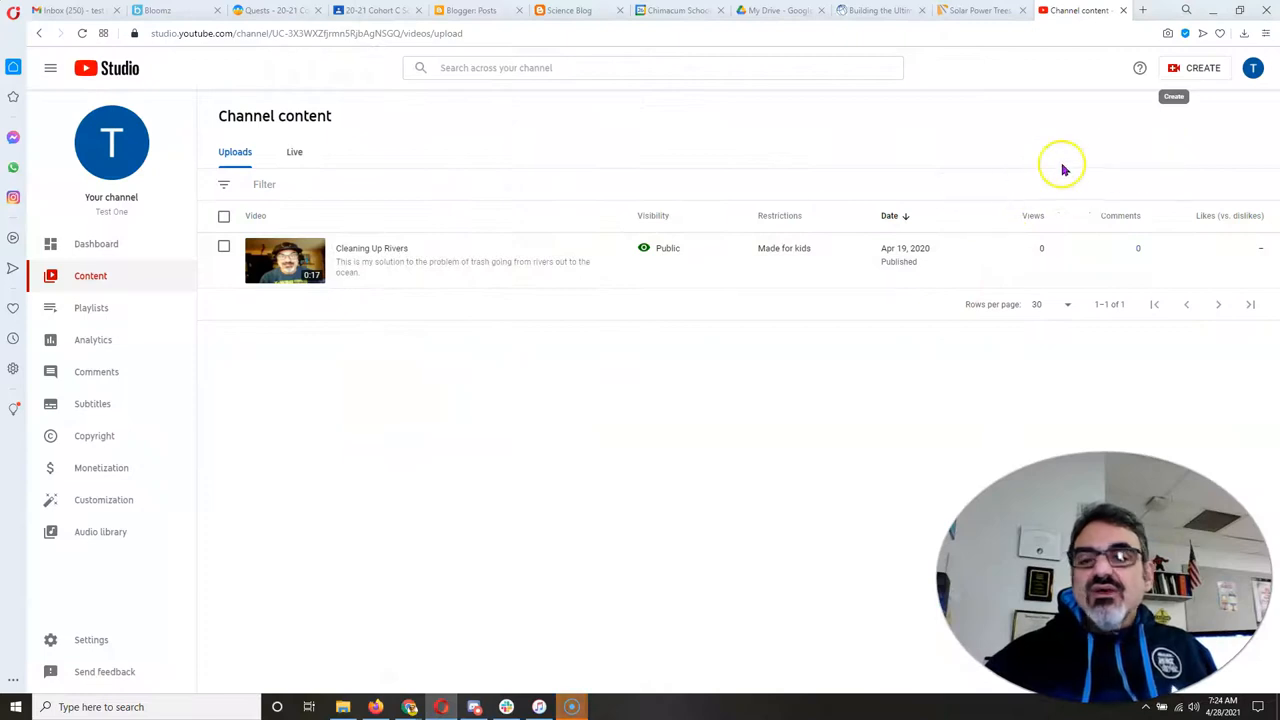
Step: Start a new YouTube upload and select My Video.mp4 from the computer
left_click(1202, 68)
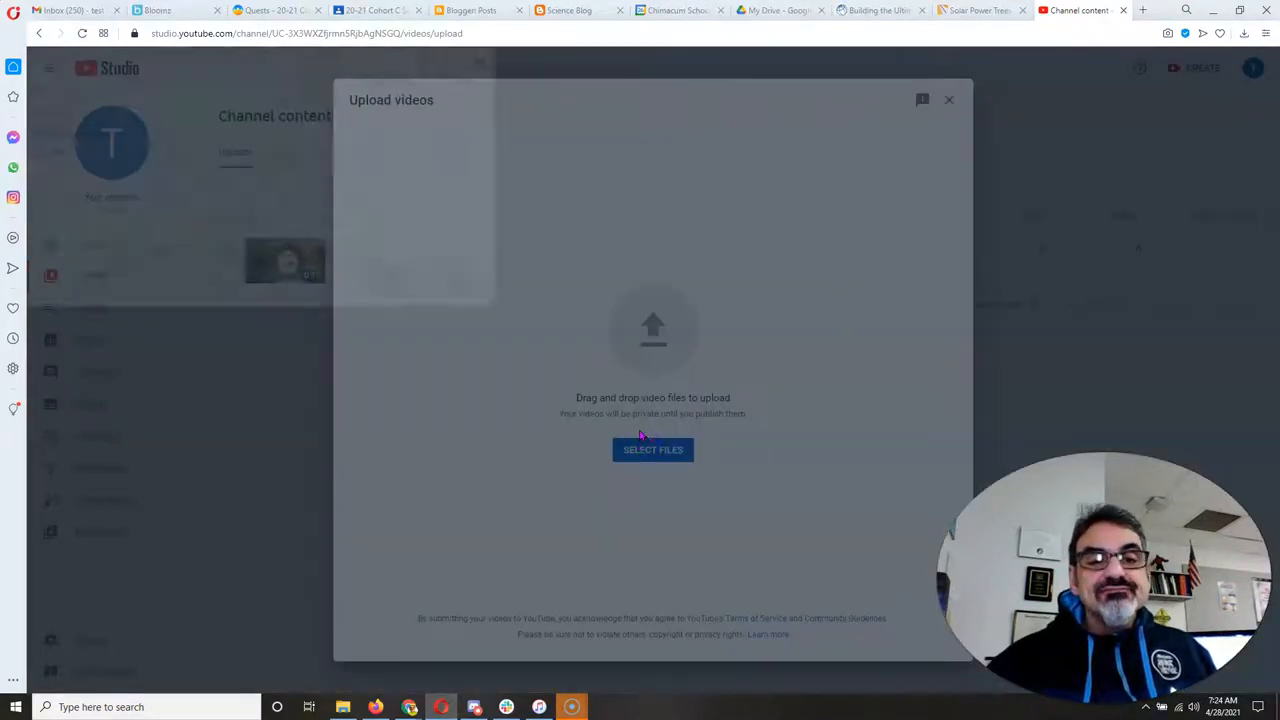
left_click(652, 448)
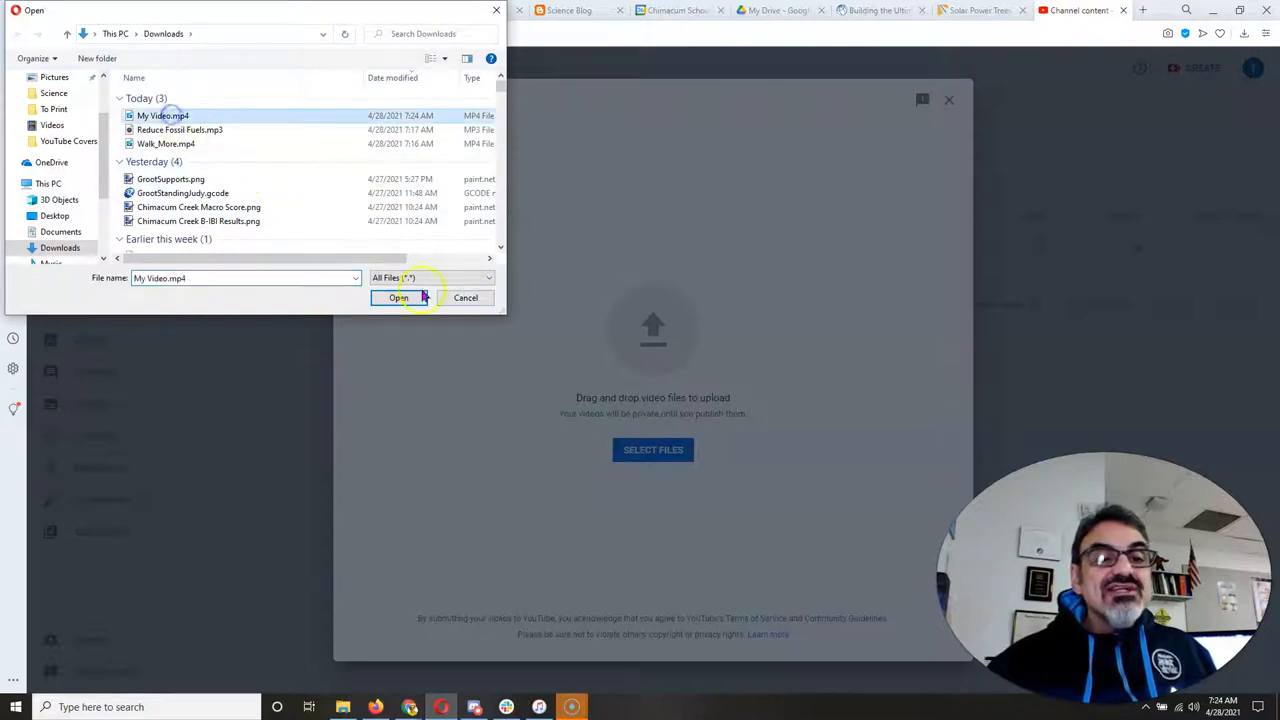
left_click(400, 296)
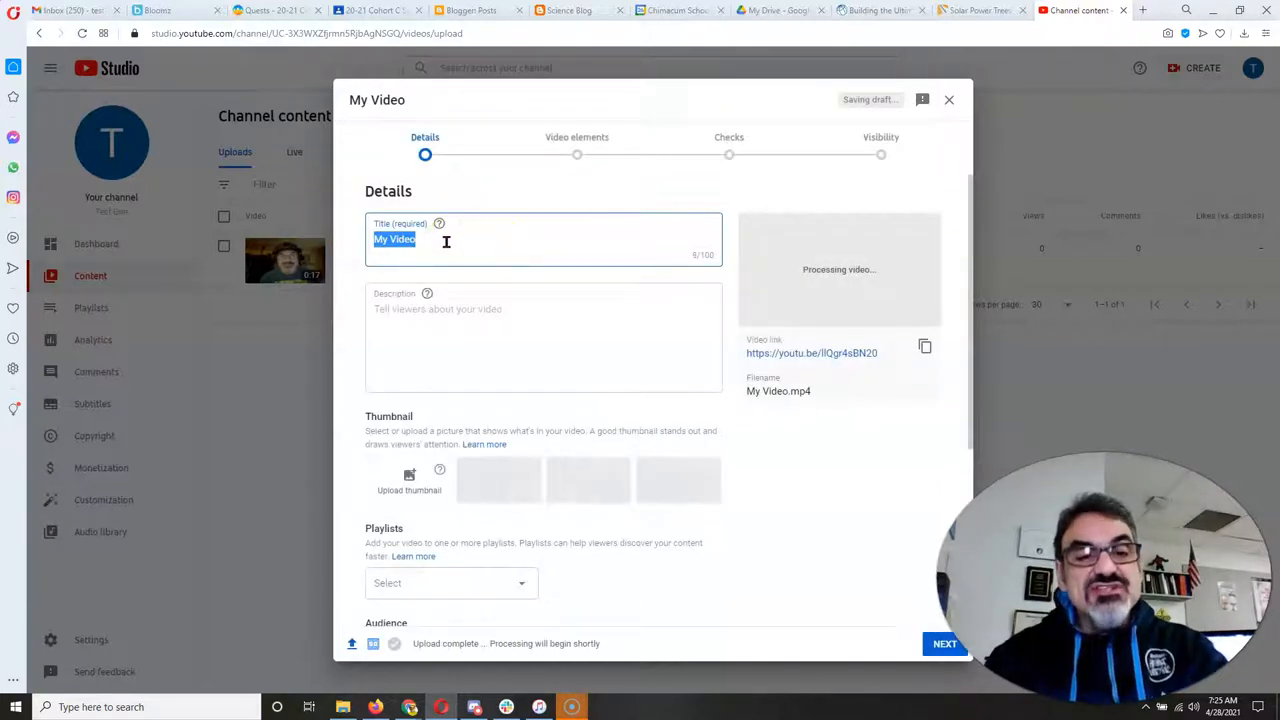
Step: Title the video 'Reduce Fossil Fuels' and describe it as reversing the effects of Climate Change
type("Reducing F")
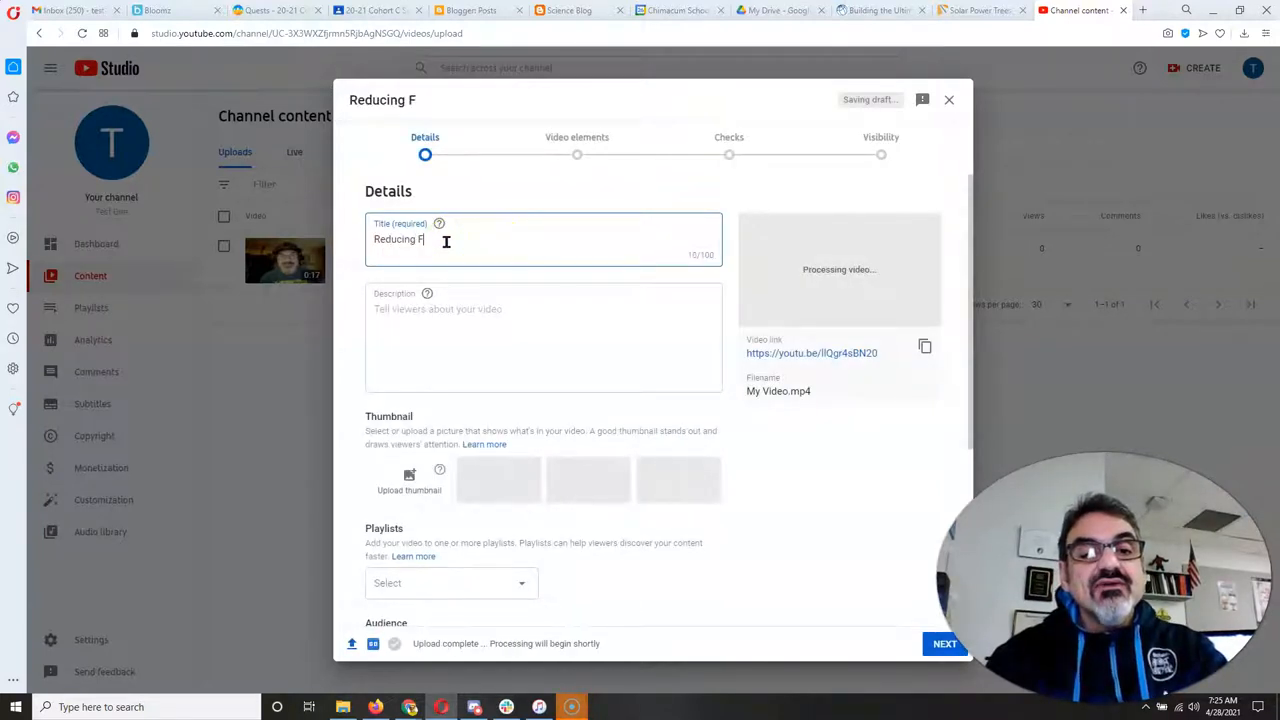
type("Reduce Fossil Fuels")
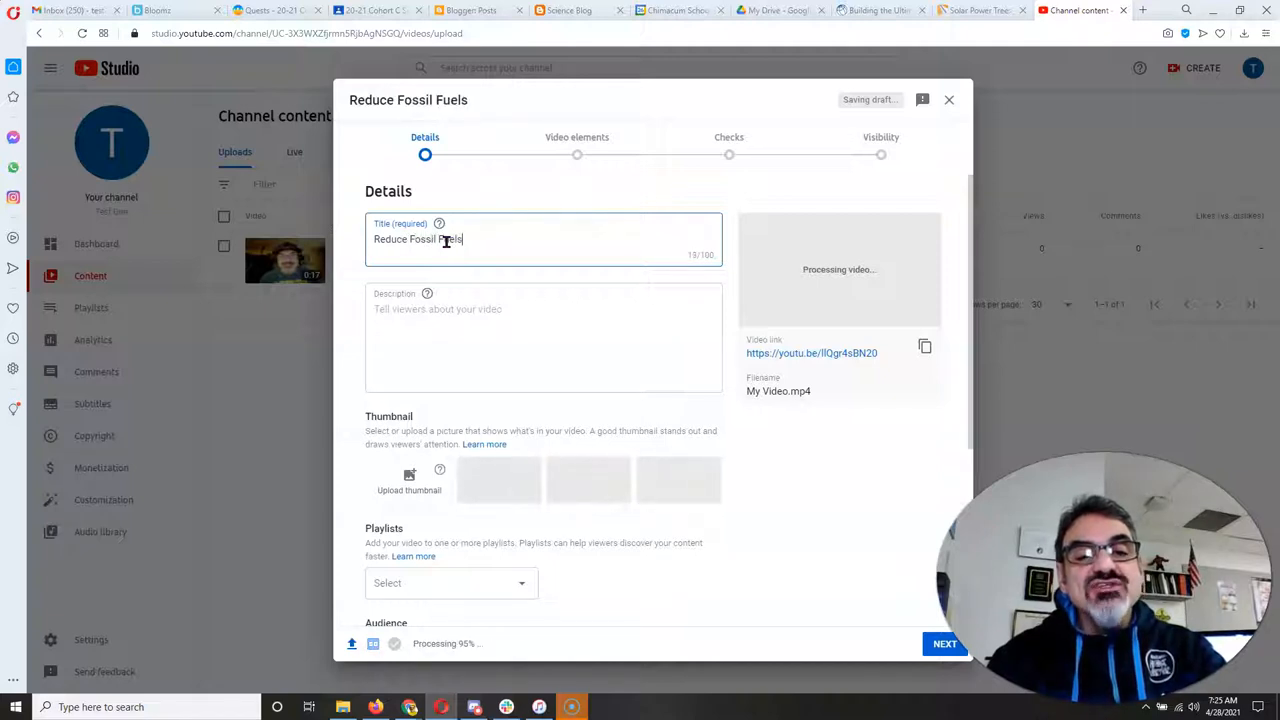
left_click(488, 332)
type("This commercial is about reducing")
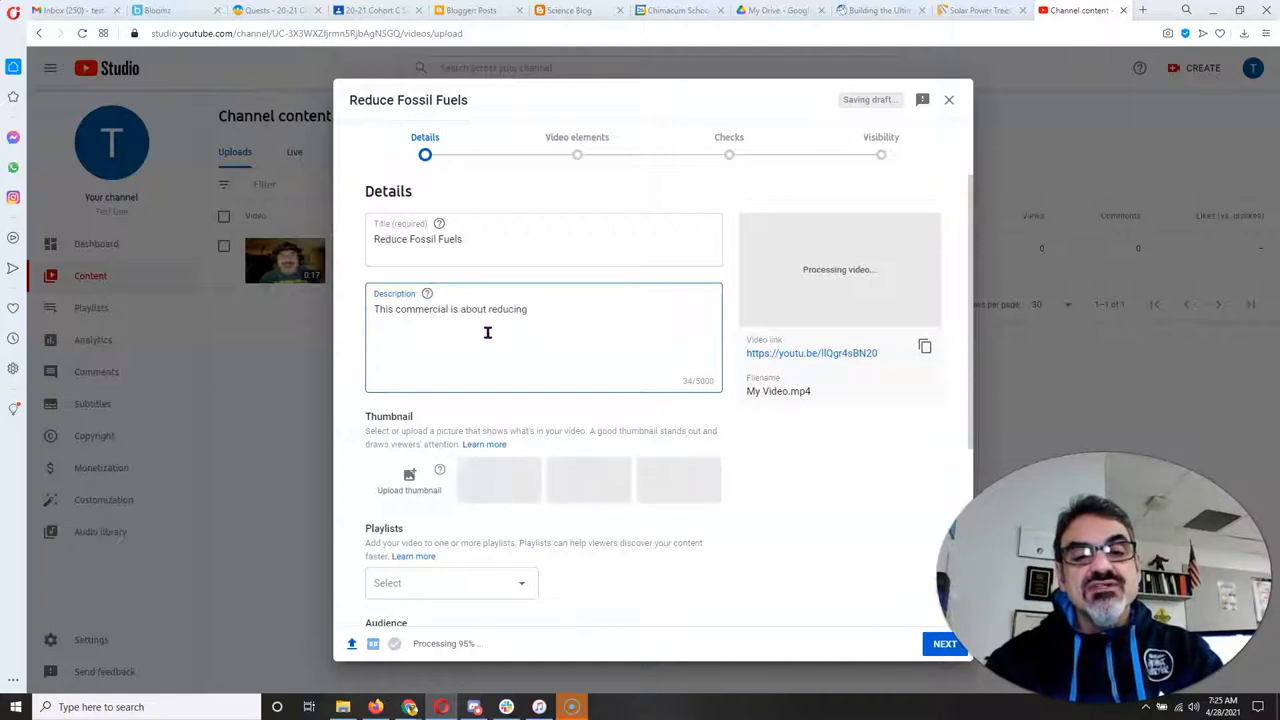
type("how")
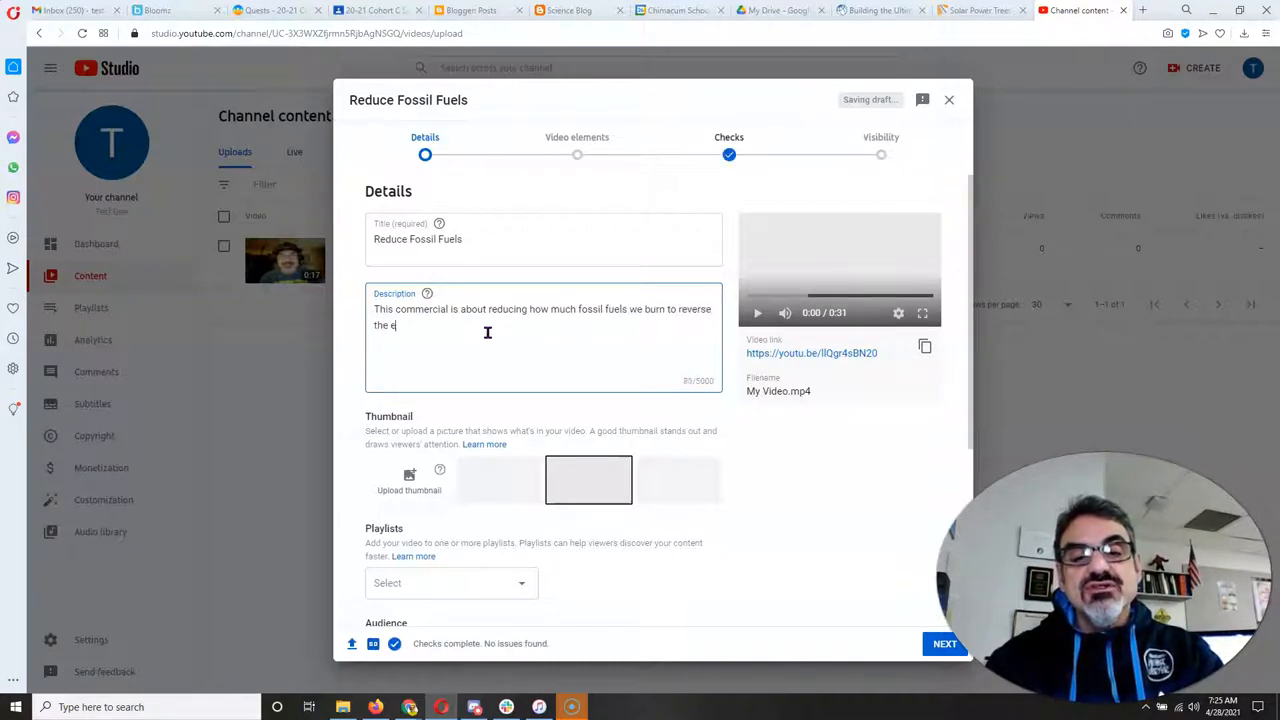
type("ffects of c")
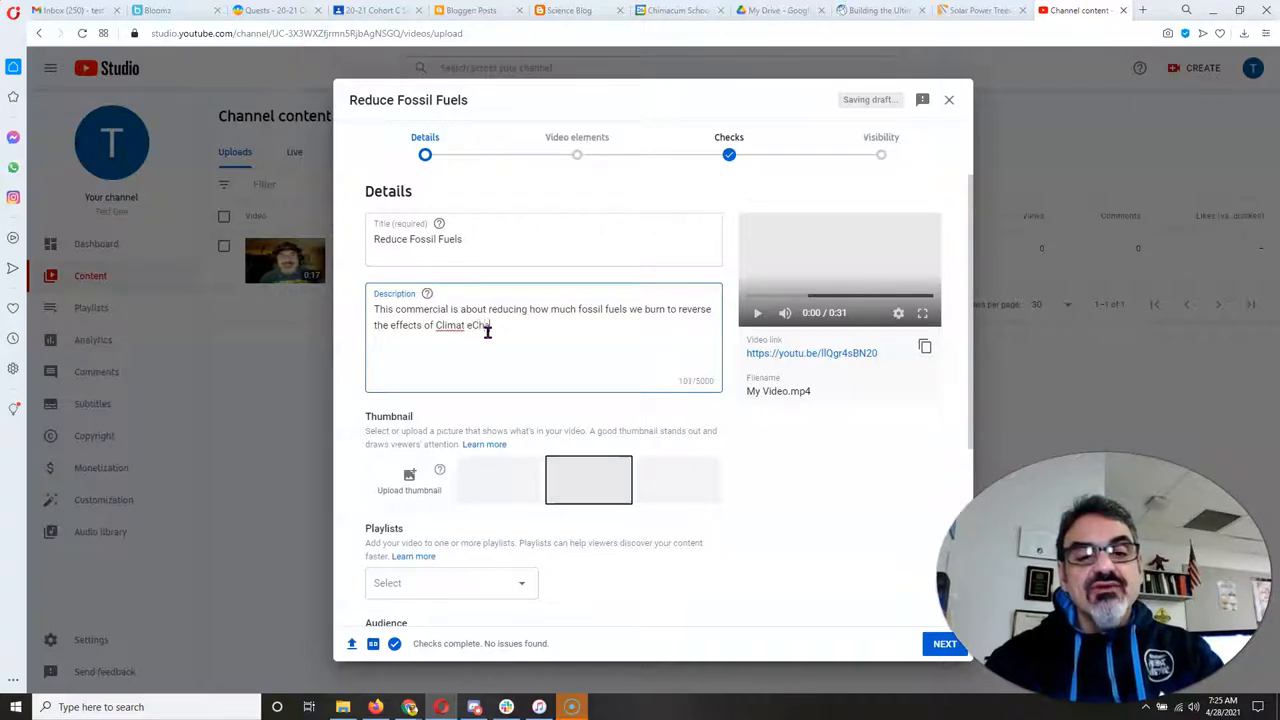
type("Change!")
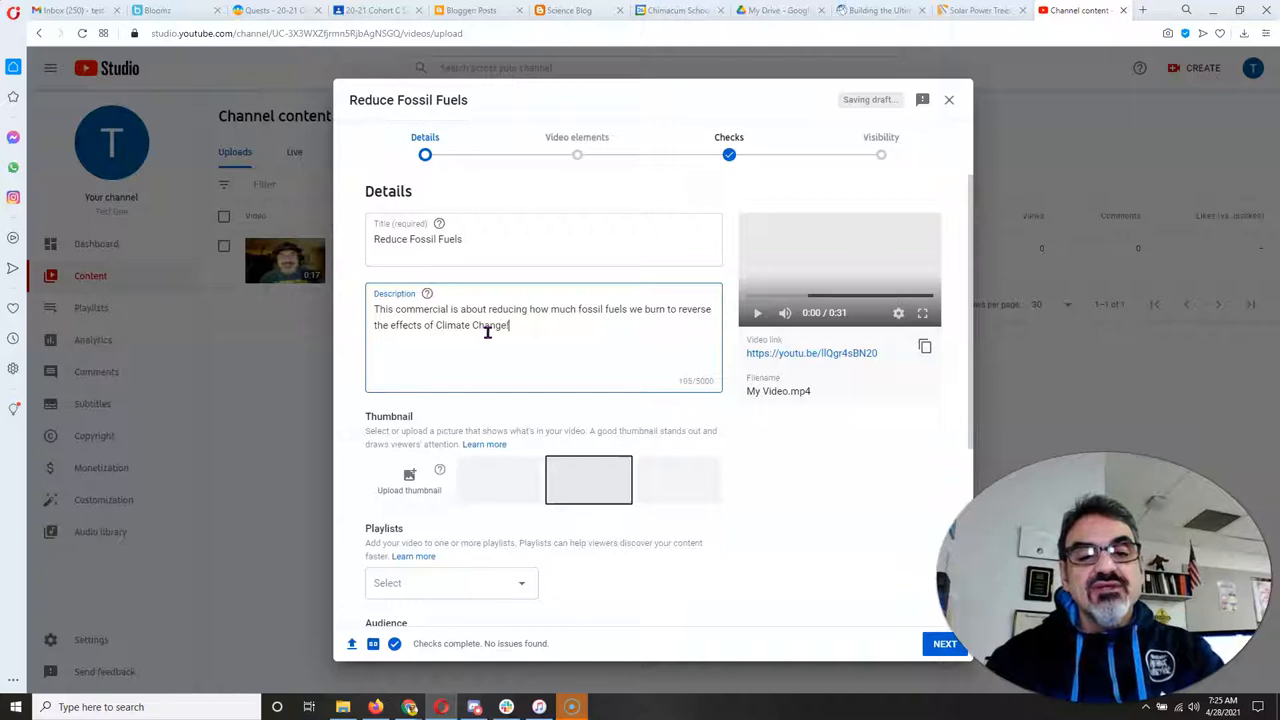
scroll("down", 3)
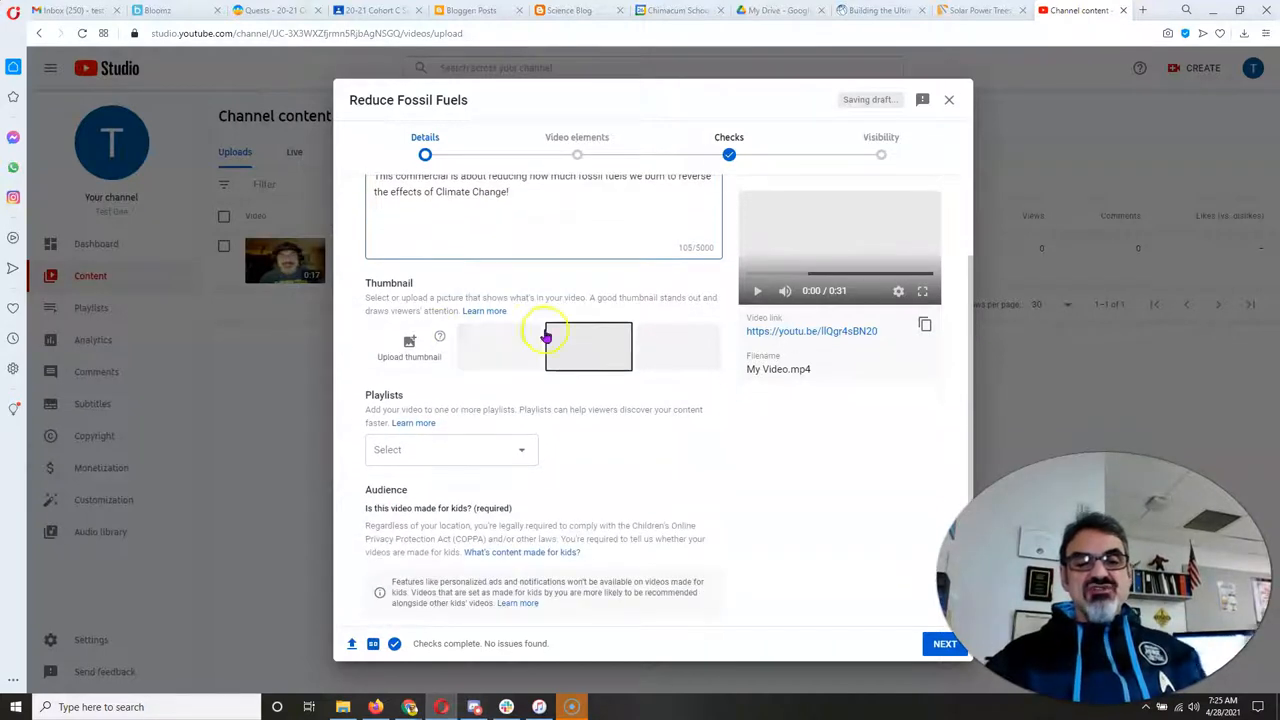
mouse_move(560, 444)
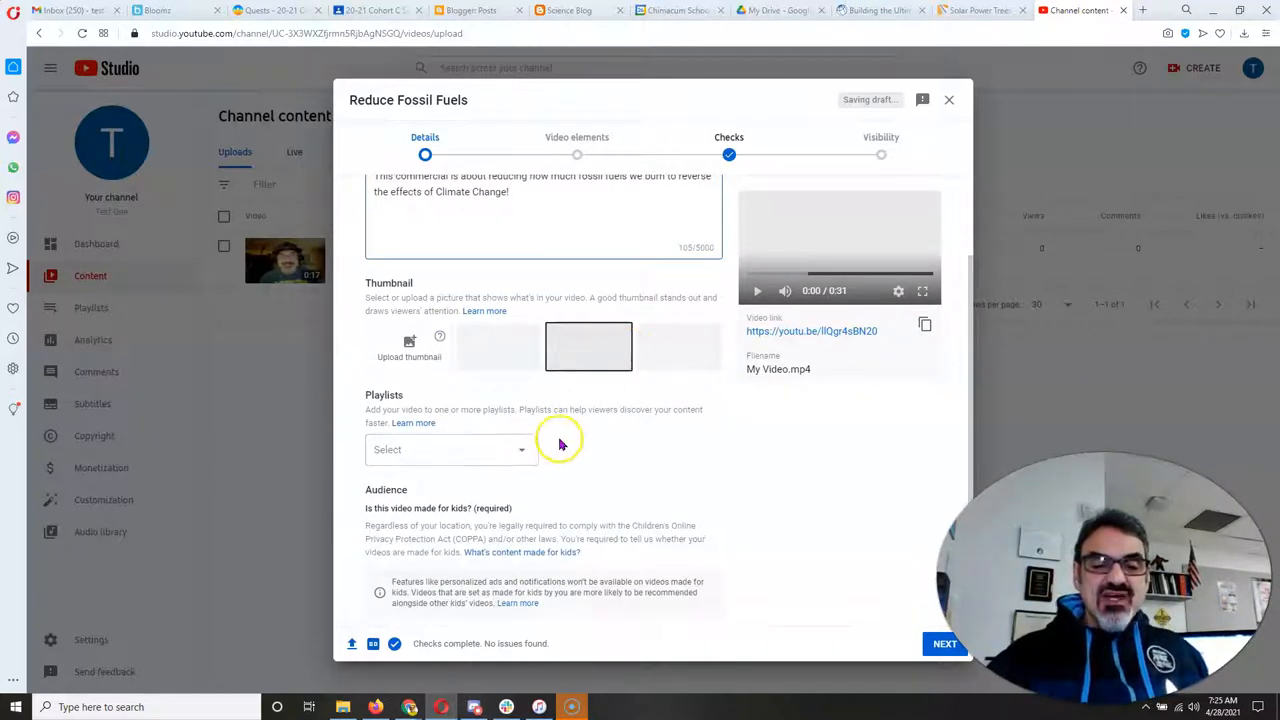
Step: Mark the video as made for kids and continue through the checks step to visibility settings
scroll("down", 3)
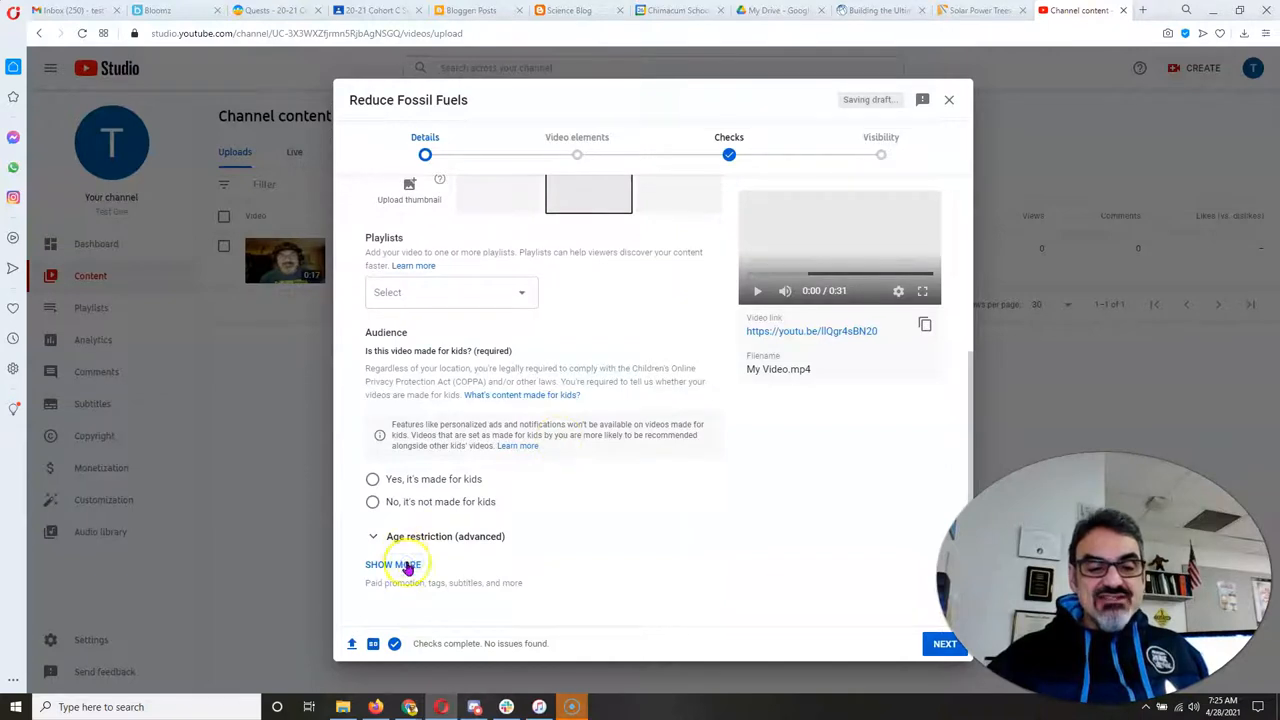
left_click(390, 564)
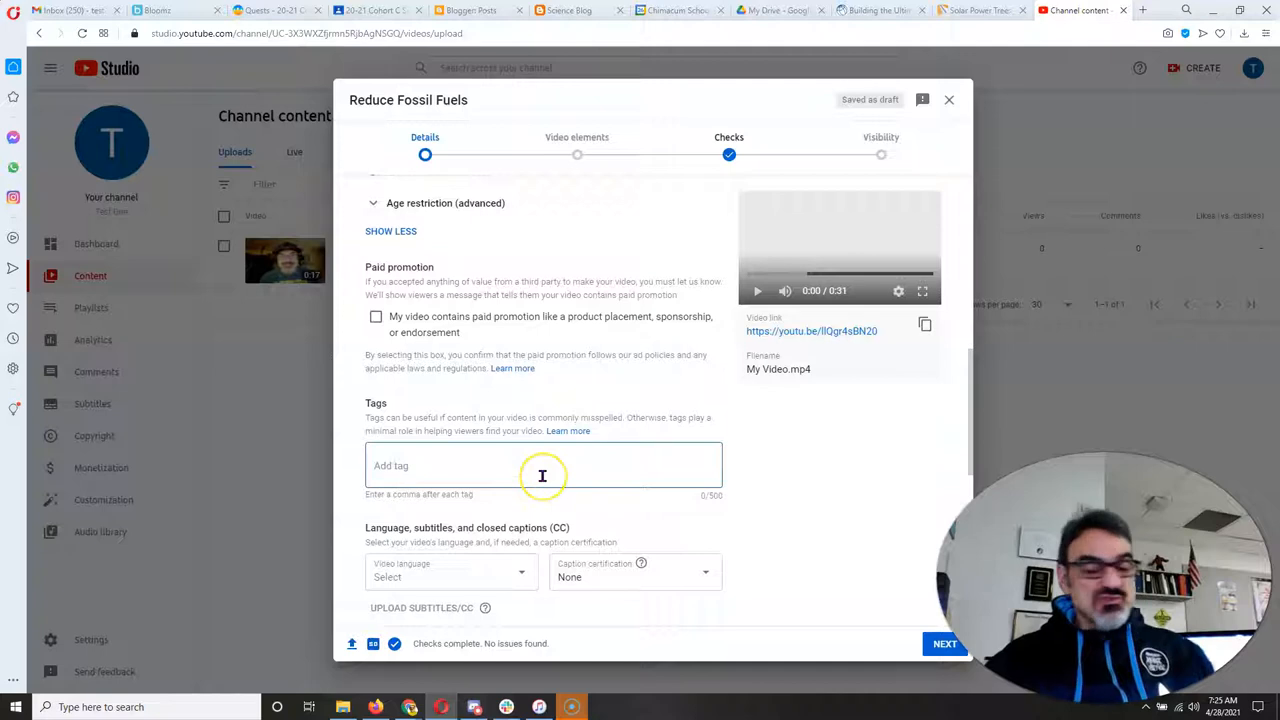
mouse_move(756, 492)
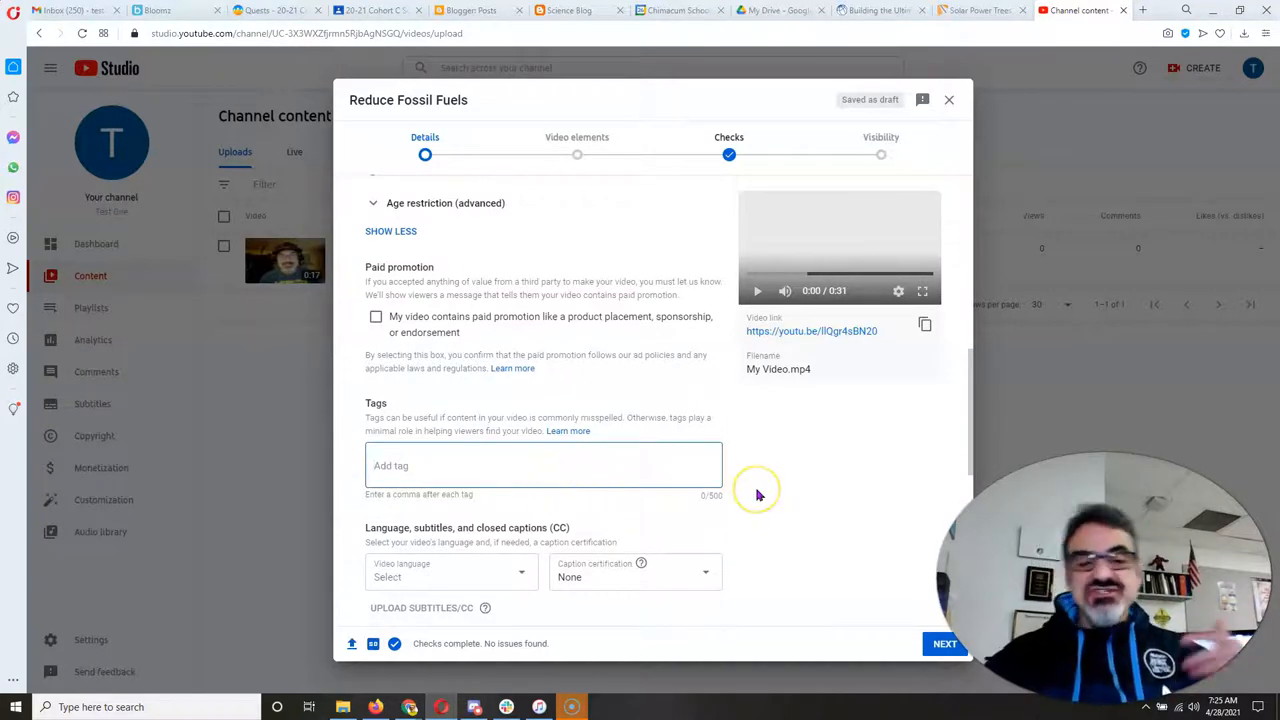
mouse_move(852, 528)
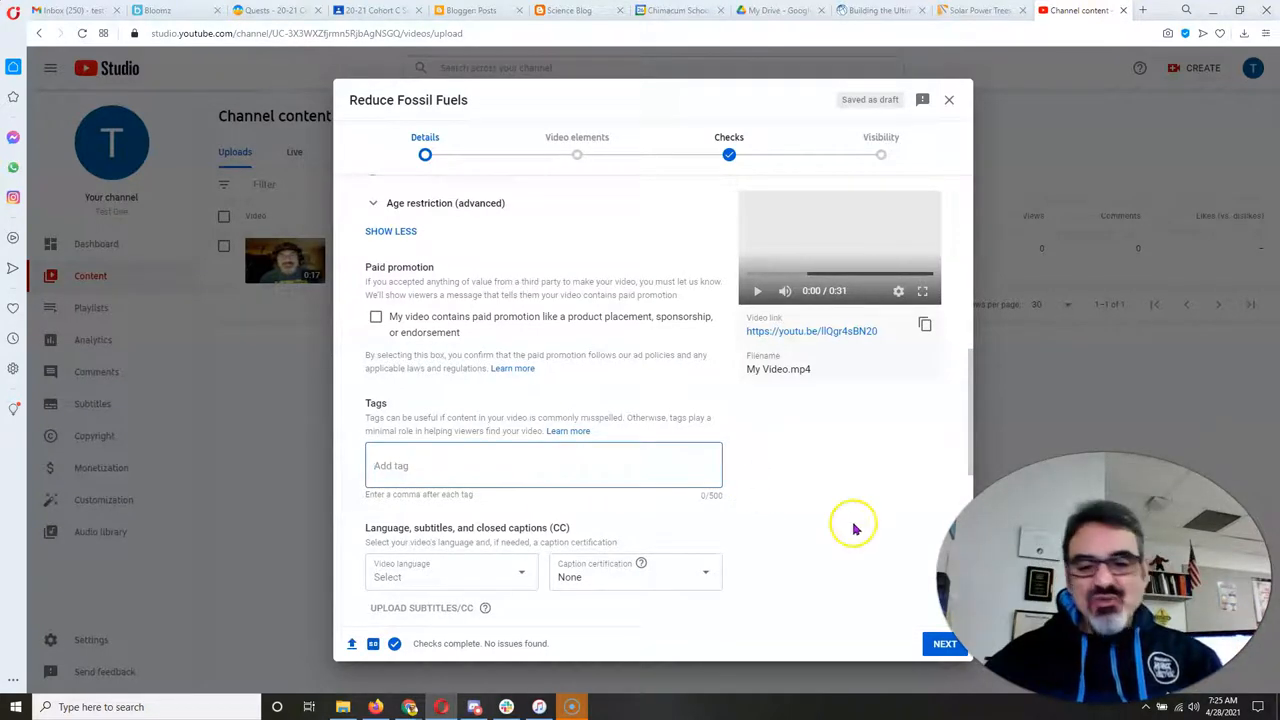
left_click(944, 644)
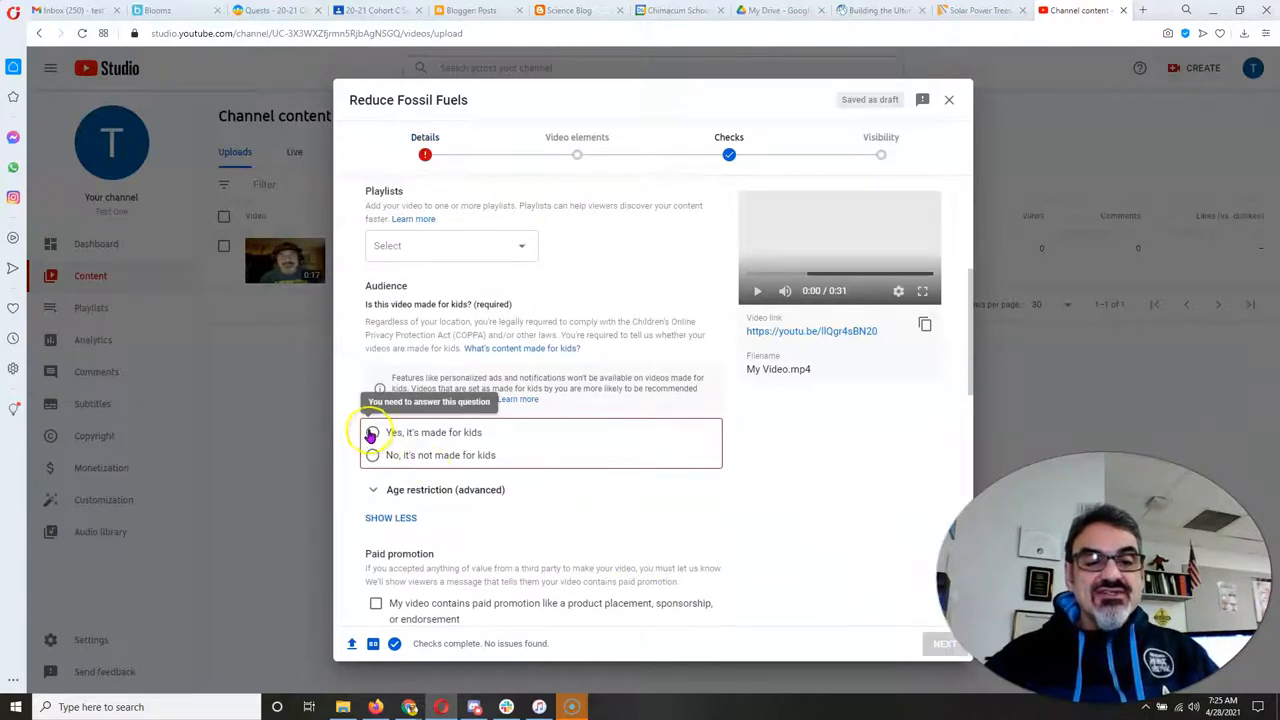
left_click(372, 432)
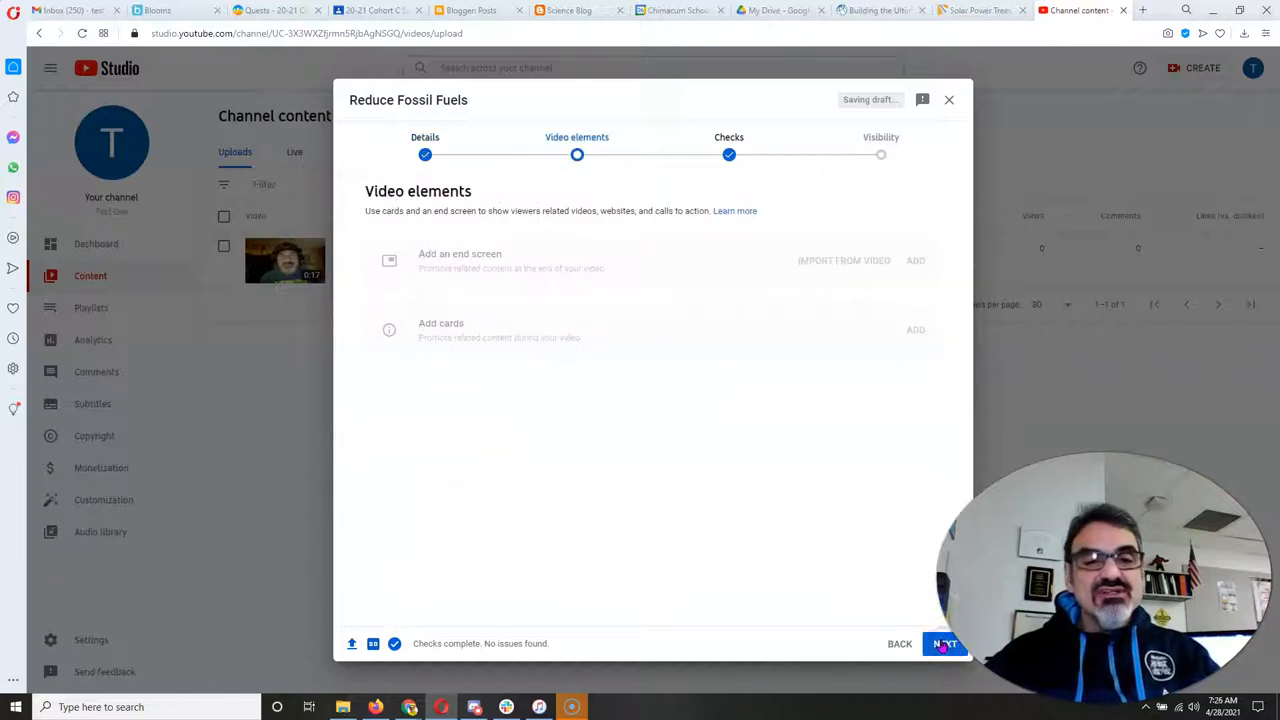
left_click(944, 644)
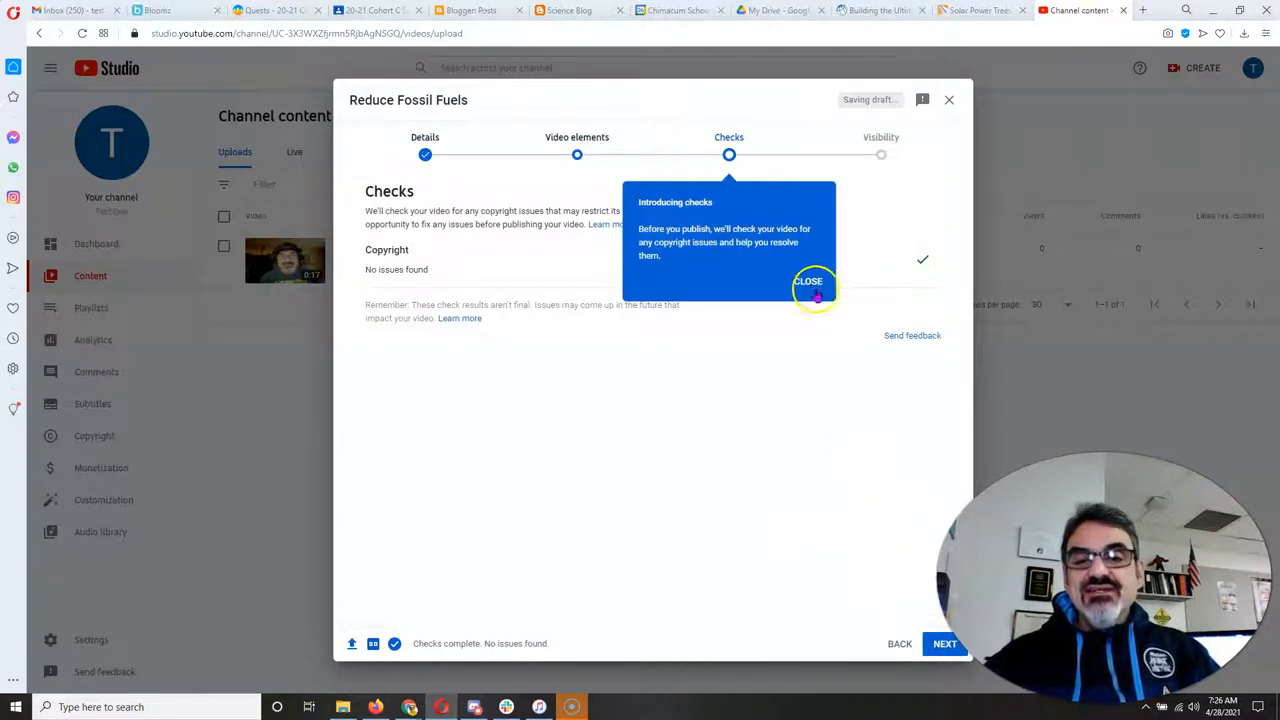
left_click(808, 280)
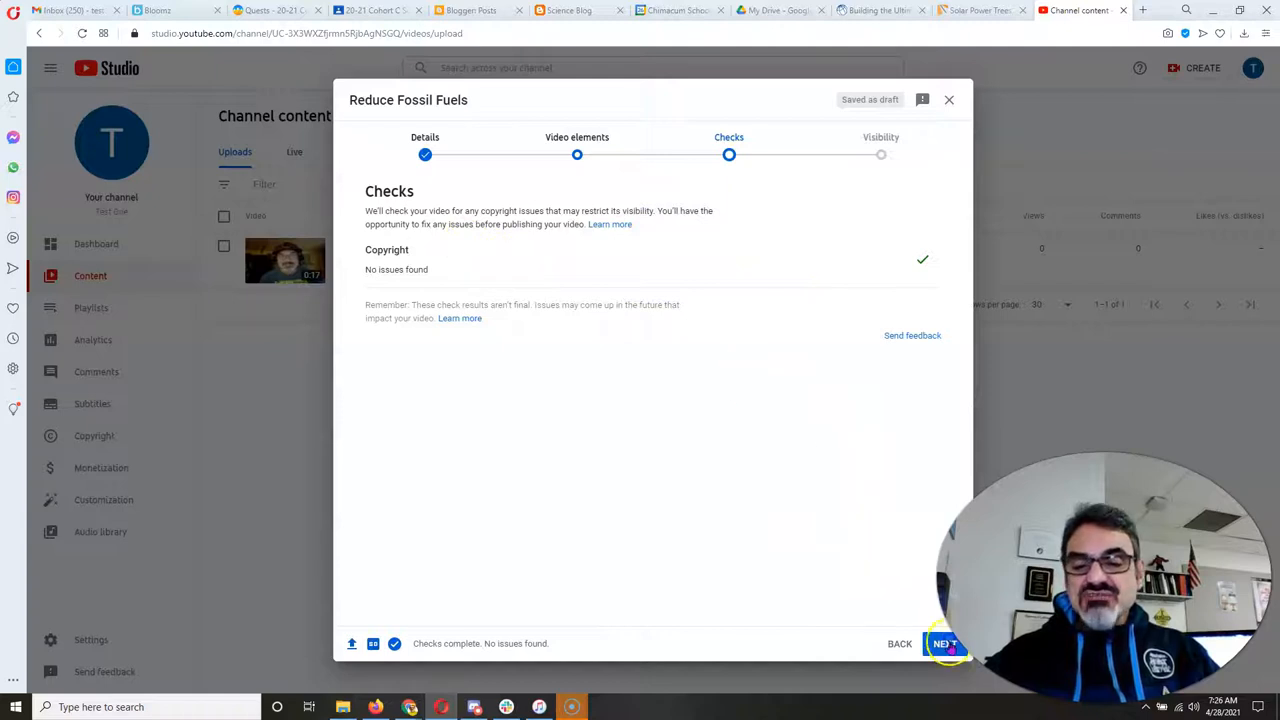
left_click(944, 644)
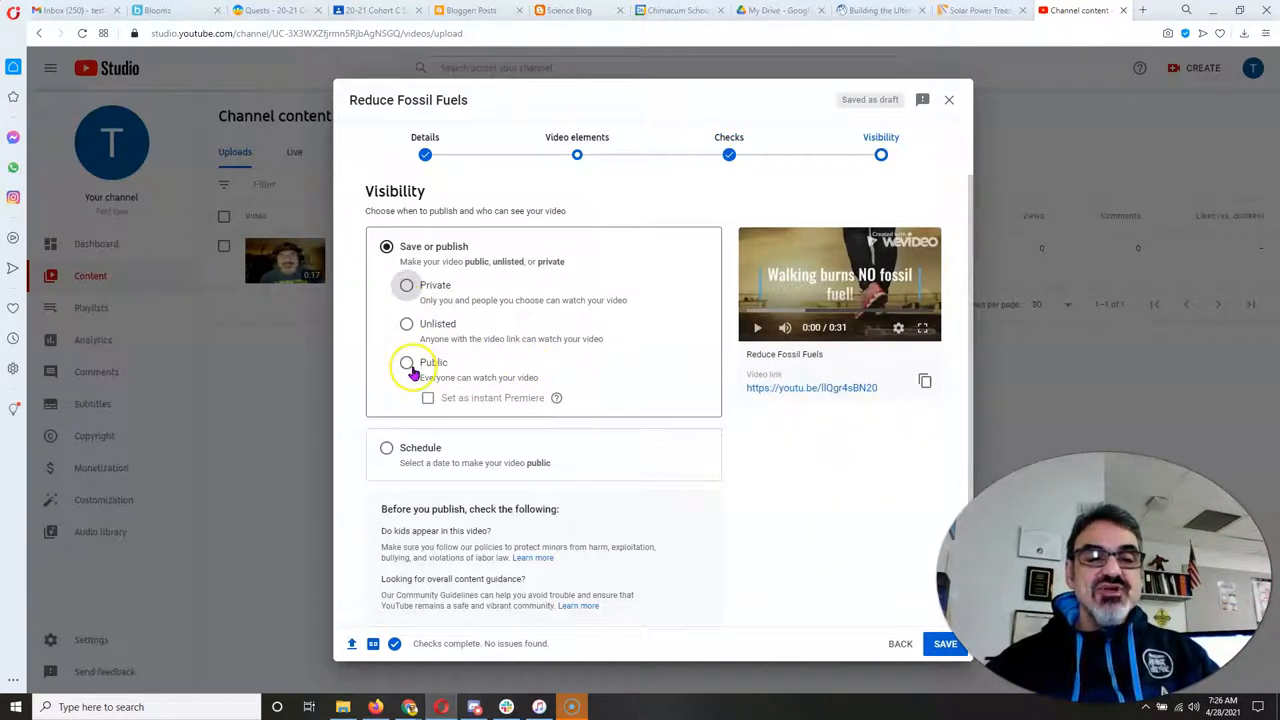
Step: Publish the Reduce Fossil Fuels video as Public and copy its share link
left_click(406, 362)
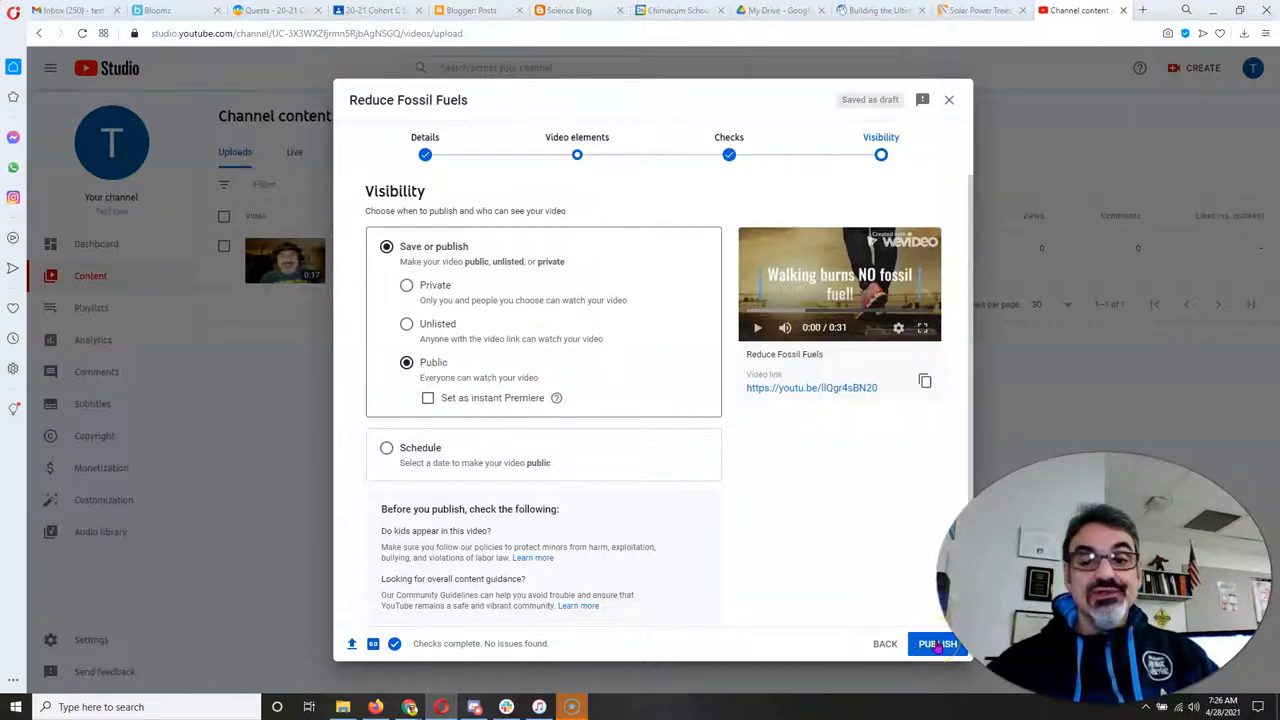
left_click(936, 644)
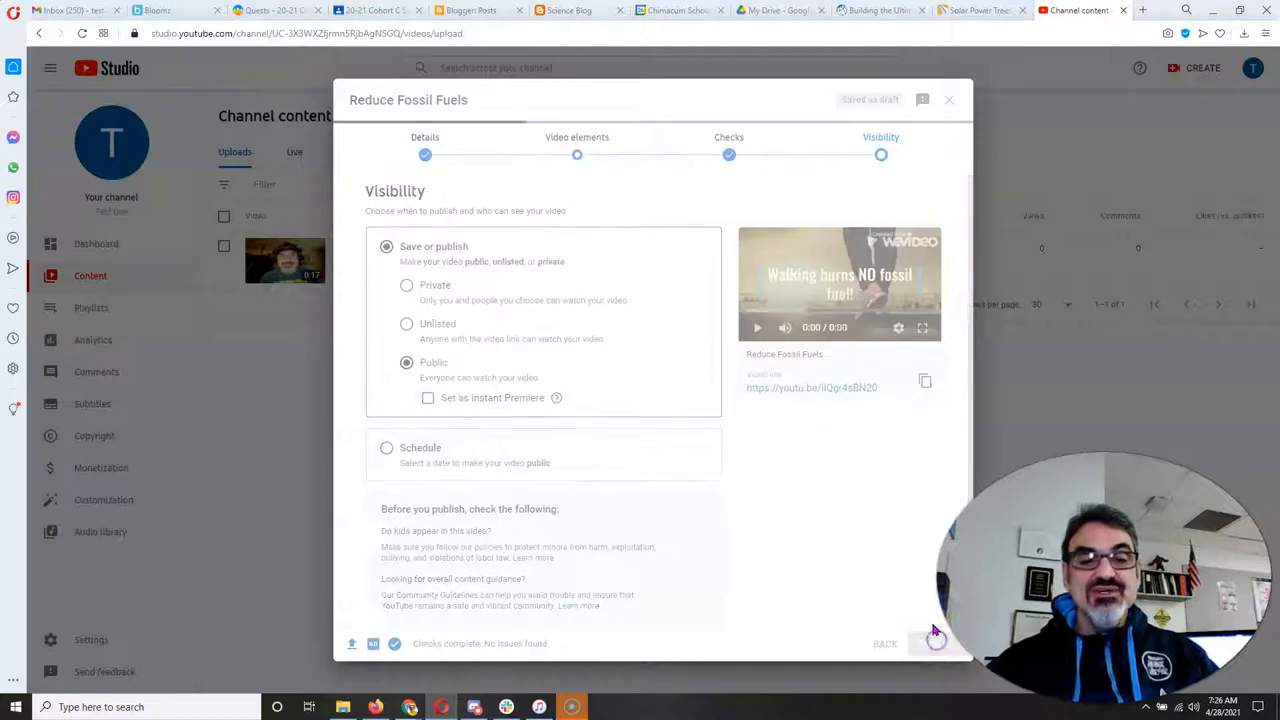
left_click(936, 644)
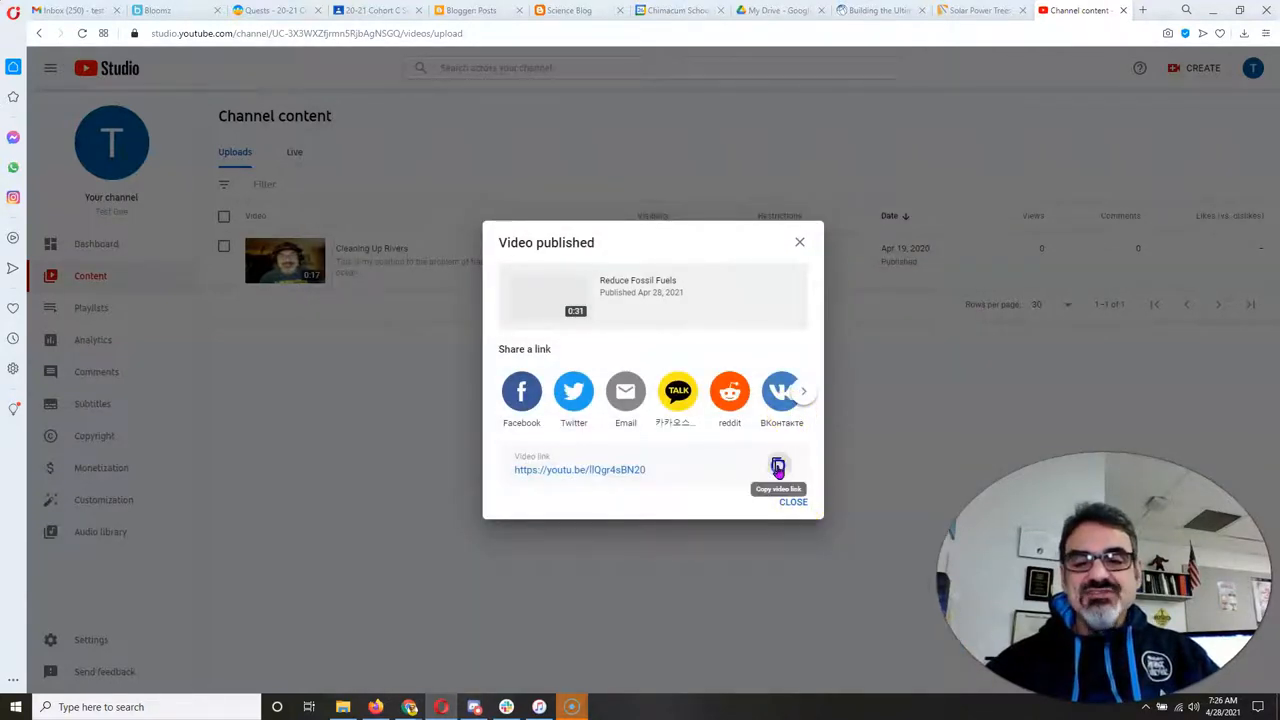
left_click(778, 468)
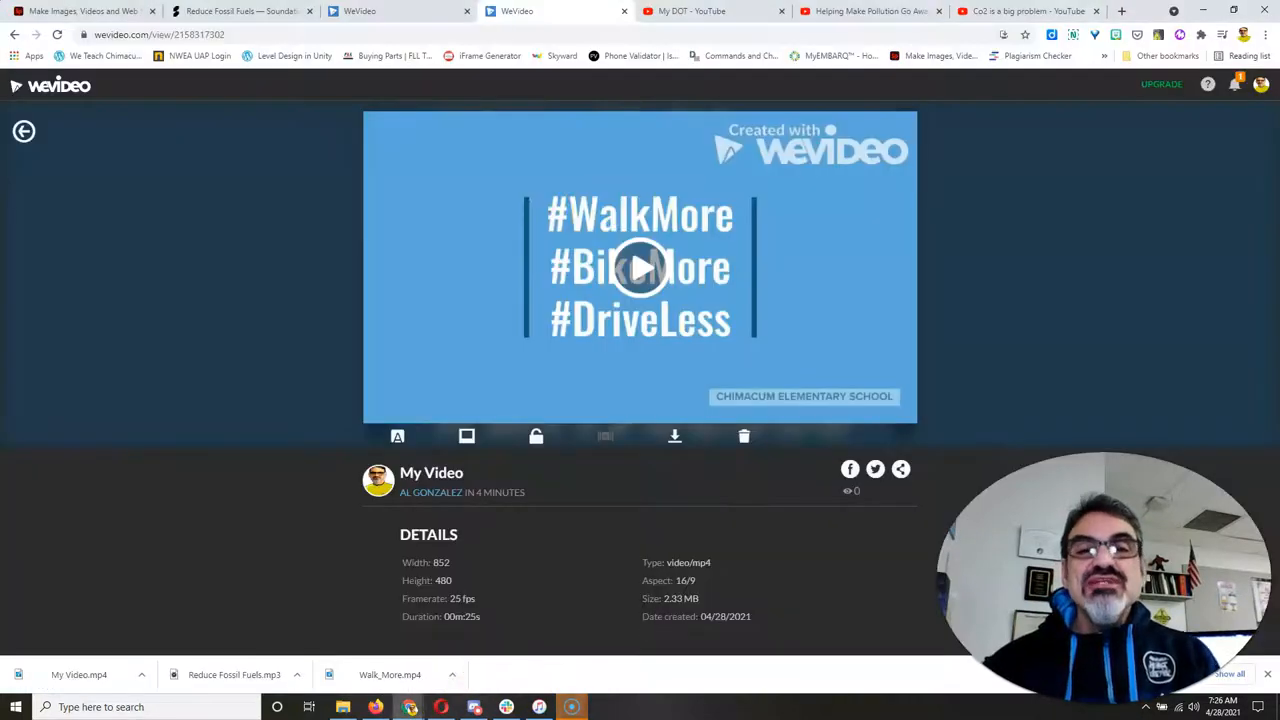
Step: Play the My DOT student video full screen, then replay and scrub ahead to 0:23 and 0:32
left_click(712, 12)
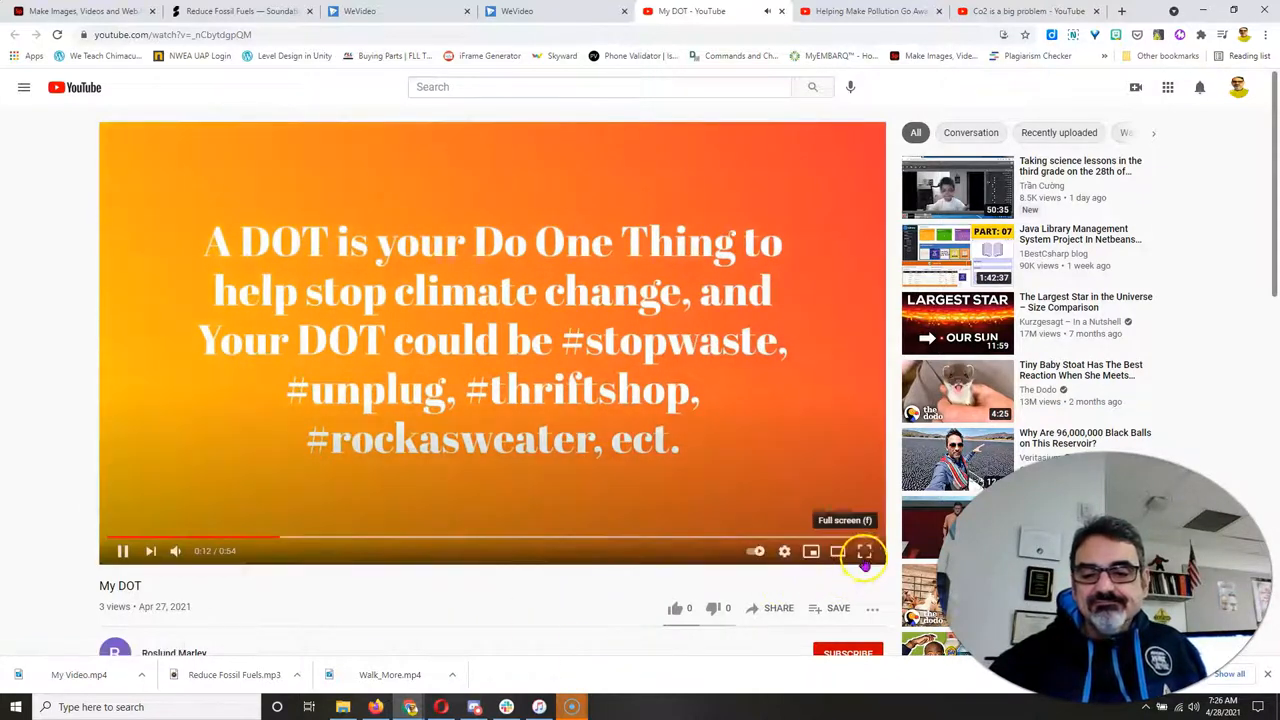
left_click(864, 552)
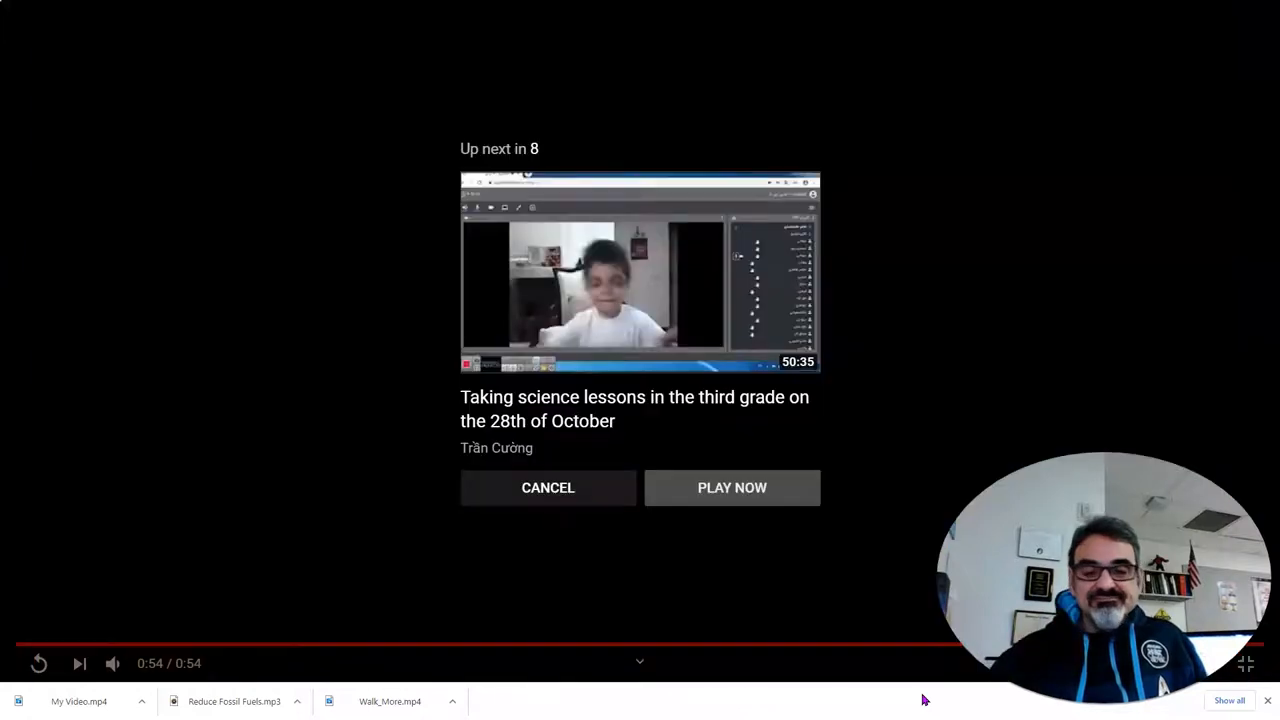
left_click(548, 488)
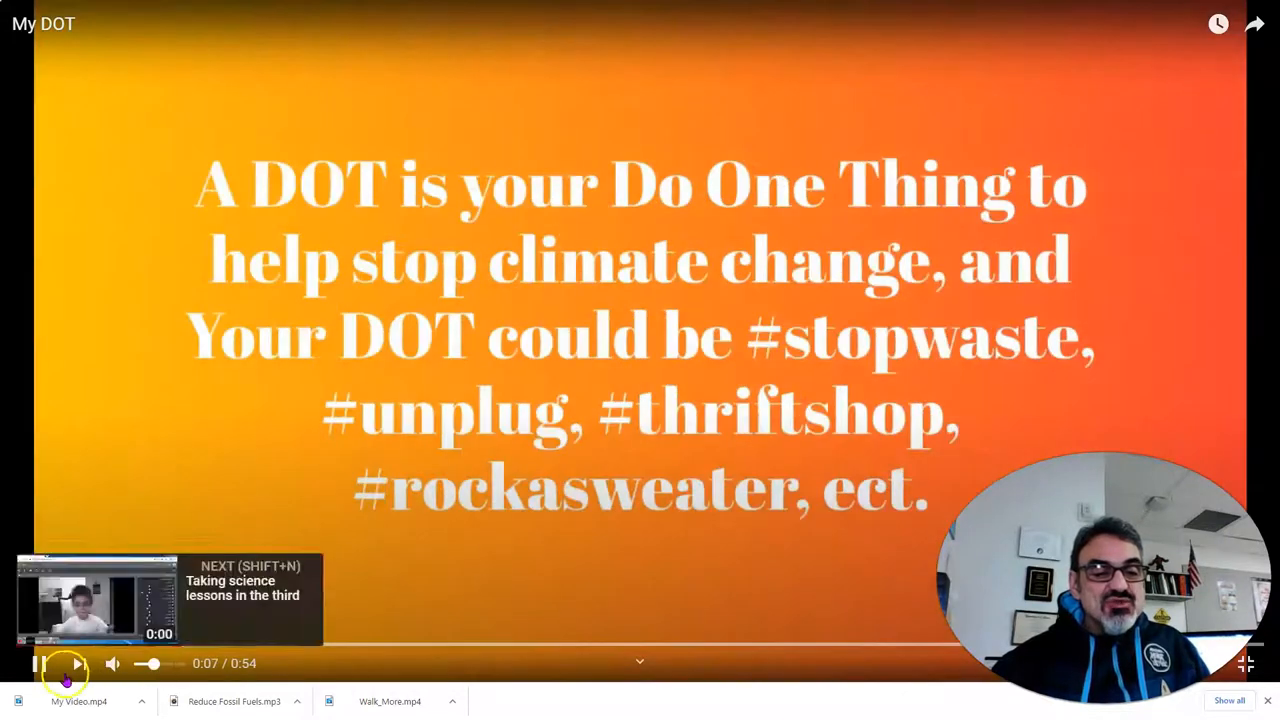
left_click(40, 664)
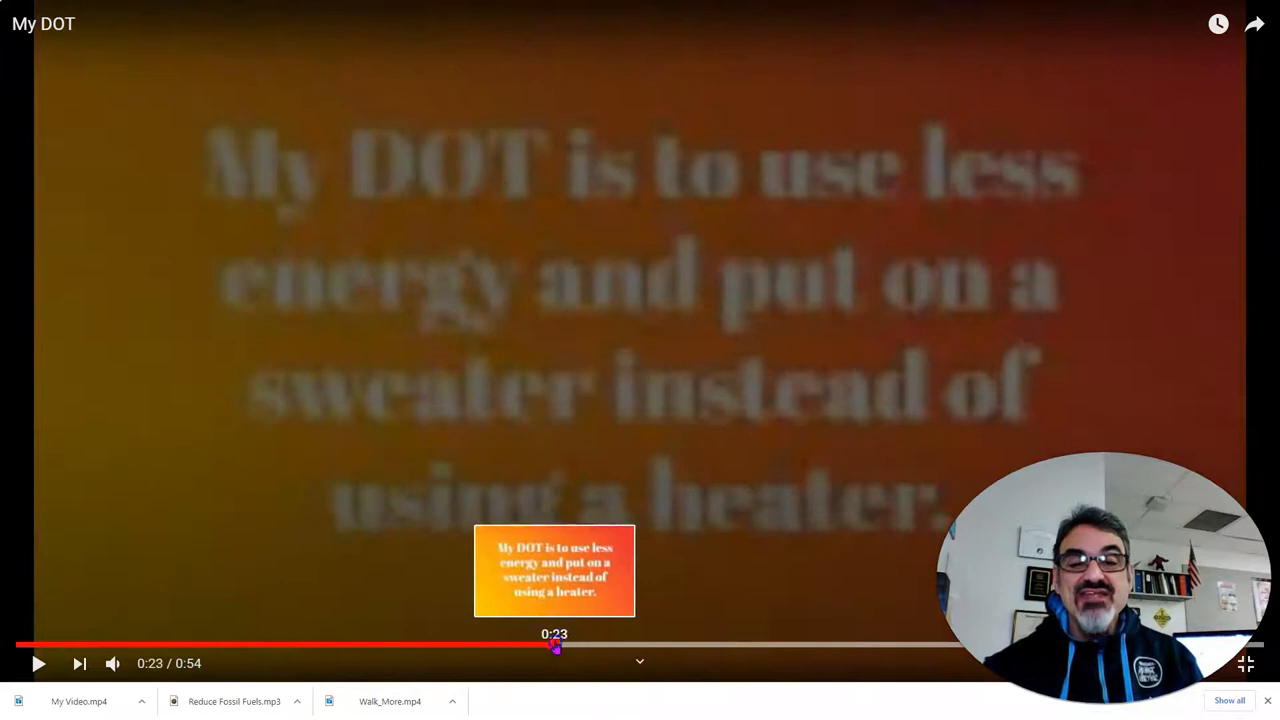
left_click_drag(556, 648, 768, 648)
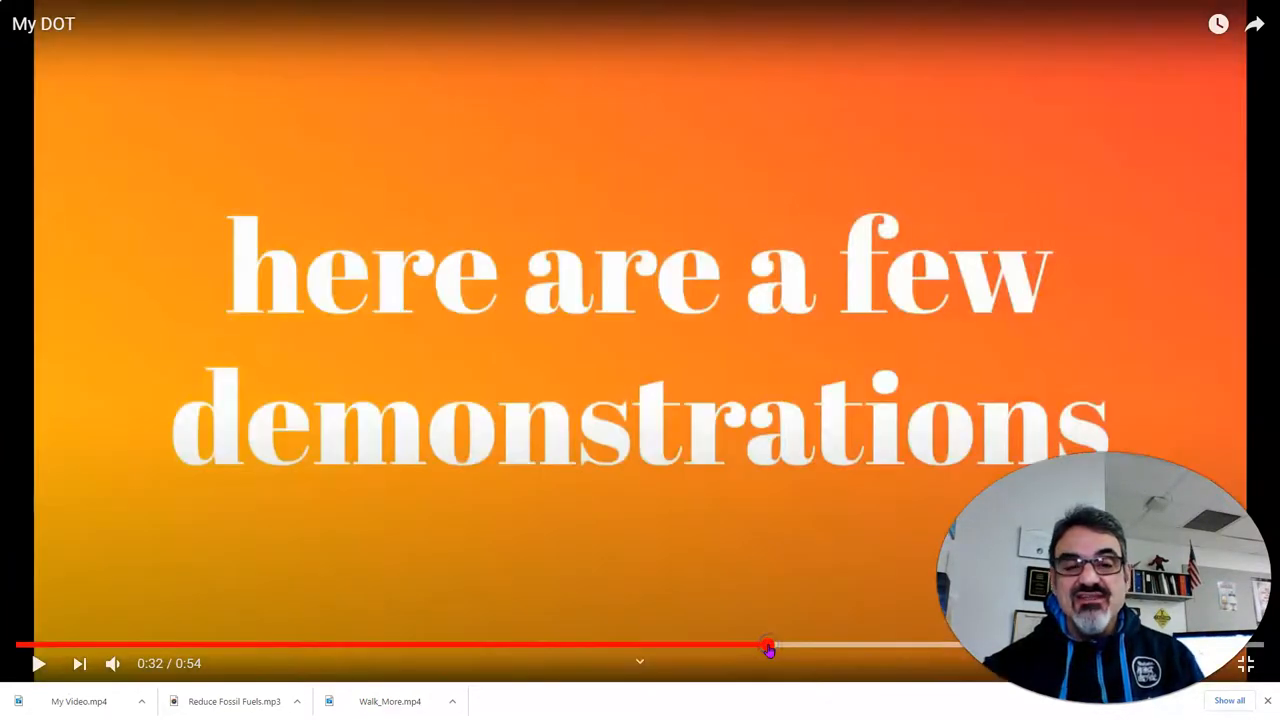
left_click_drag(768, 648, 896, 644)
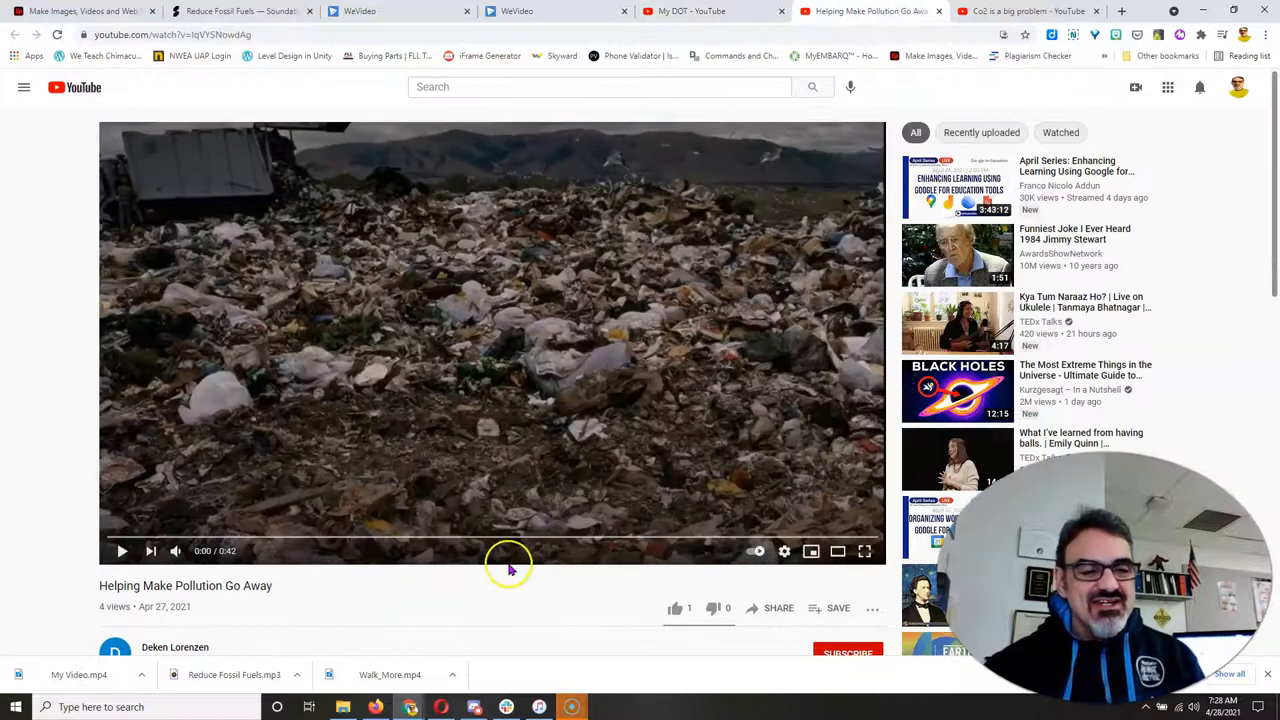
mouse_move(864, 552)
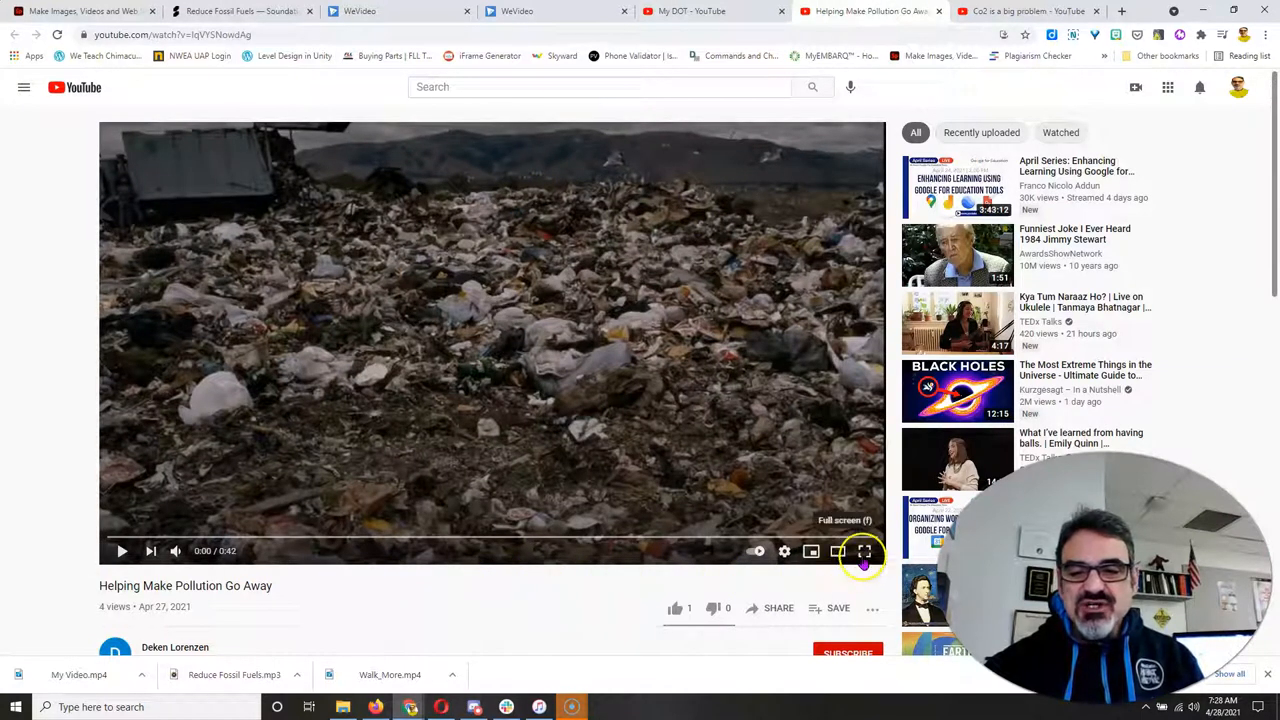
Step: Watch Helping Make Pollution Go Away full screen, jump back to the middle, then open the Co2 video tab
left_click(864, 552)
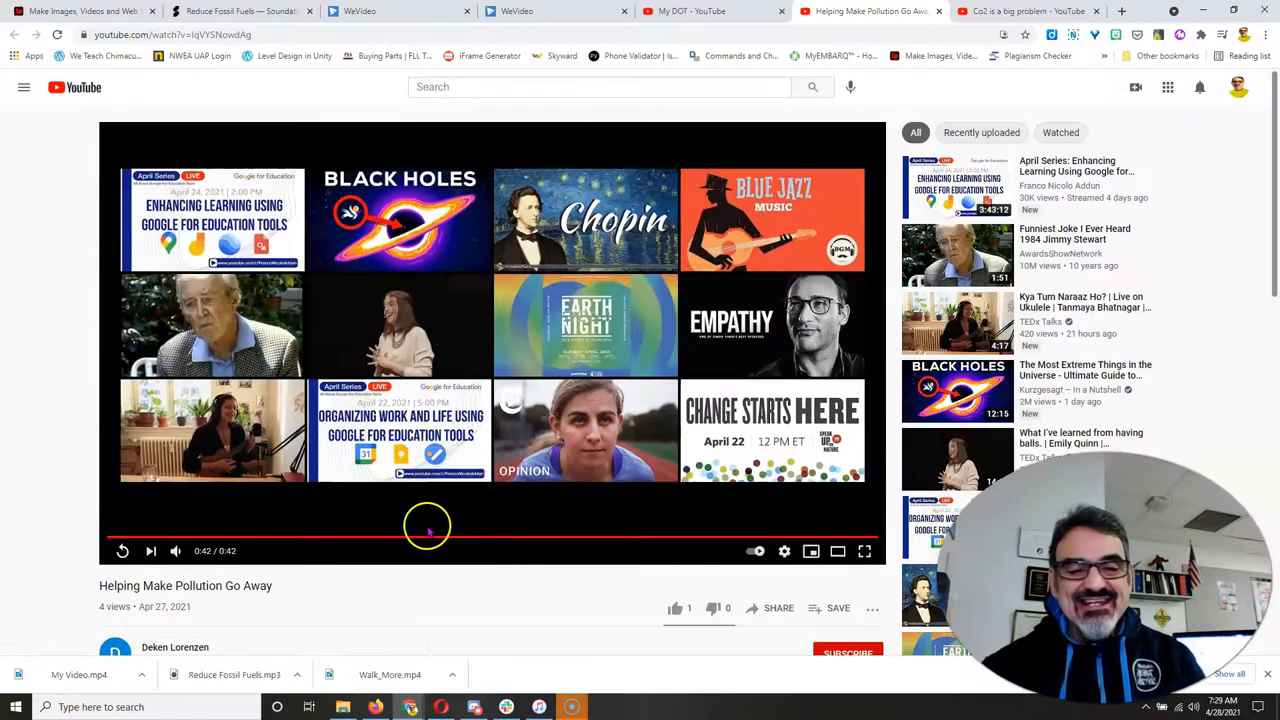
left_click(122, 552)
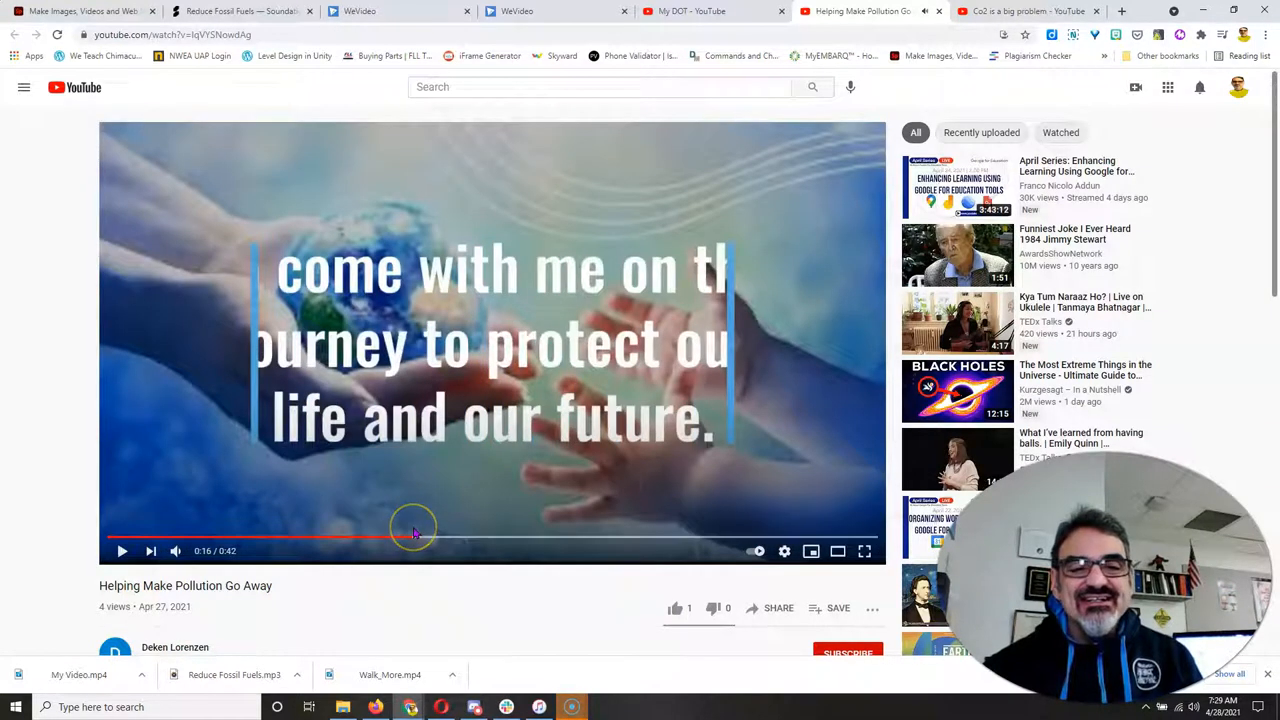
left_click(1020, 12)
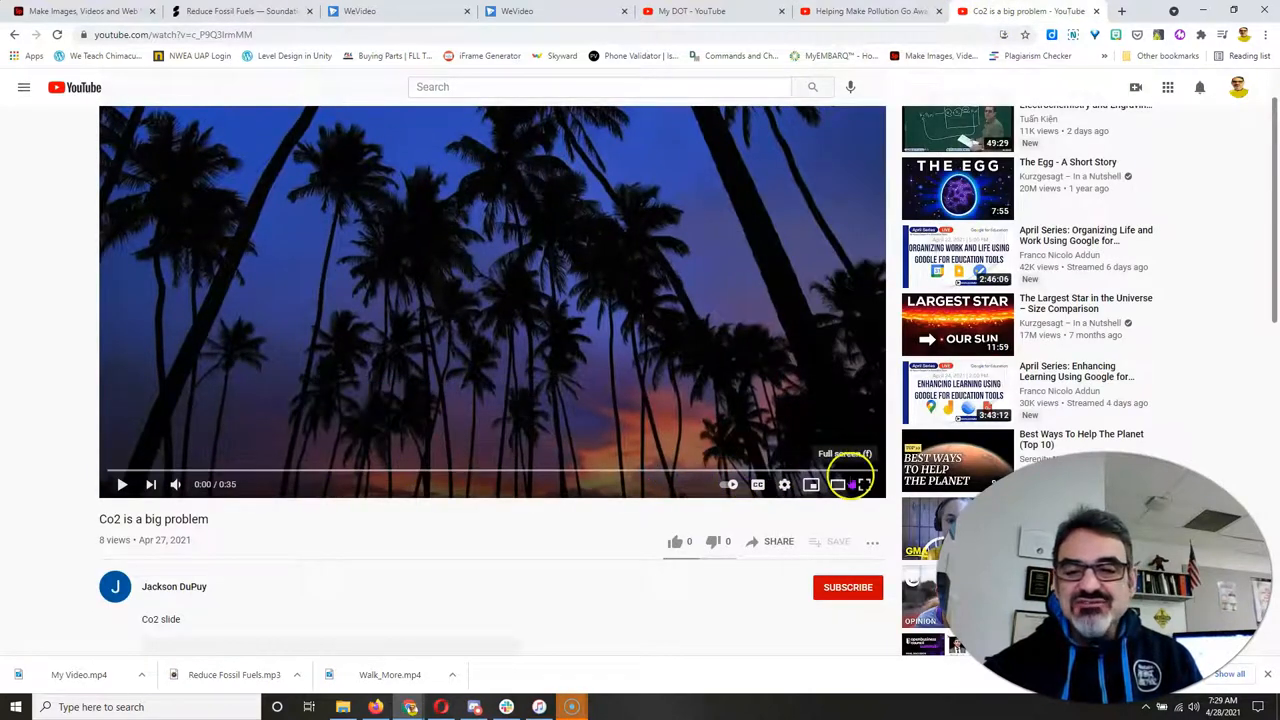
Step: Play the Co2 is a big problem video full screen to the end and replay it
left_click(810, 484)
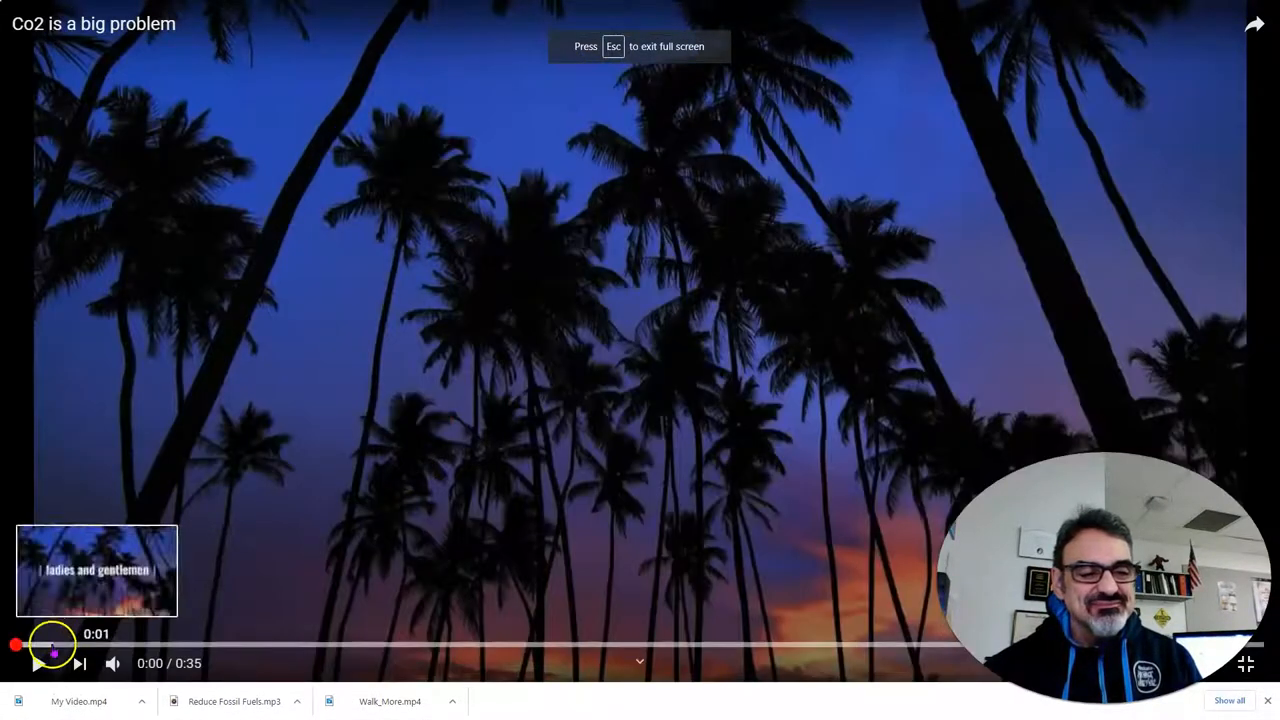
left_click(40, 664)
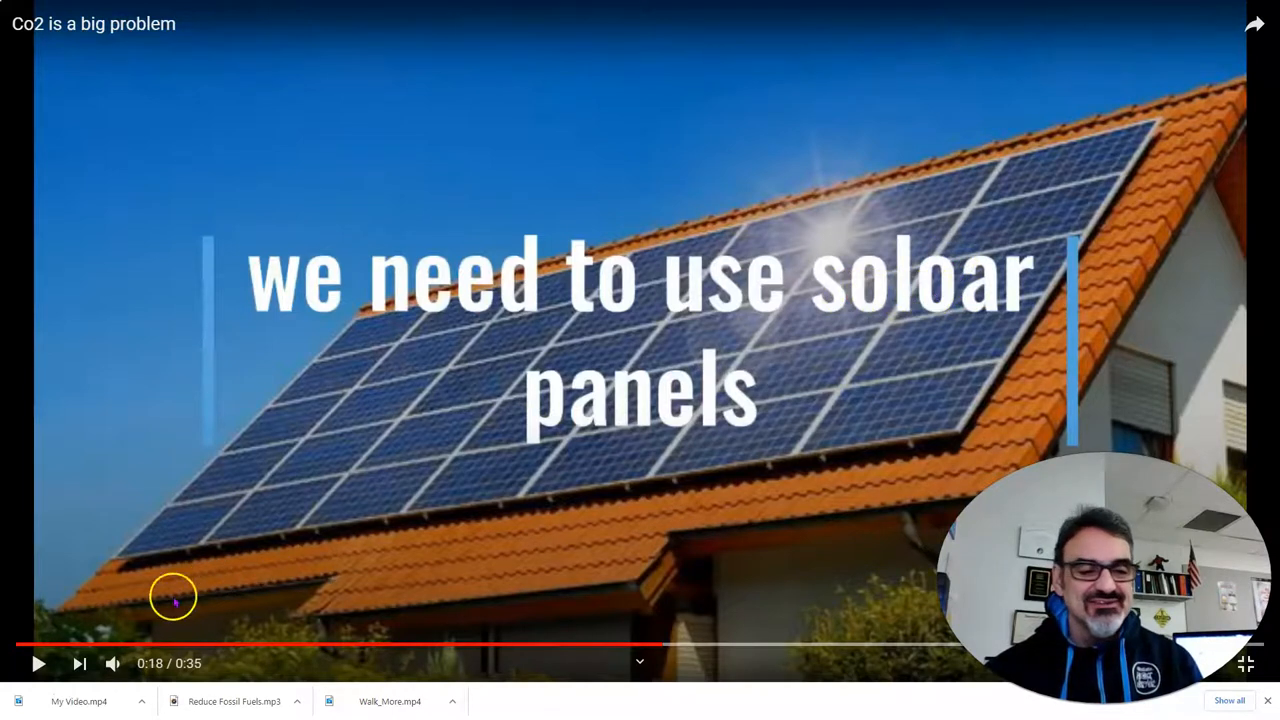
left_click(40, 664)
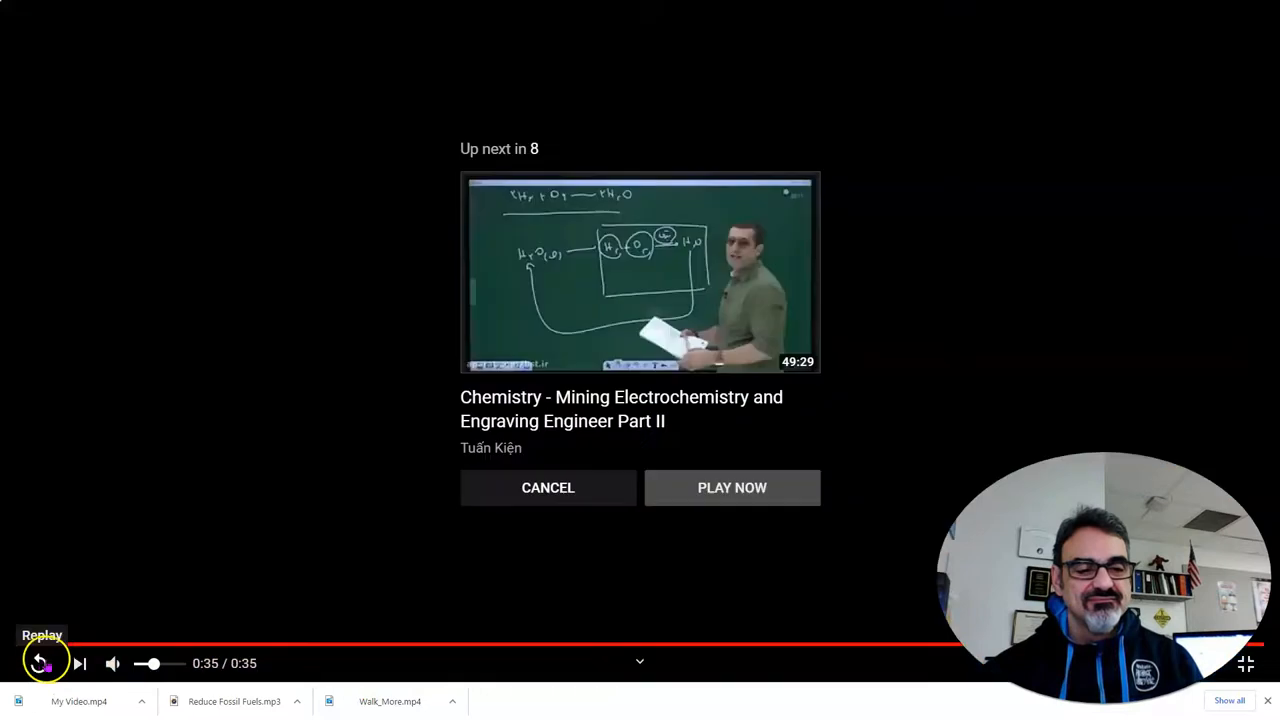
left_click(548, 488)
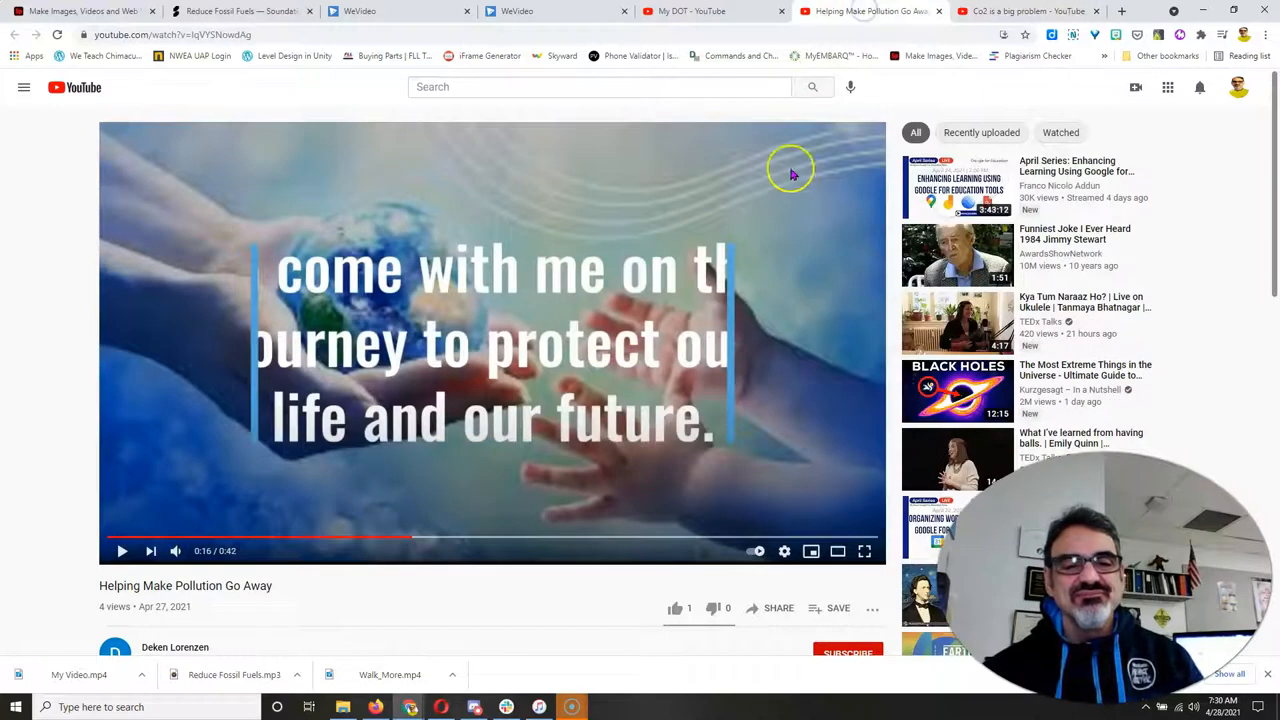
mouse_move(844, 50)
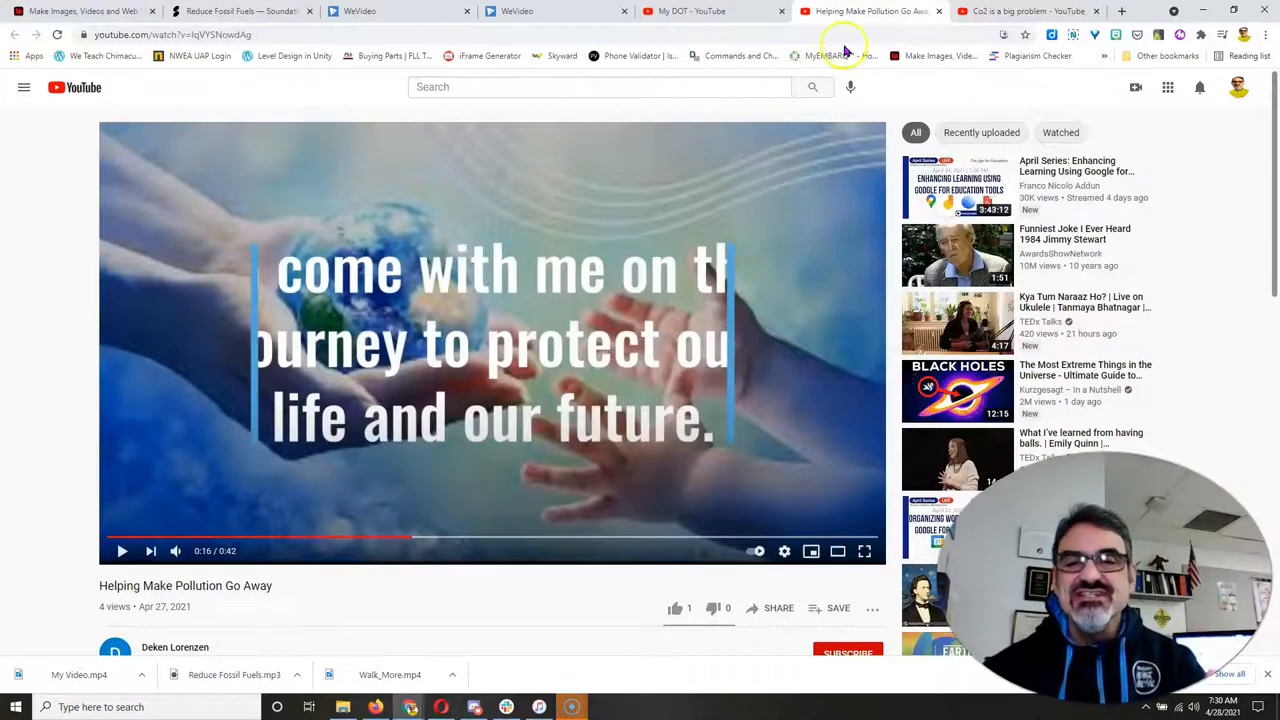
mouse_move(404, 496)
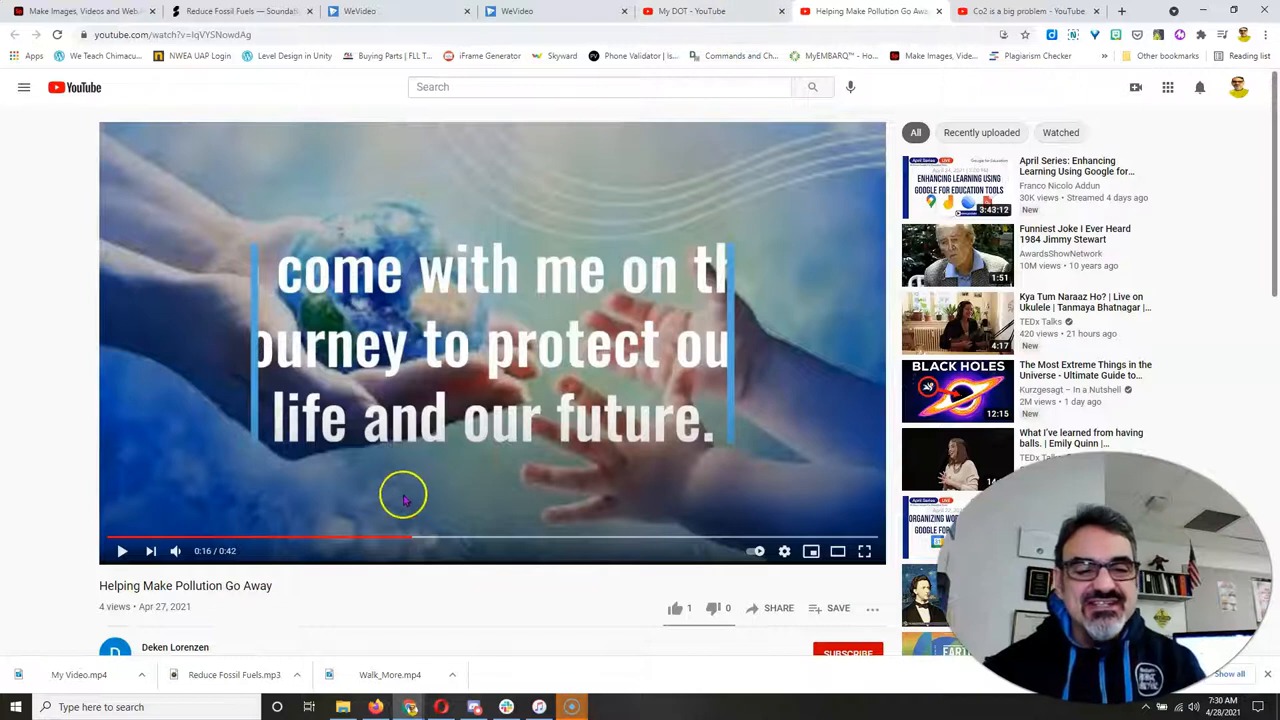
Step: Revisit the My DOT video, then return to the 'Co2 is a big problem' video
left_click(498, 538)
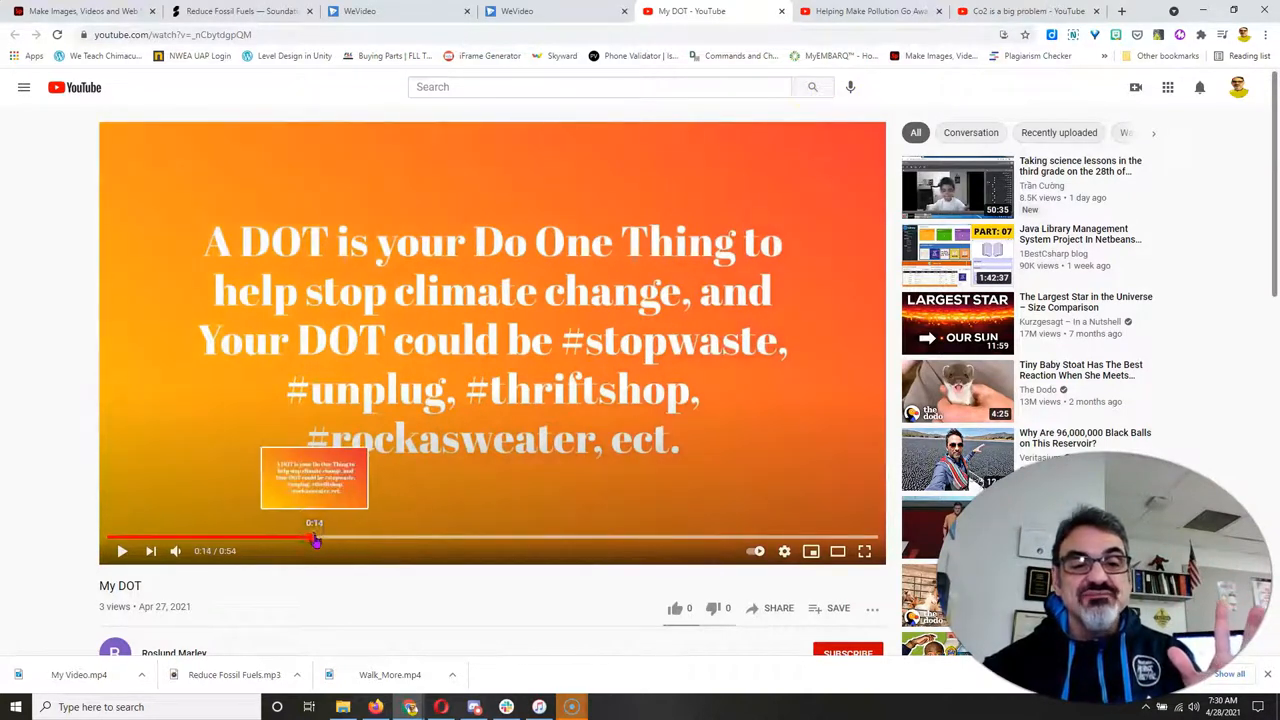
left_click(1030, 12)
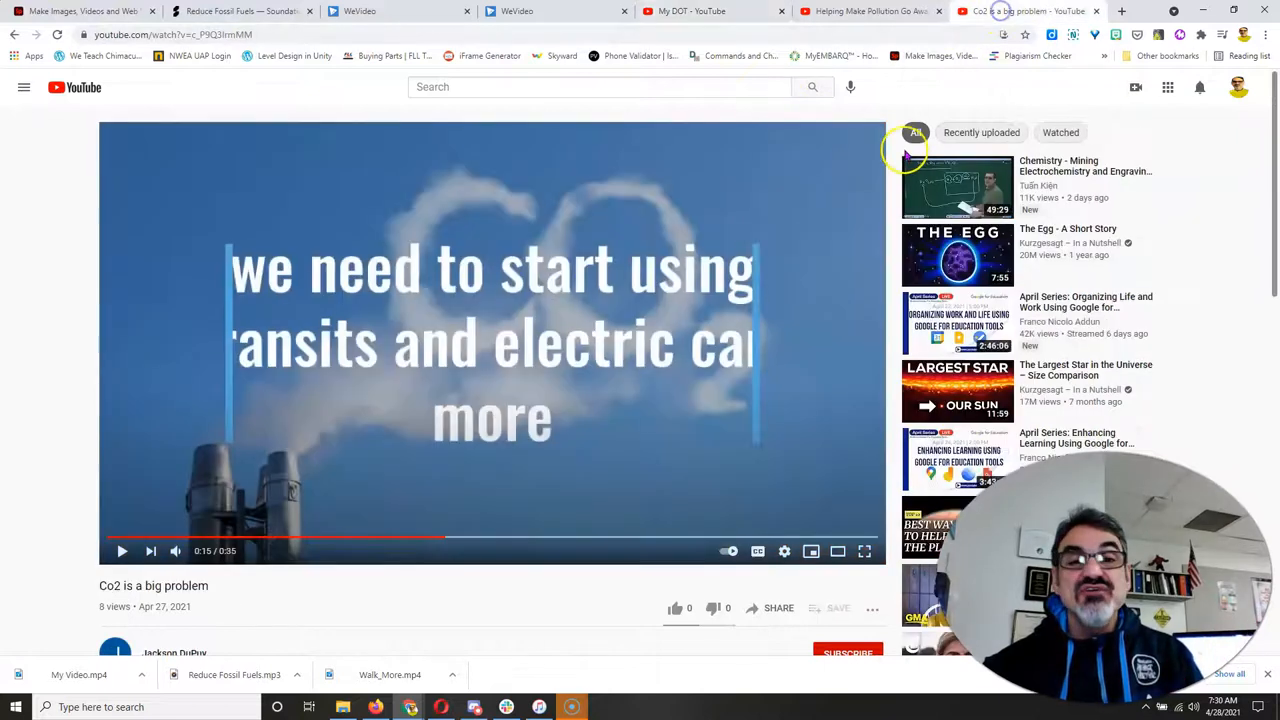
mouse_move(888, 162)
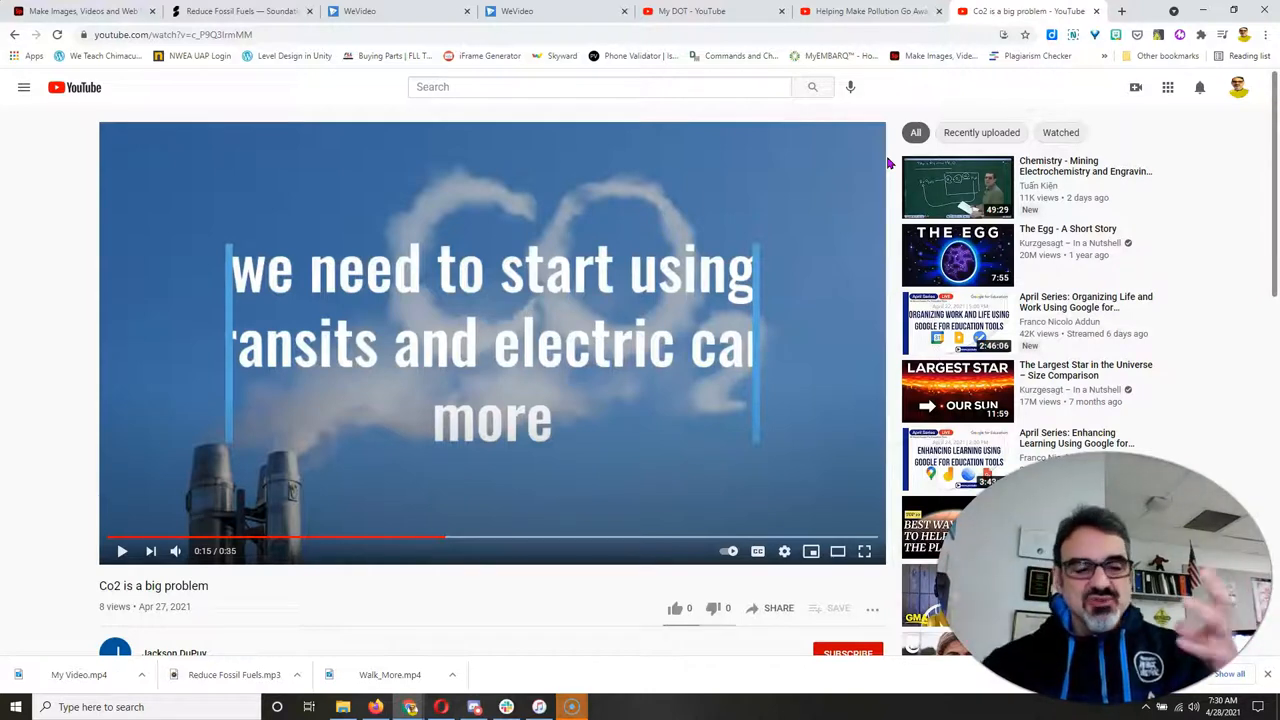
mouse_move(770, 188)
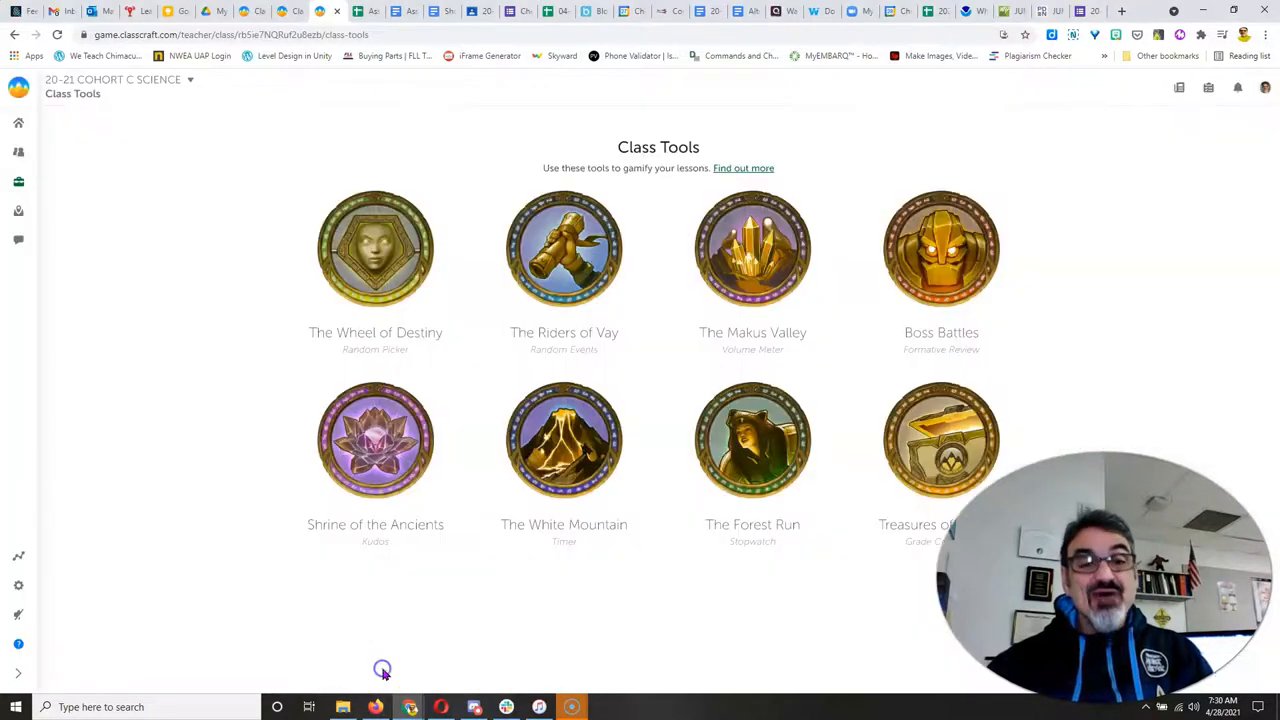
Step: Reveal a Riders of Vay event awarding all Mages +100 XP and review each team's XP results
left_click(564, 248)
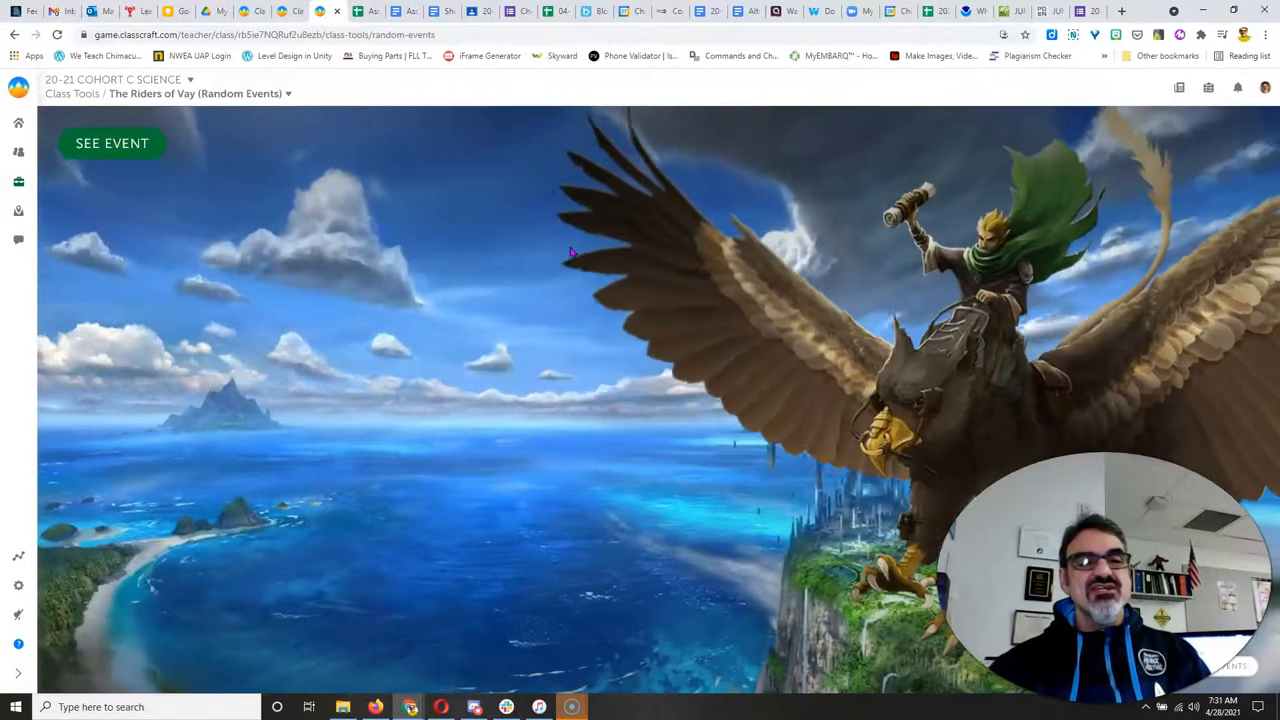
left_click(112, 144)
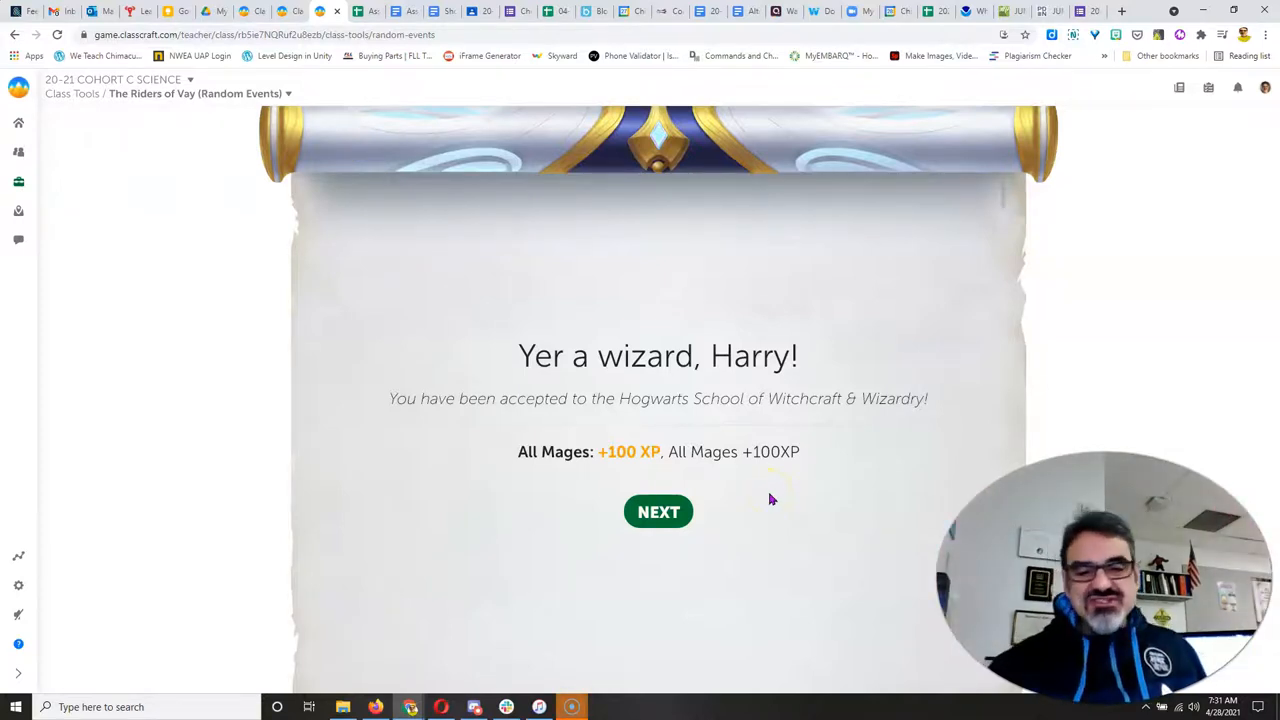
left_click(658, 512)
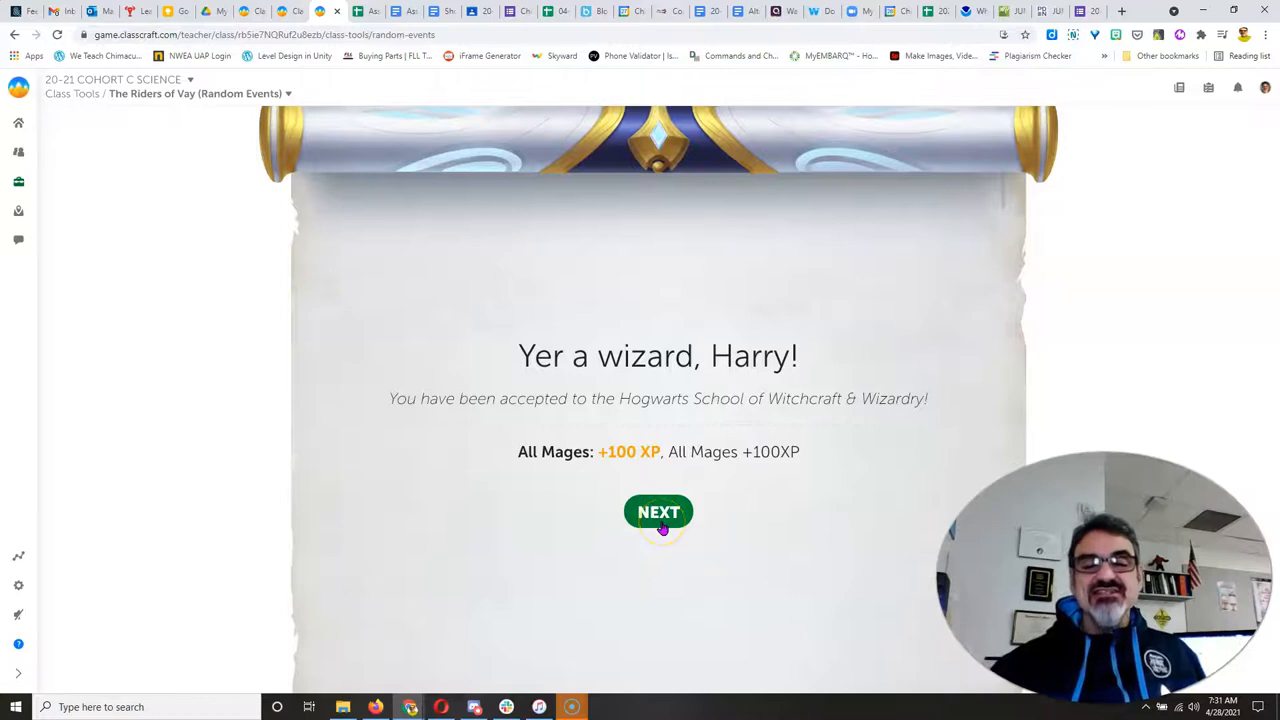
left_click(658, 512)
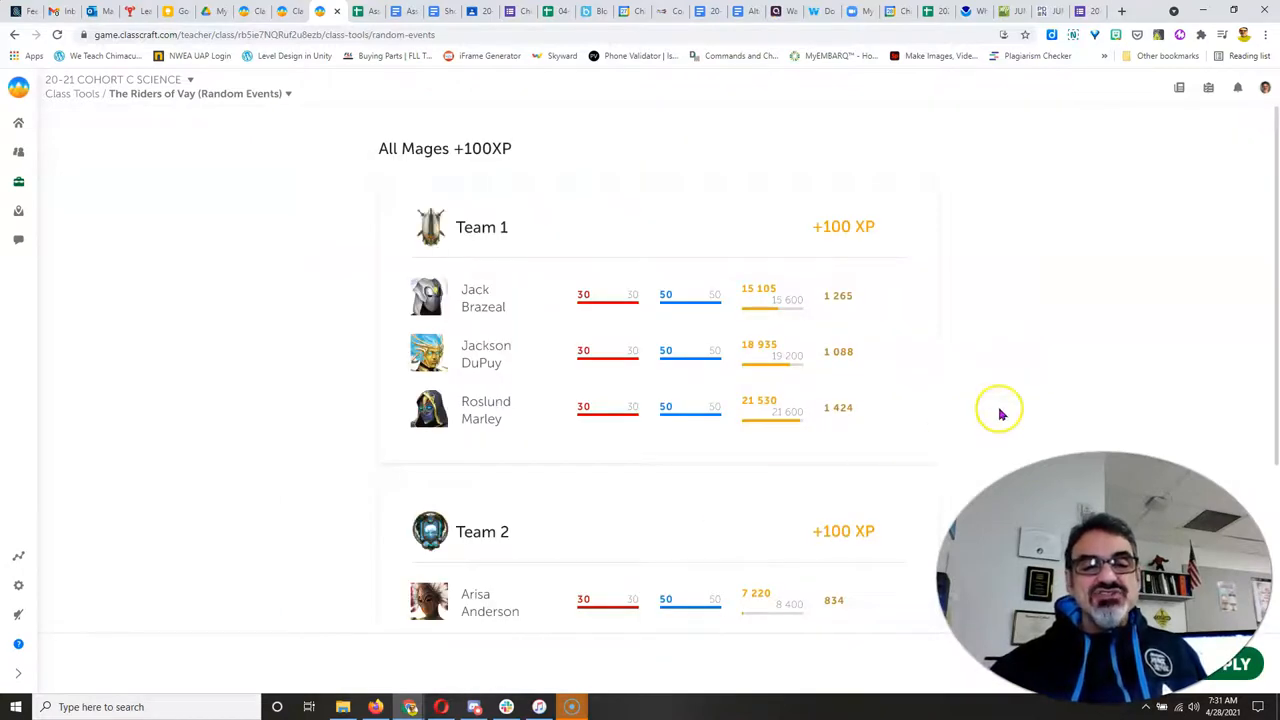
mouse_move(1044, 390)
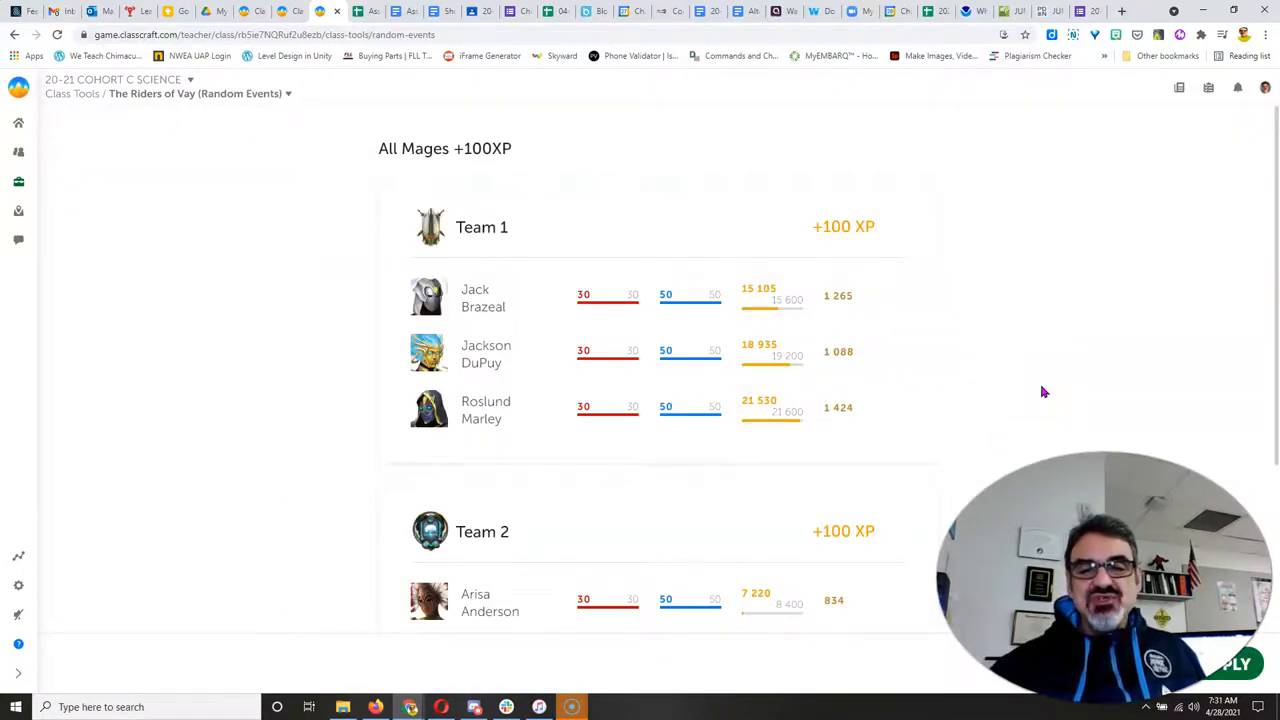
scroll("down", 3)
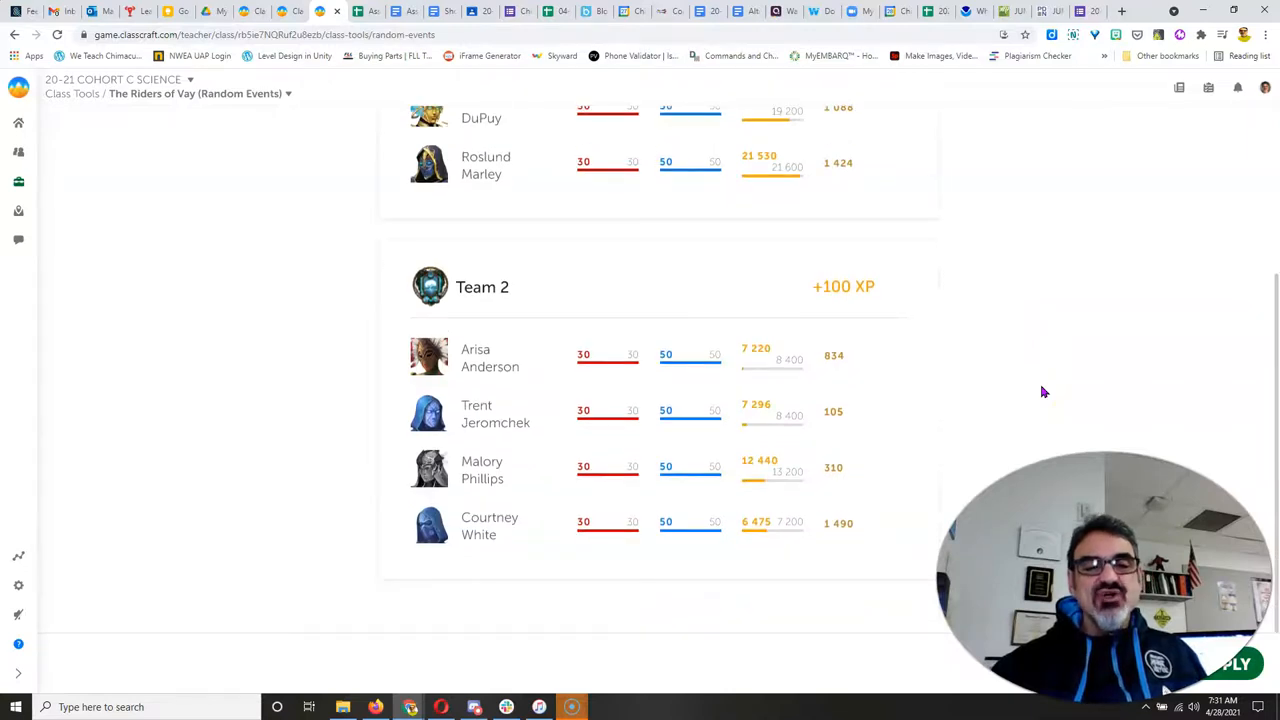